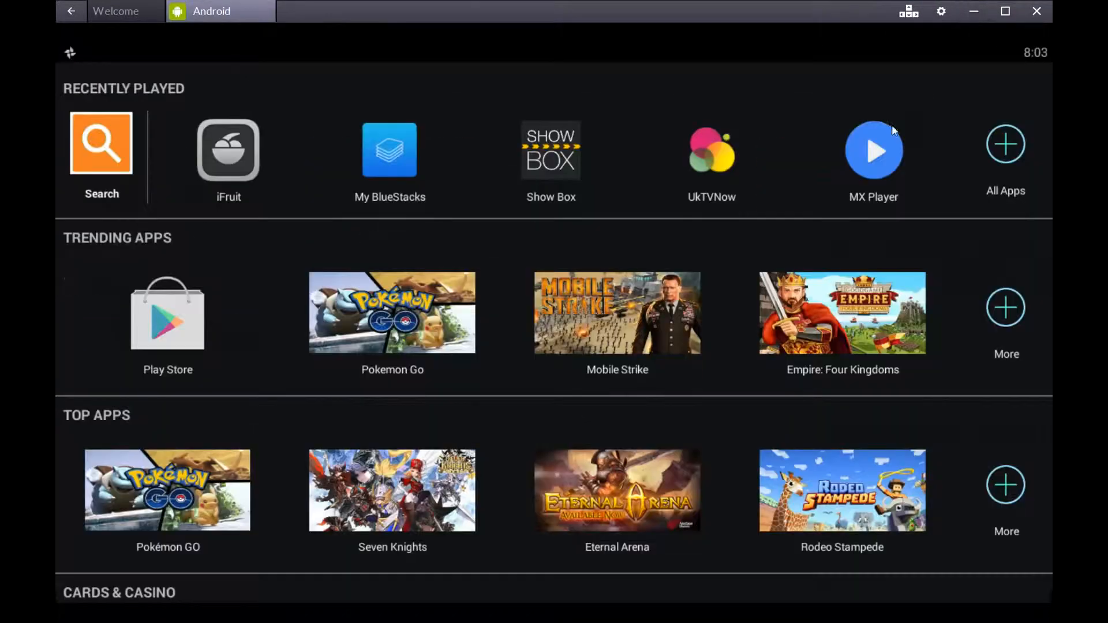
{"action": "mouse_move", "coordinate": [699, 243]}
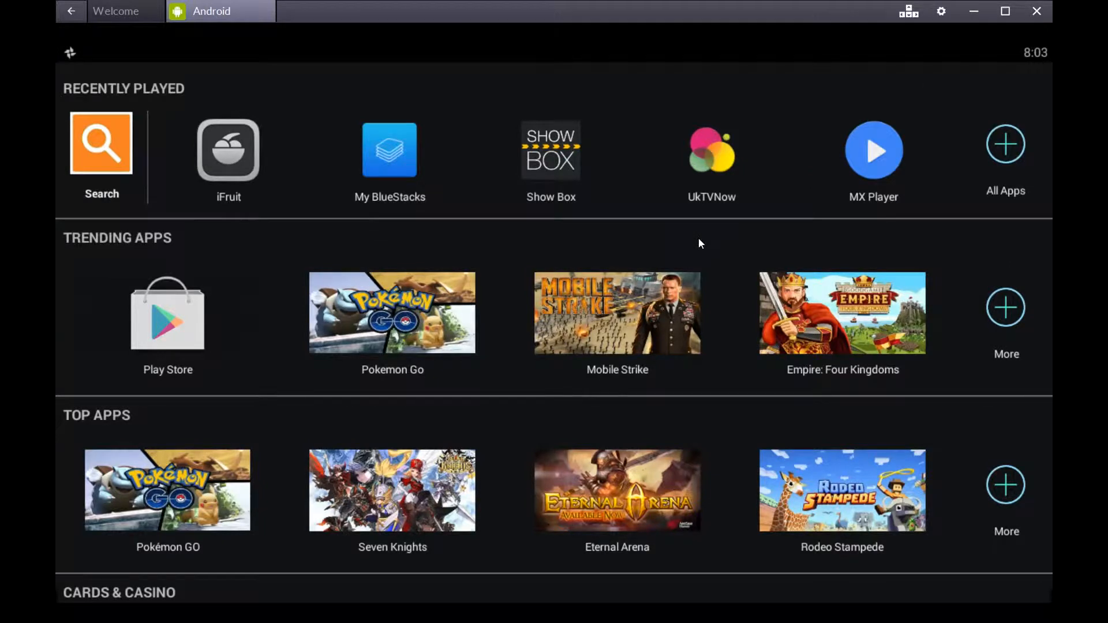
{"action": "mouse_move", "coordinate": [200, 305]}
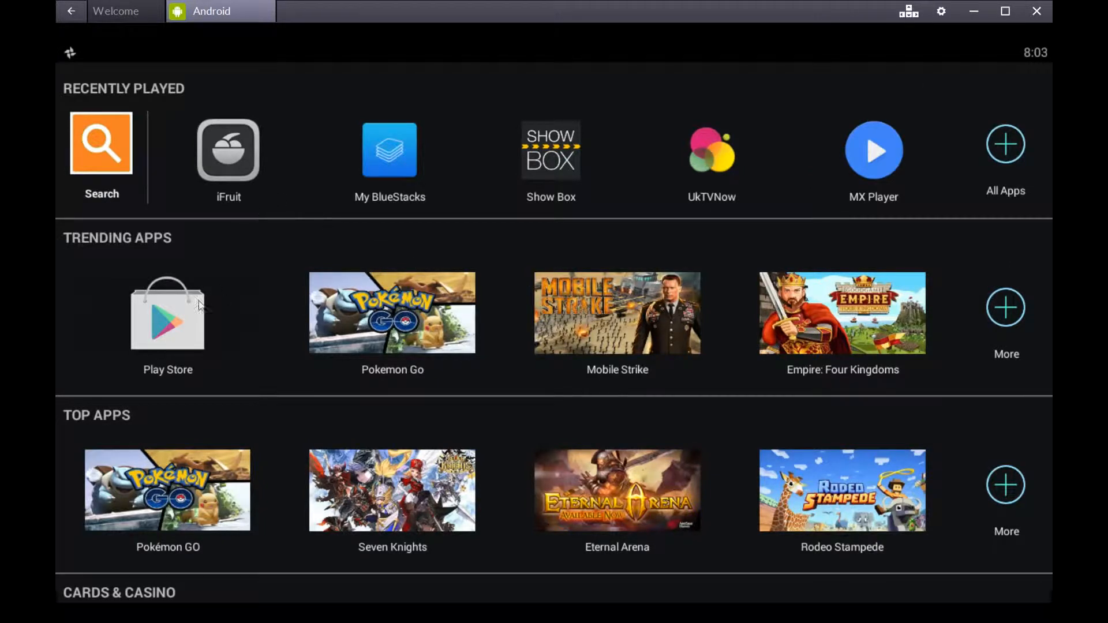
Launch Google Play from the Trending Apps row of the BlueStacks home screen
{"action": "left_click", "coordinate": [167, 313]}
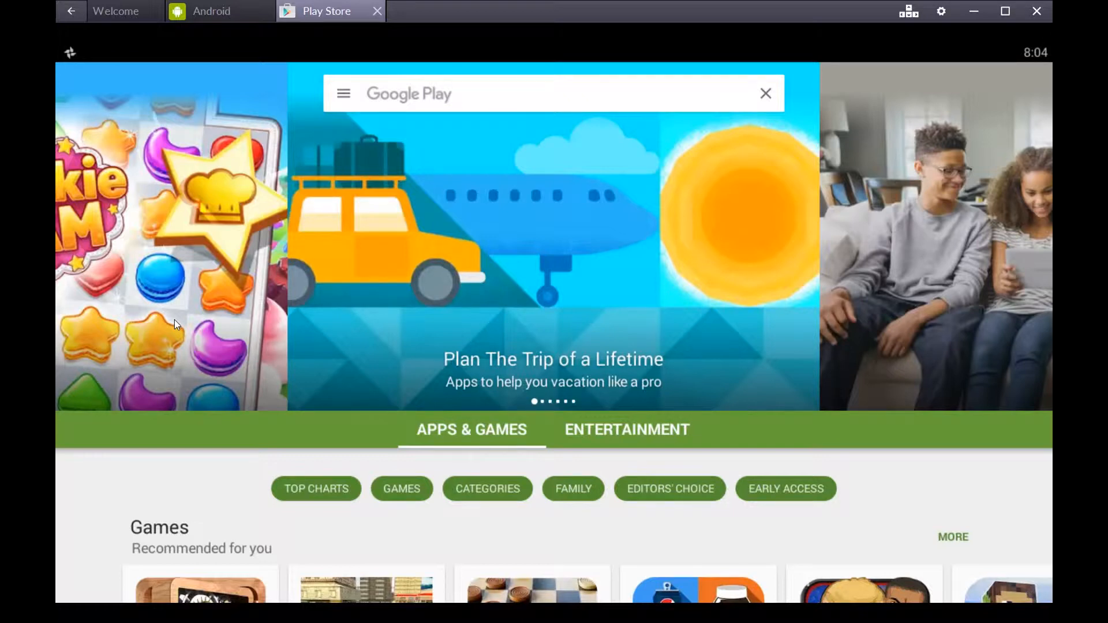
{"action": "mouse_move", "coordinate": [173, 313]}
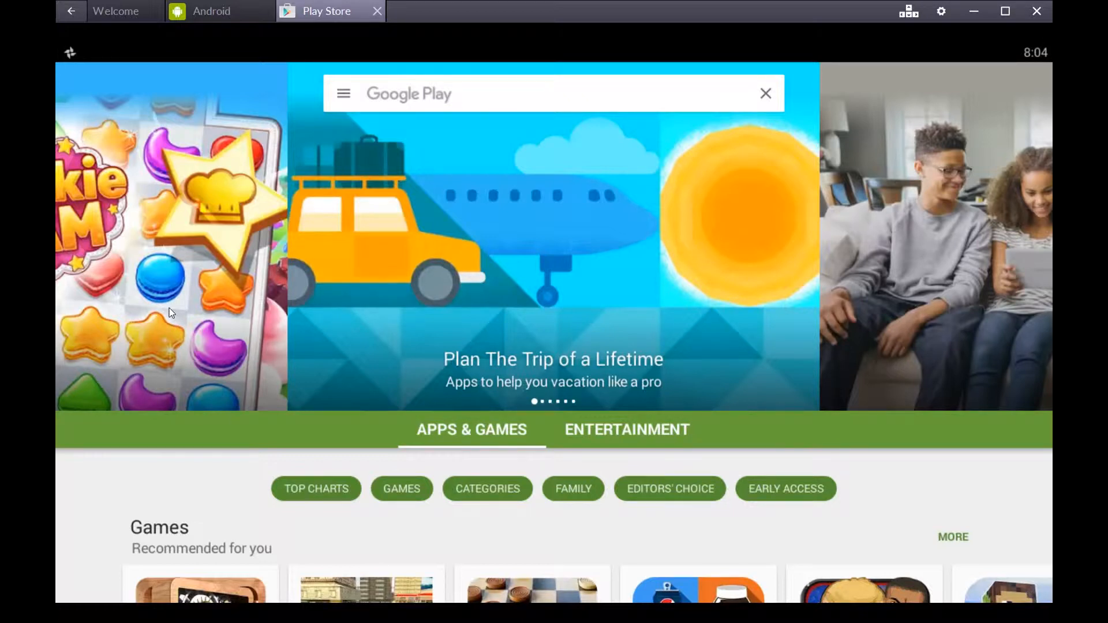
{"action": "mouse_move", "coordinate": [156, 102]}
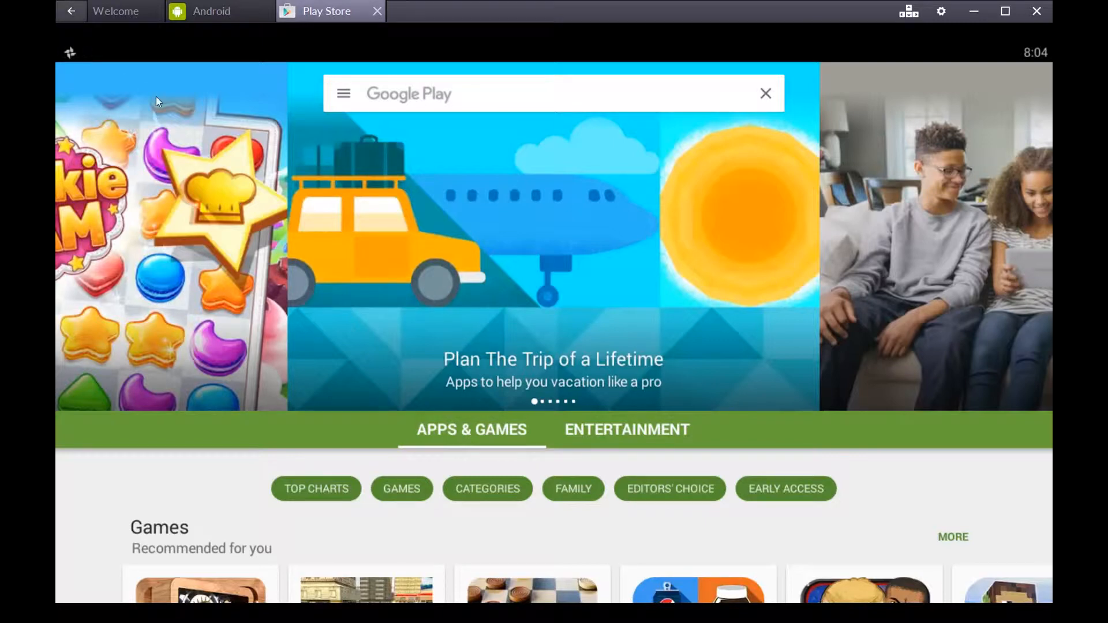
{"action": "mouse_move", "coordinate": [309, 41]}
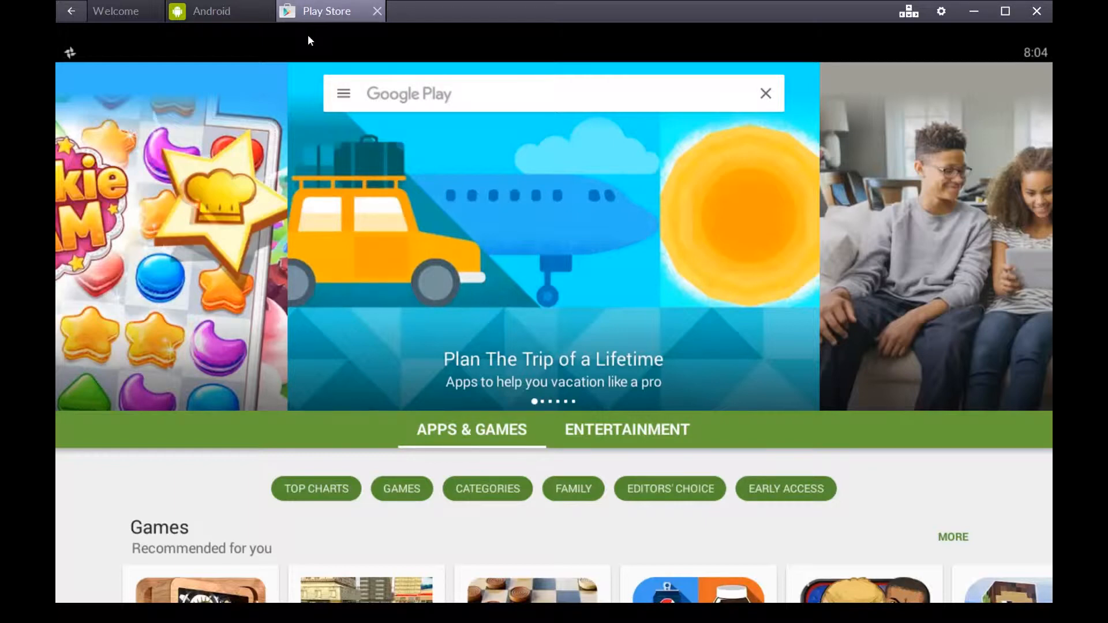
{"action": "mouse_move", "coordinate": [373, 100]}
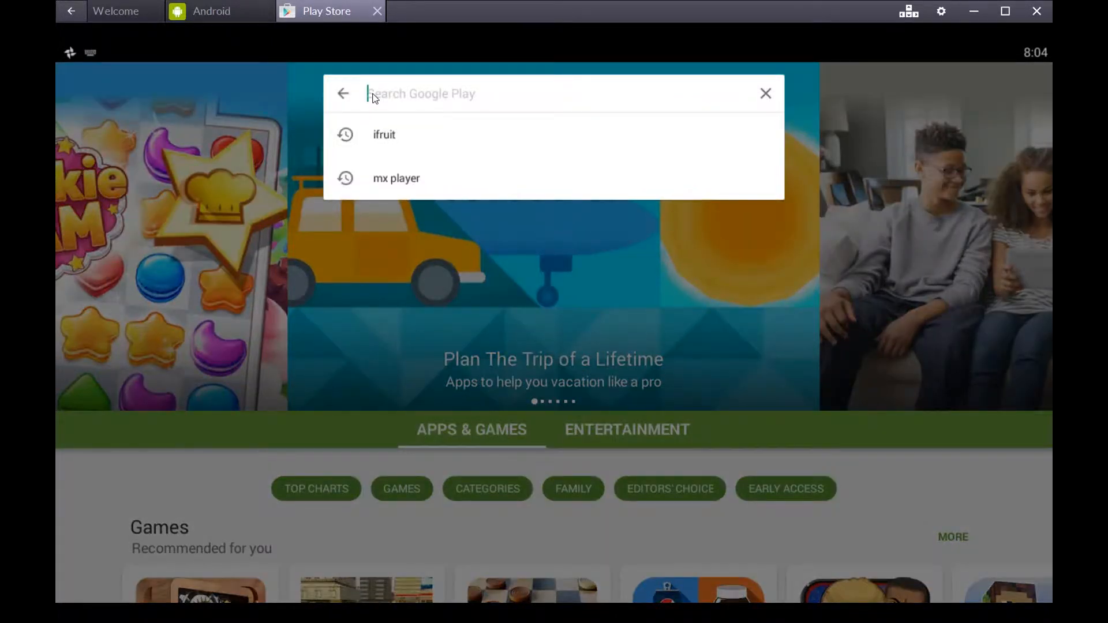
Search Play for 'ifruit', view the Grand Theft Auto: iFruit page, and return to the results
{"action": "type", "text": "if"}
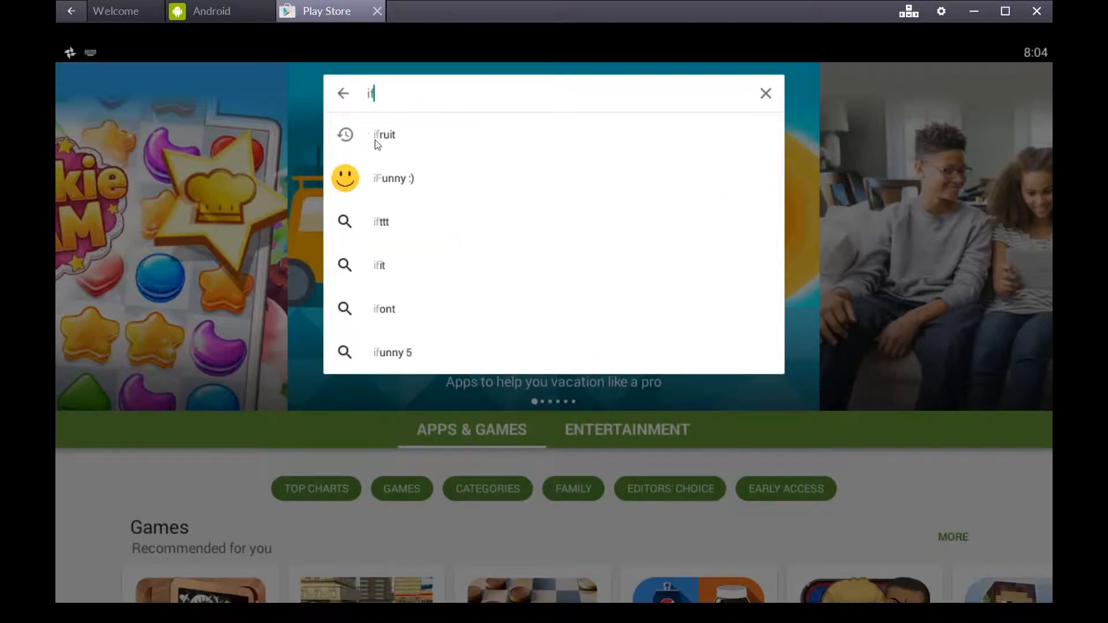
{"action": "left_click", "coordinate": [385, 135]}
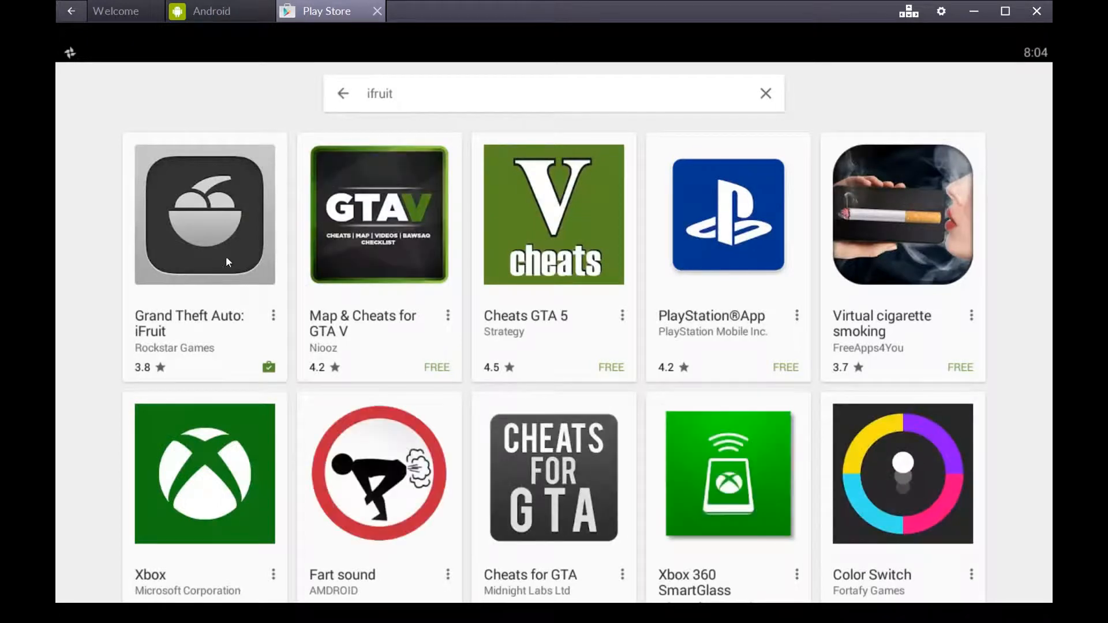
{"action": "left_click", "coordinate": [204, 213]}
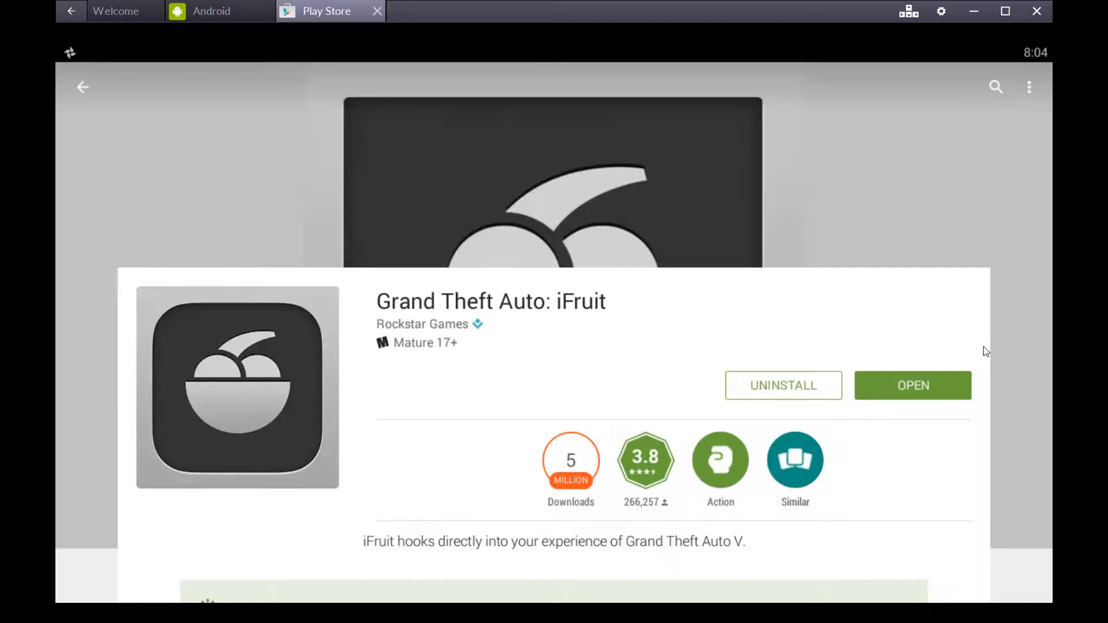
{"action": "mouse_move", "coordinate": [965, 275]}
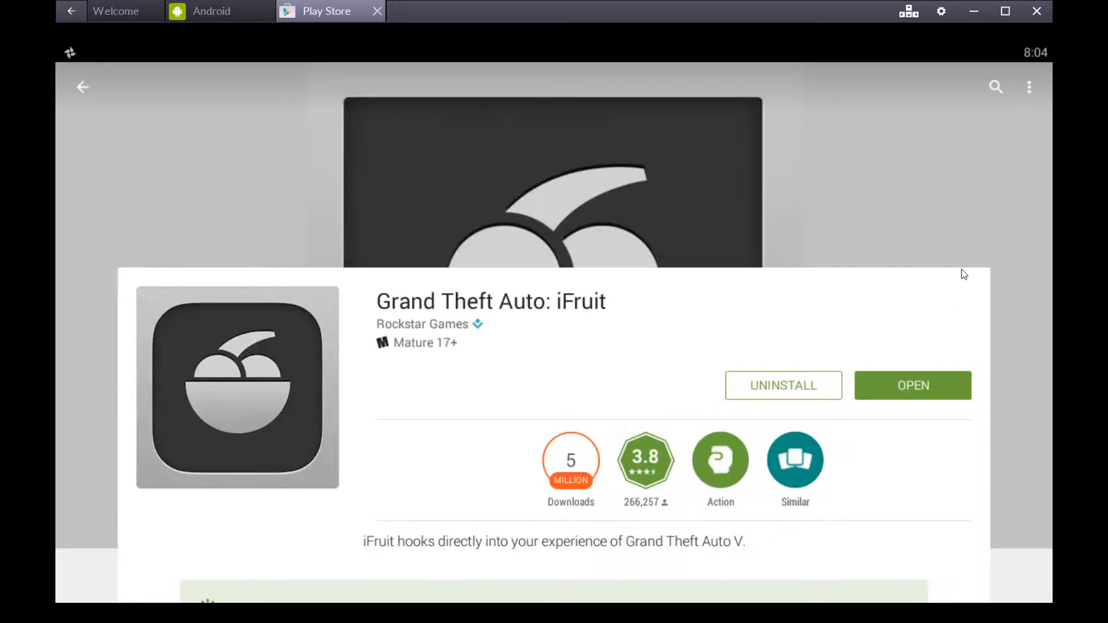
{"action": "mouse_move", "coordinate": [959, 272]}
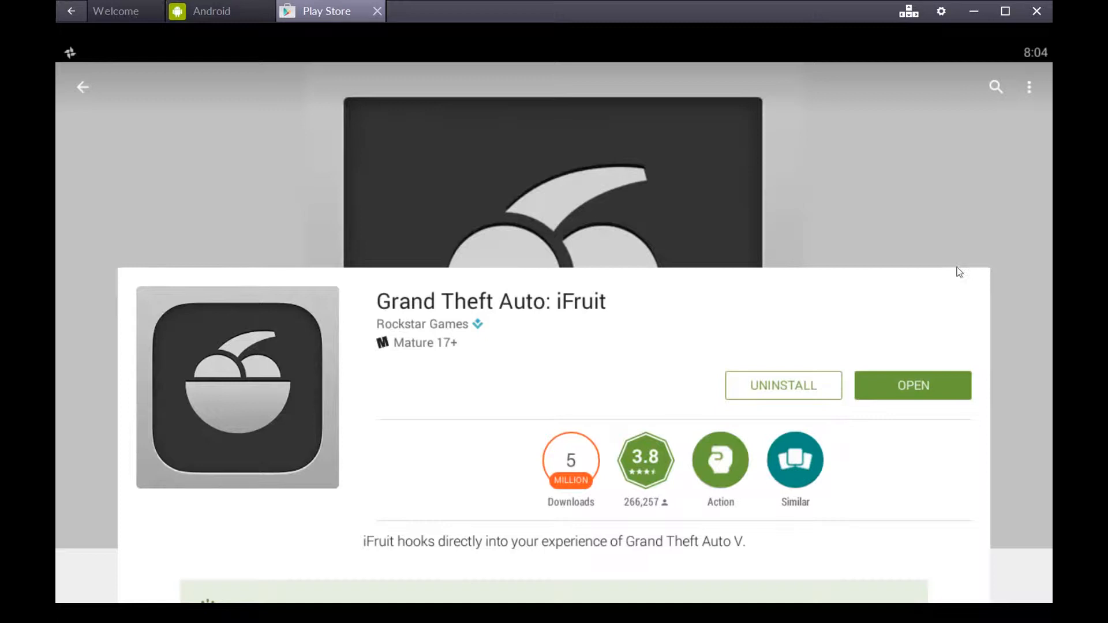
{"action": "mouse_move", "coordinate": [726, 105]}
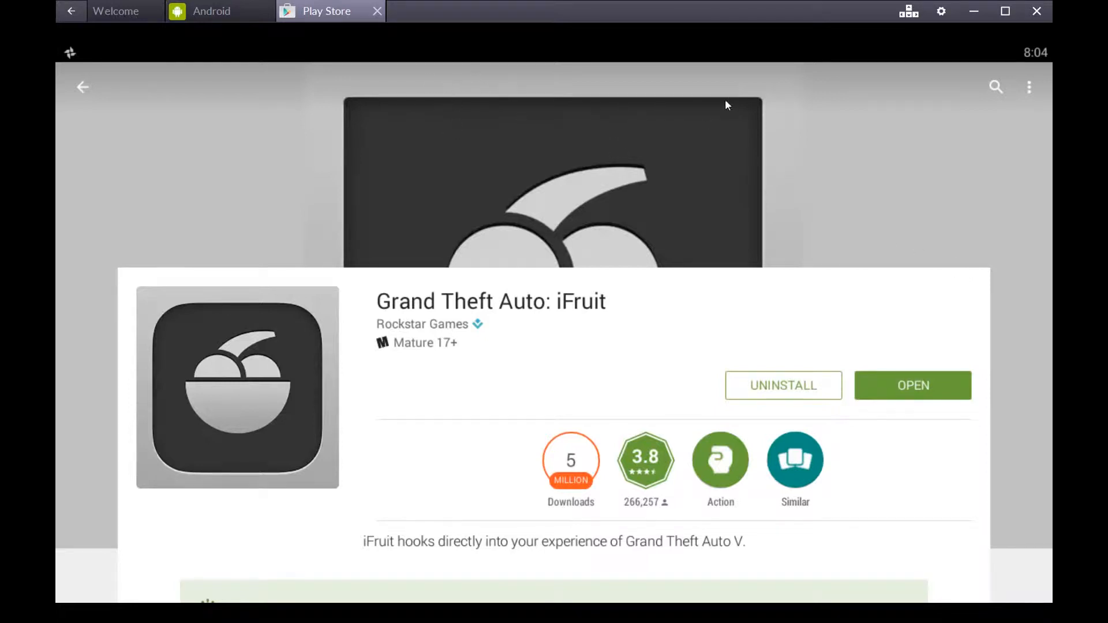
{"action": "left_click", "coordinate": [70, 86]}
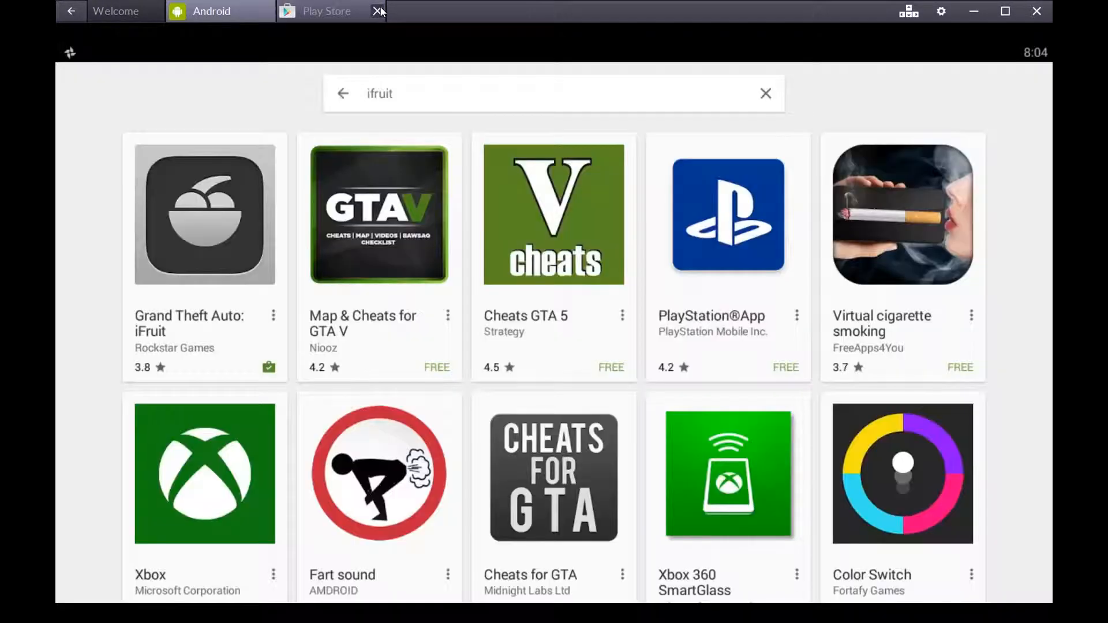
Close the Play Store and start iFruit from Recently Played on the home screen
{"action": "left_click", "coordinate": [380, 10]}
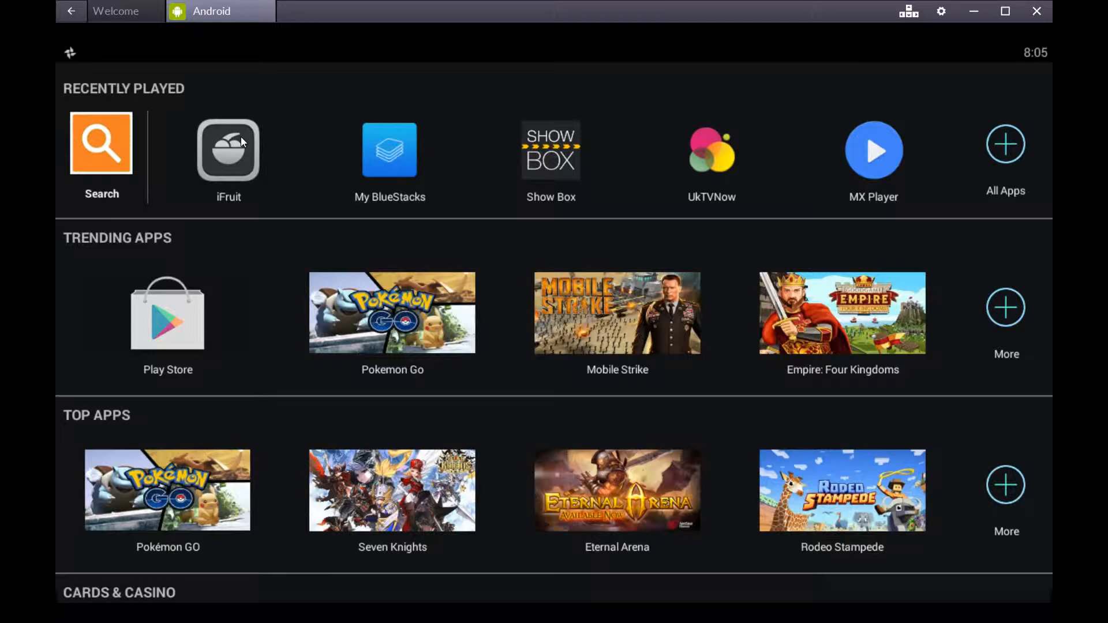
{"action": "mouse_move", "coordinate": [243, 163]}
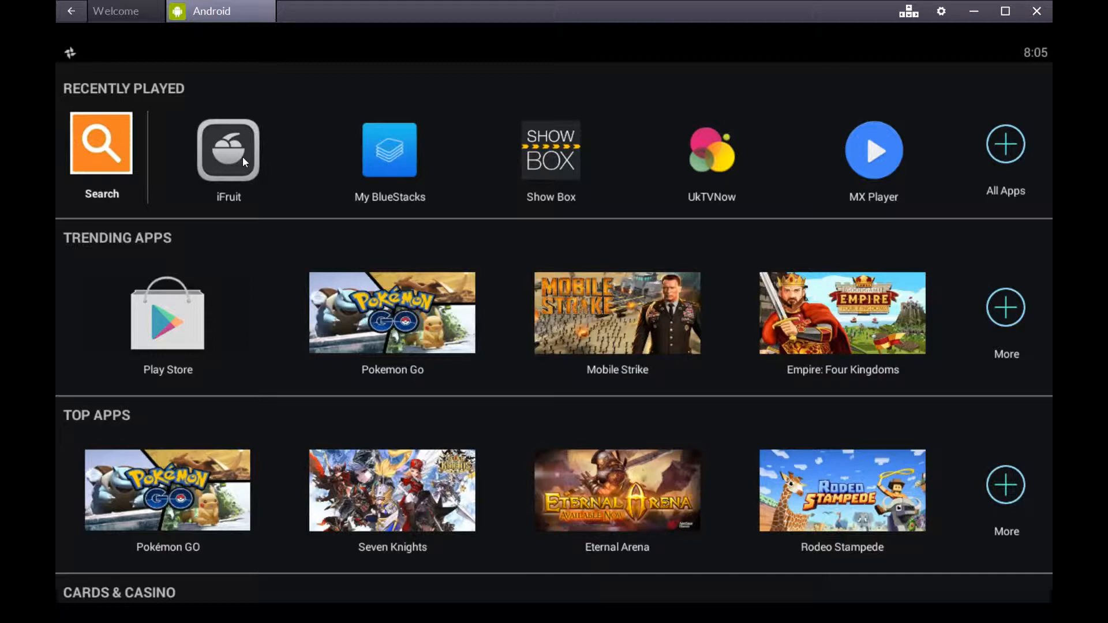
{"action": "mouse_move", "coordinate": [238, 196]}
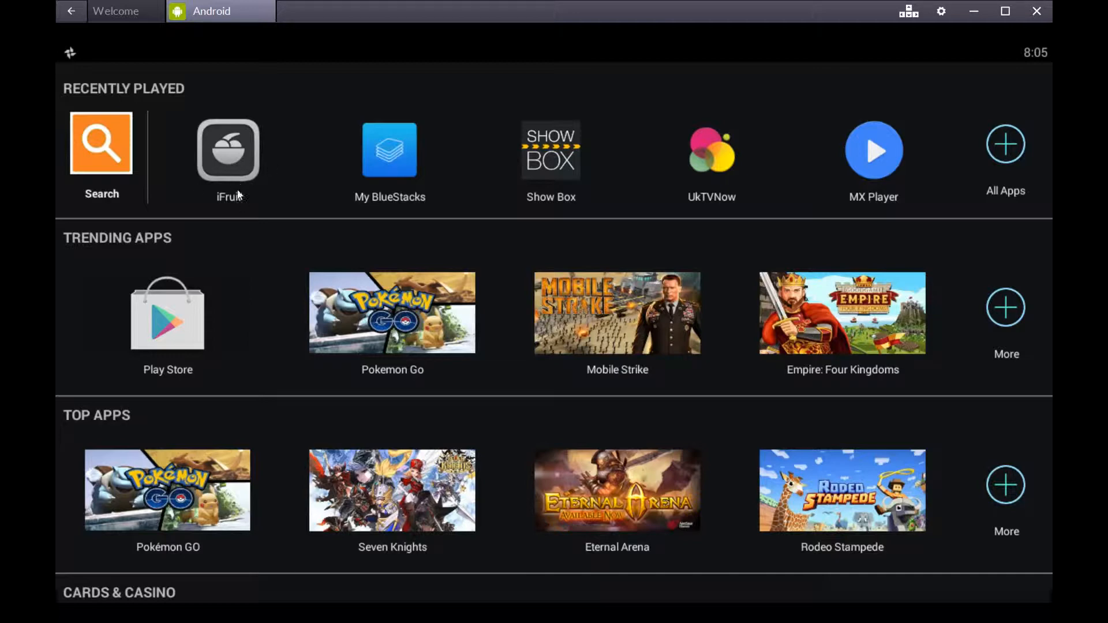
{"action": "left_click", "coordinate": [228, 149]}
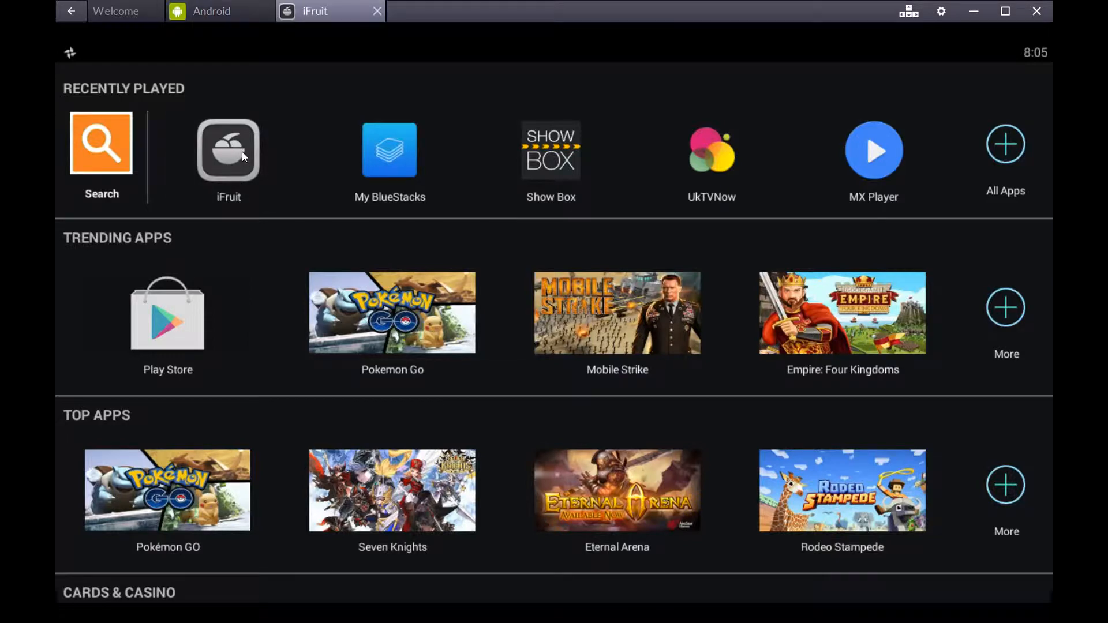
Let iFruit load through its splash screen to the home menu
{"action": "left_click", "coordinate": [229, 149]}
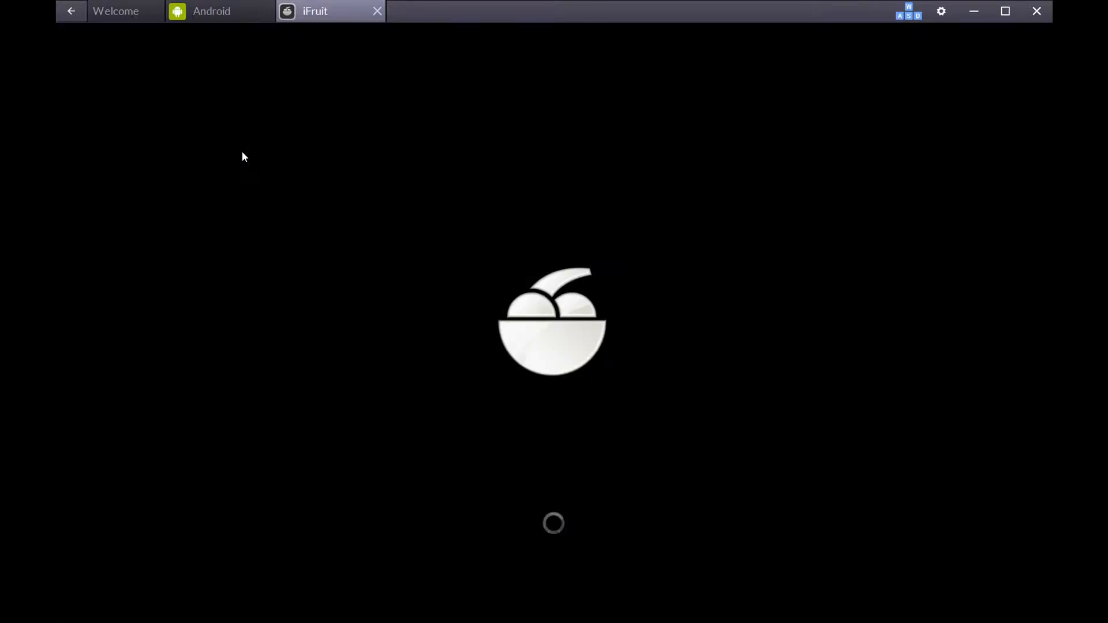
{"action": "mouse_move", "coordinate": [769, 331]}
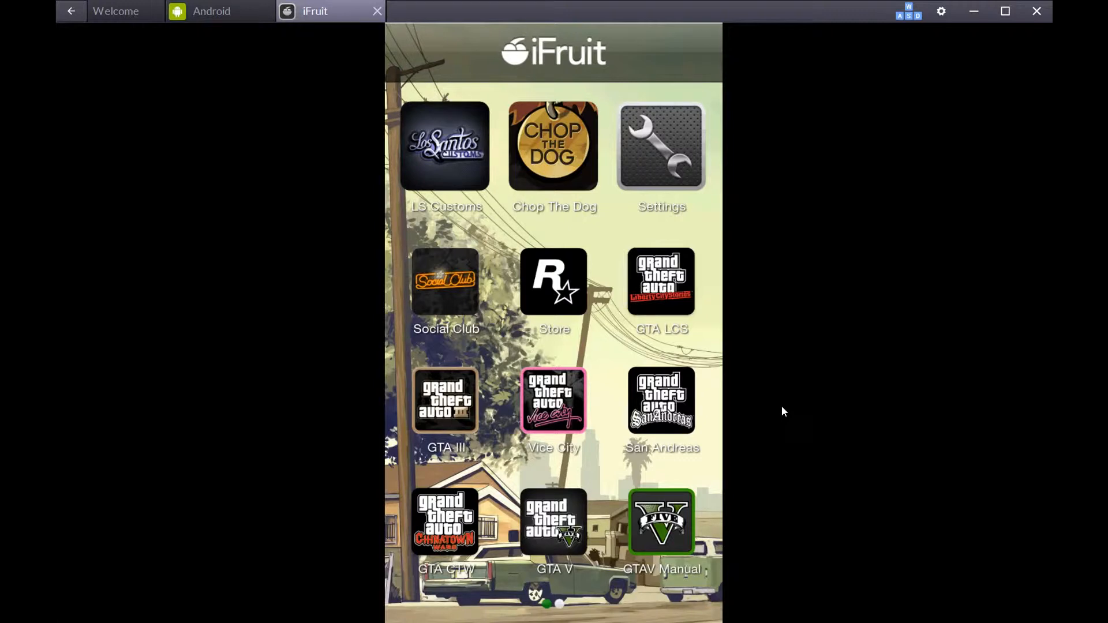
{"action": "mouse_move", "coordinate": [467, 209]}
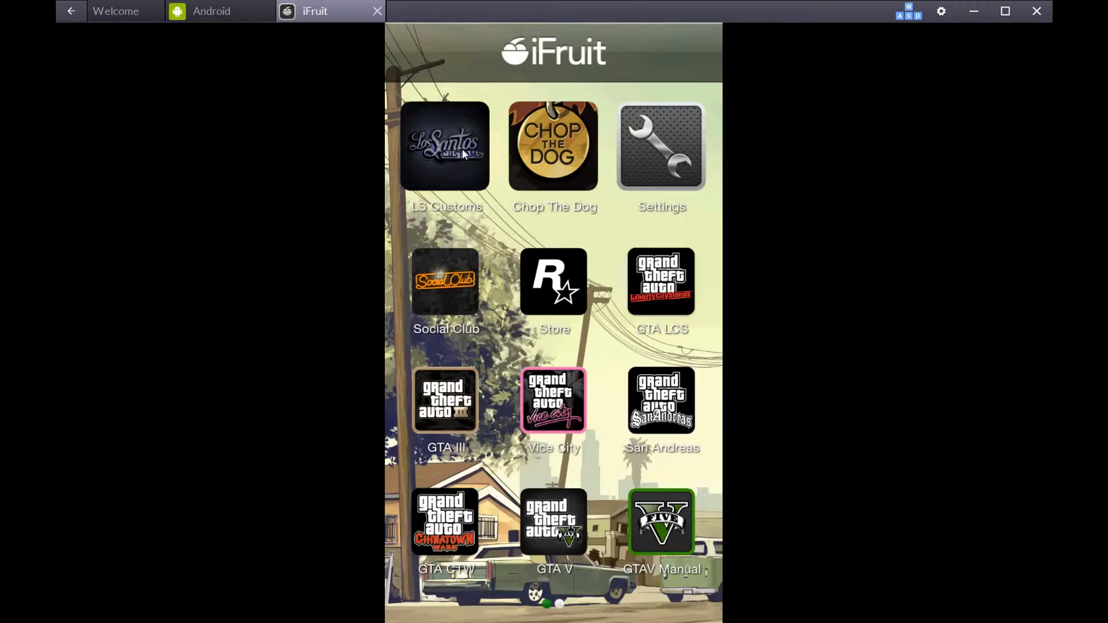
Enter Los Santos Customs from the iFruit menu and let the garage load
{"action": "left_click", "coordinate": [445, 145]}
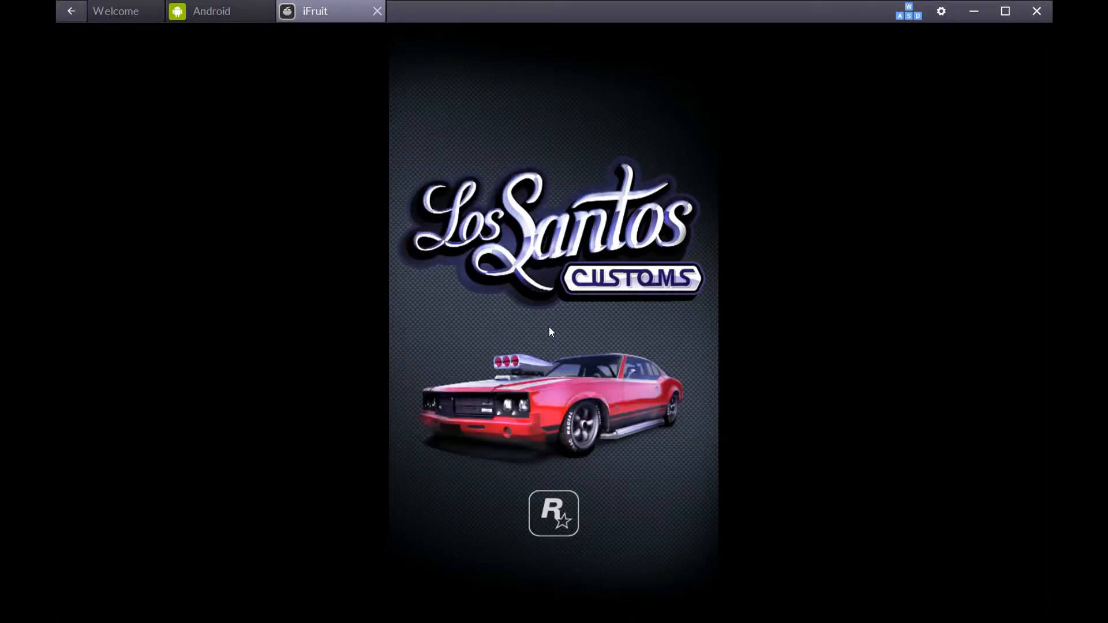
{"action": "mouse_move", "coordinate": [571, 253]}
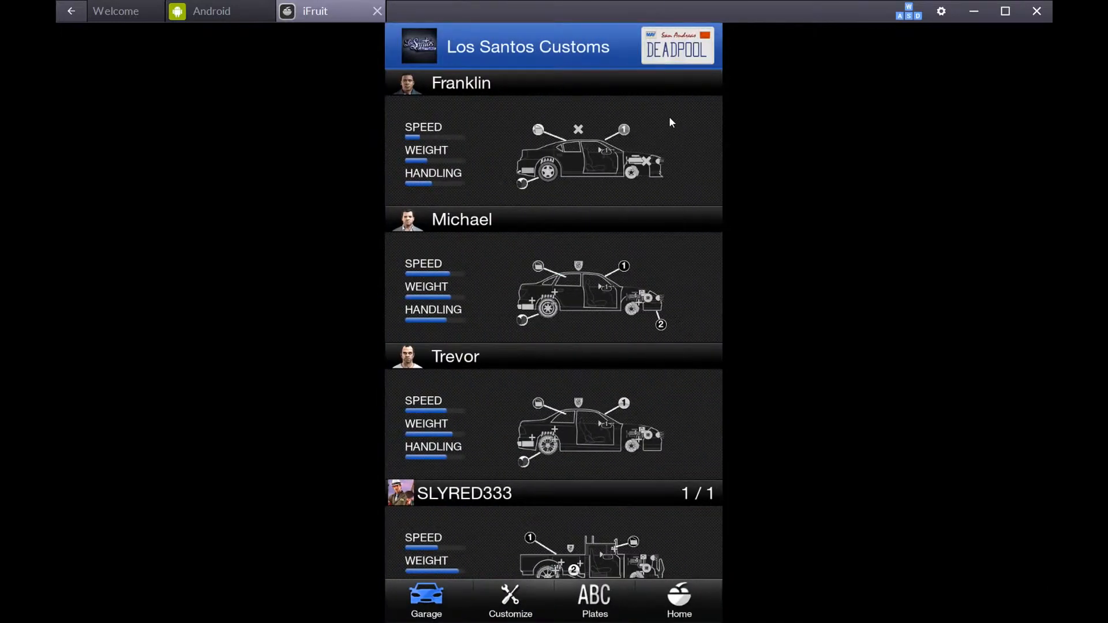
{"action": "mouse_move", "coordinate": [506, 474]}
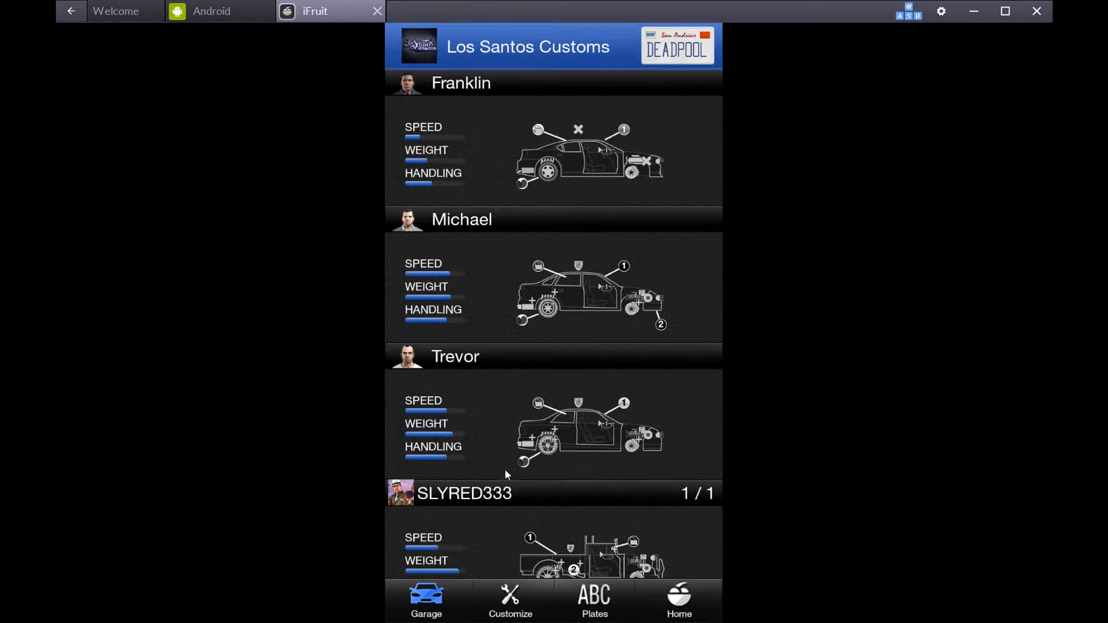
{"action": "mouse_move", "coordinate": [496, 535]}
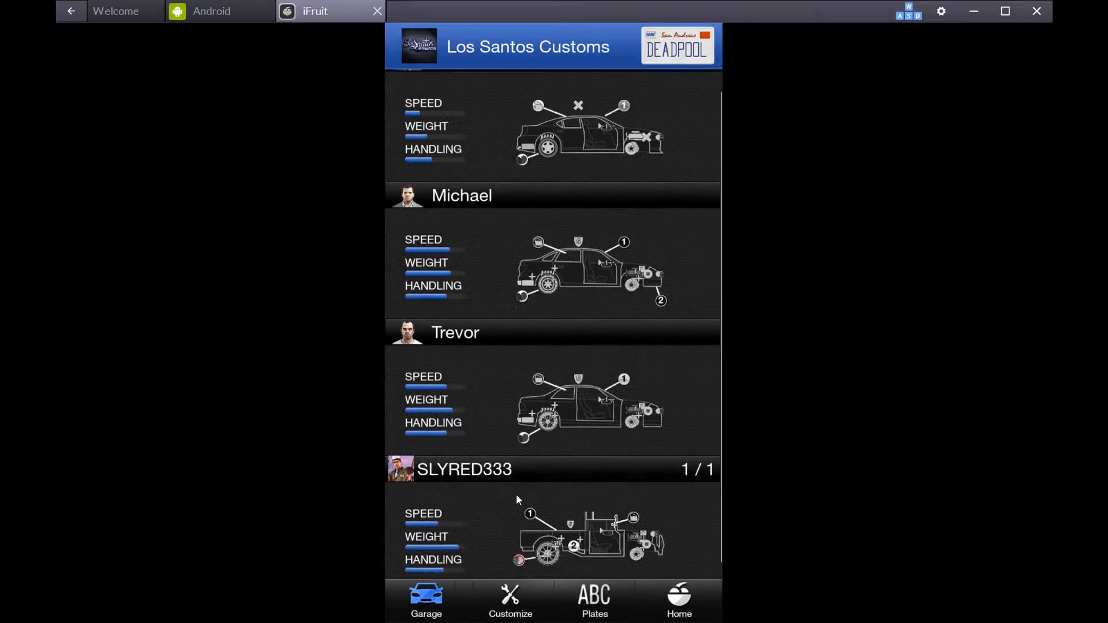
Scroll the LS Customs garage list of the characters' vehicles
{"action": "scroll", "scroll_direction": "up", "scroll_amount": 3}
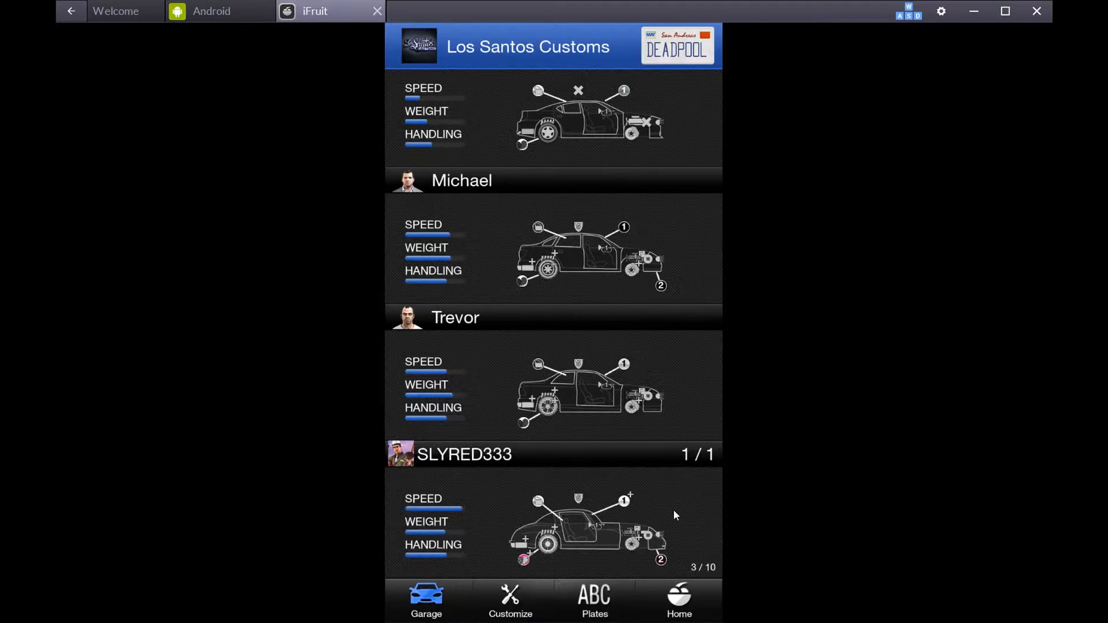
{"action": "mouse_move", "coordinate": [649, 528]}
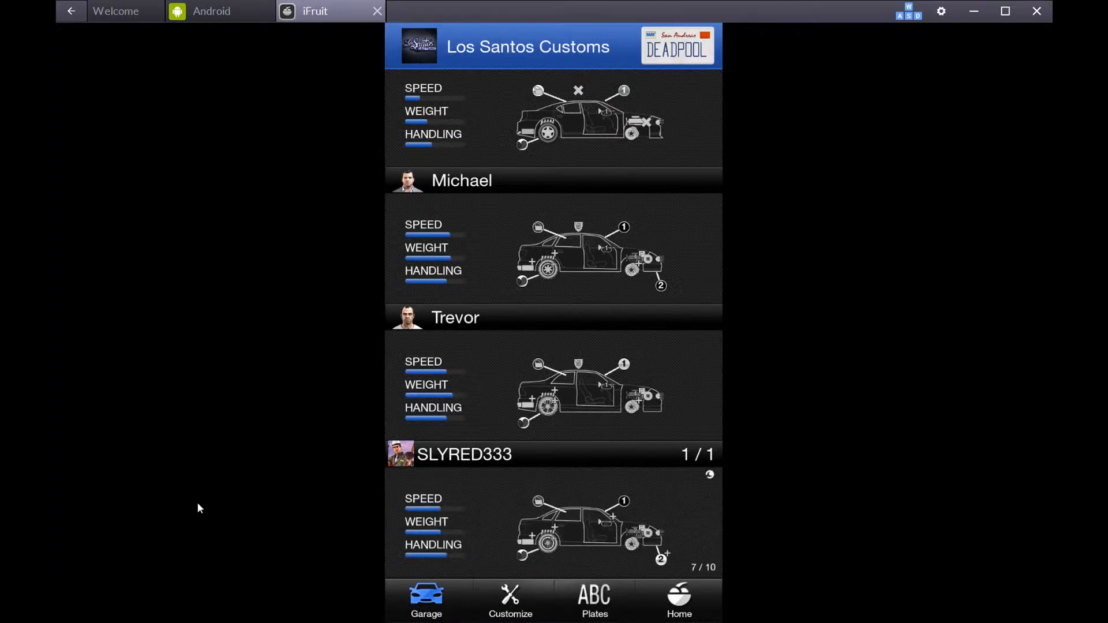
{"action": "mouse_move", "coordinate": [649, 508]}
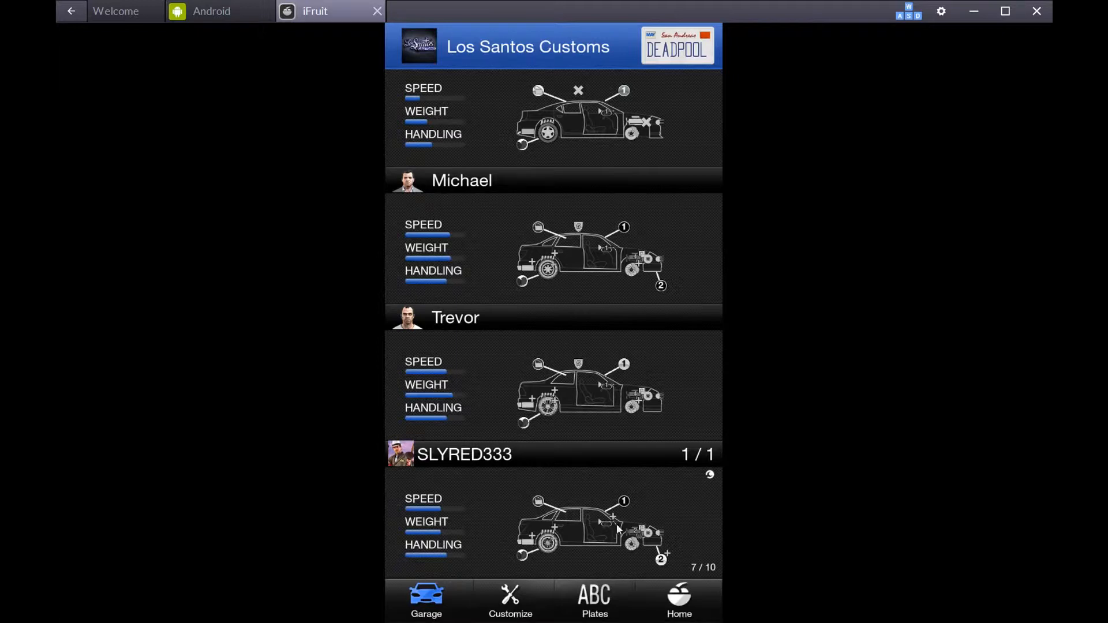
{"action": "mouse_move", "coordinate": [593, 535]}
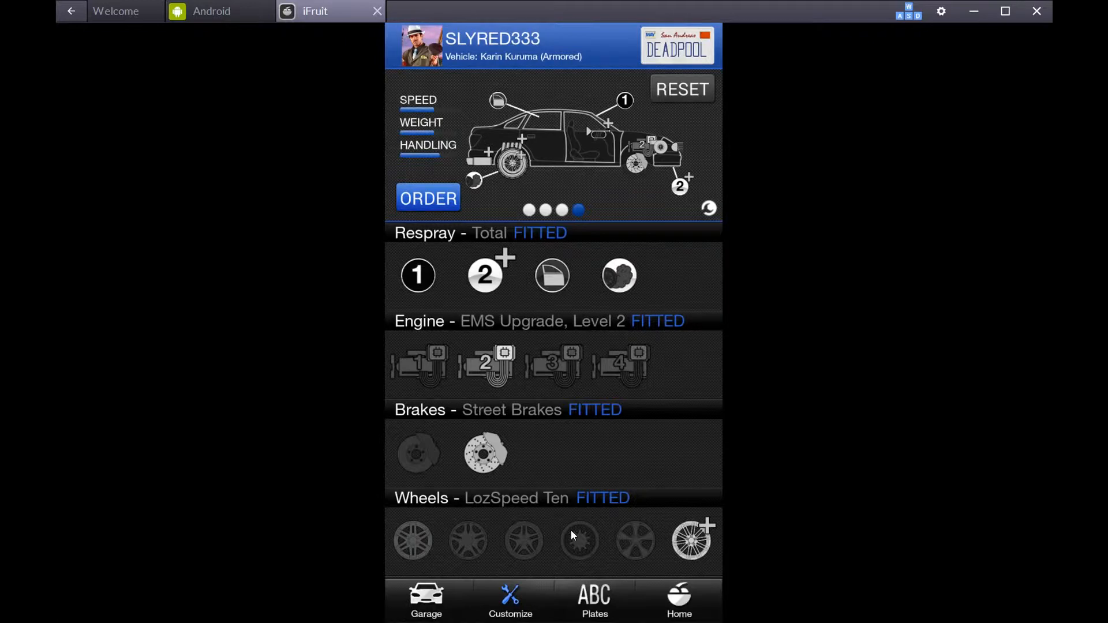
{"action": "mouse_move", "coordinate": [573, 391]}
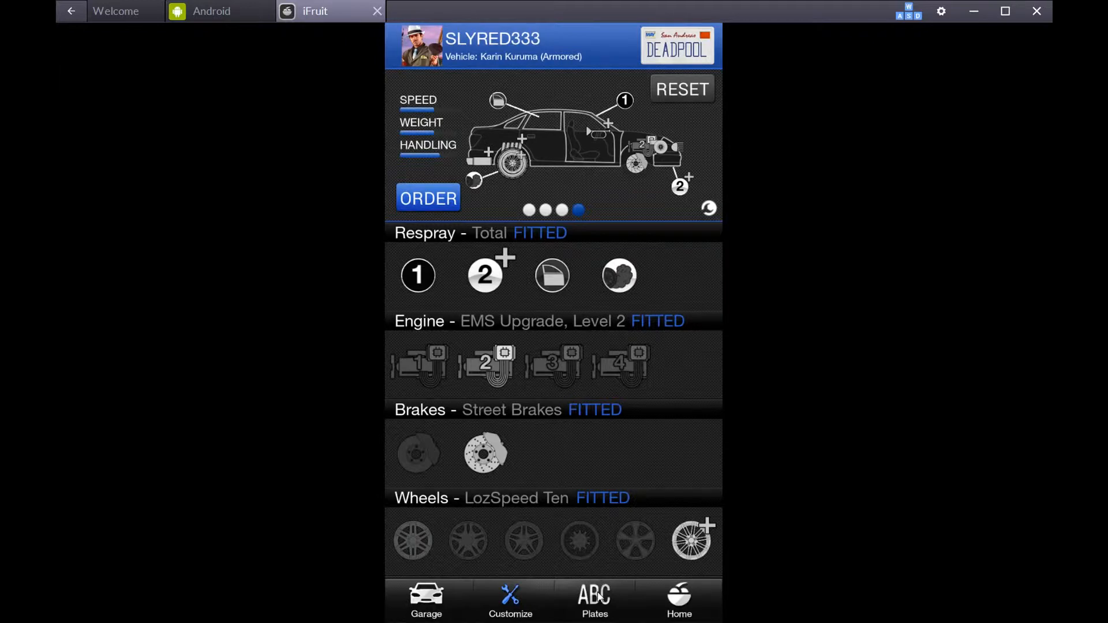
Go to the Plates section showing SLYRED and a new plate being entered
{"action": "left_click", "coordinate": [594, 600]}
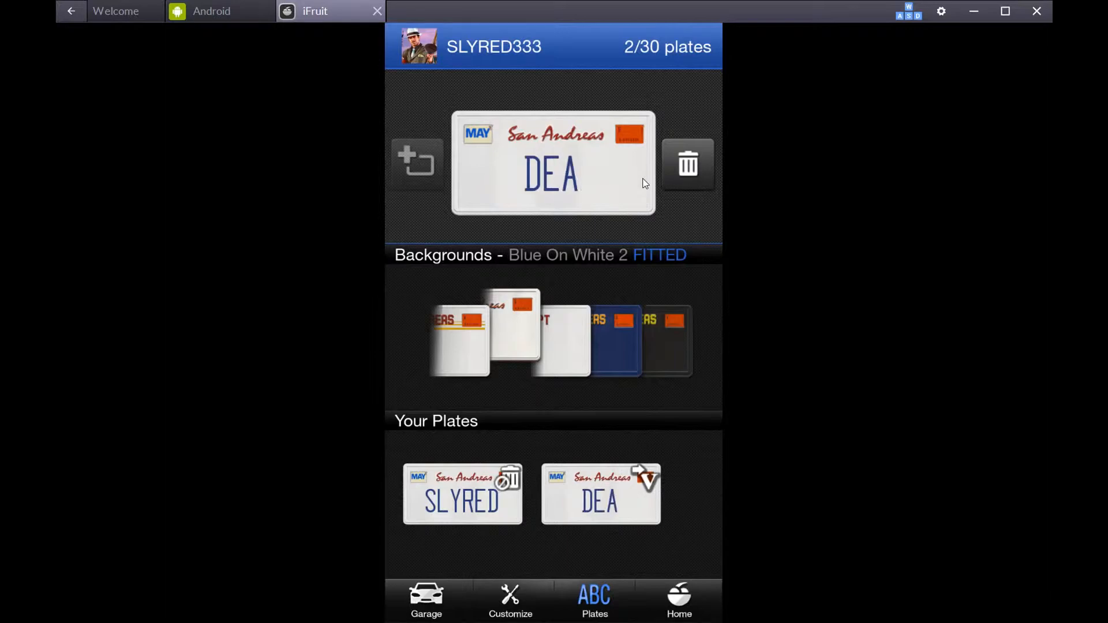
Complete the plate text as DEADPOOL, accept the confirmation, and return to Customize
{"action": "type", "text": "D"}
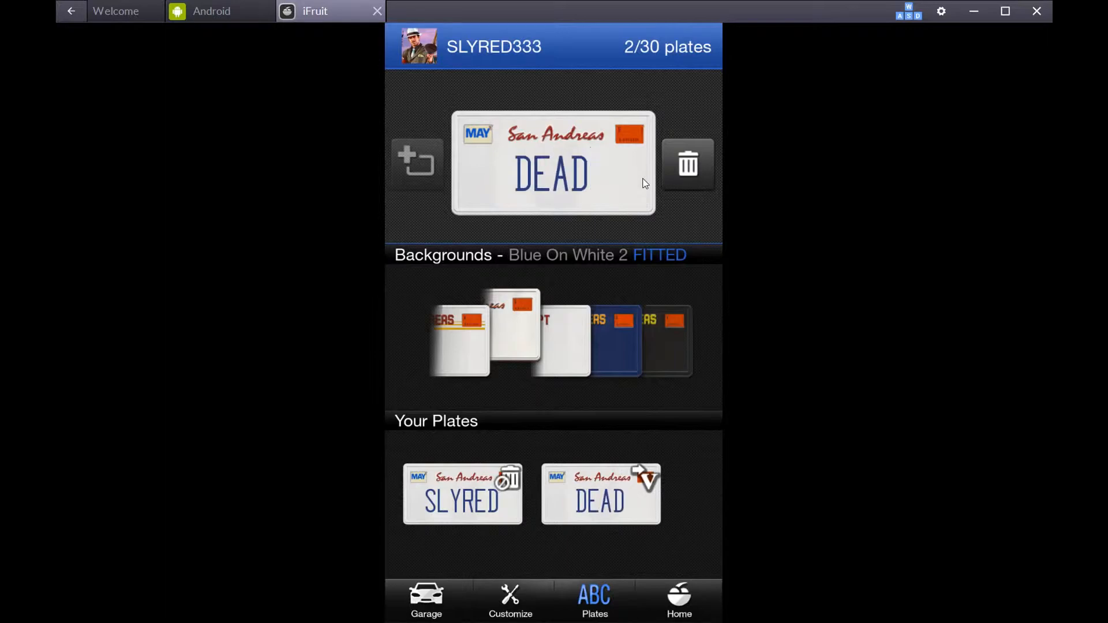
{"action": "type", "text": "POOL"}
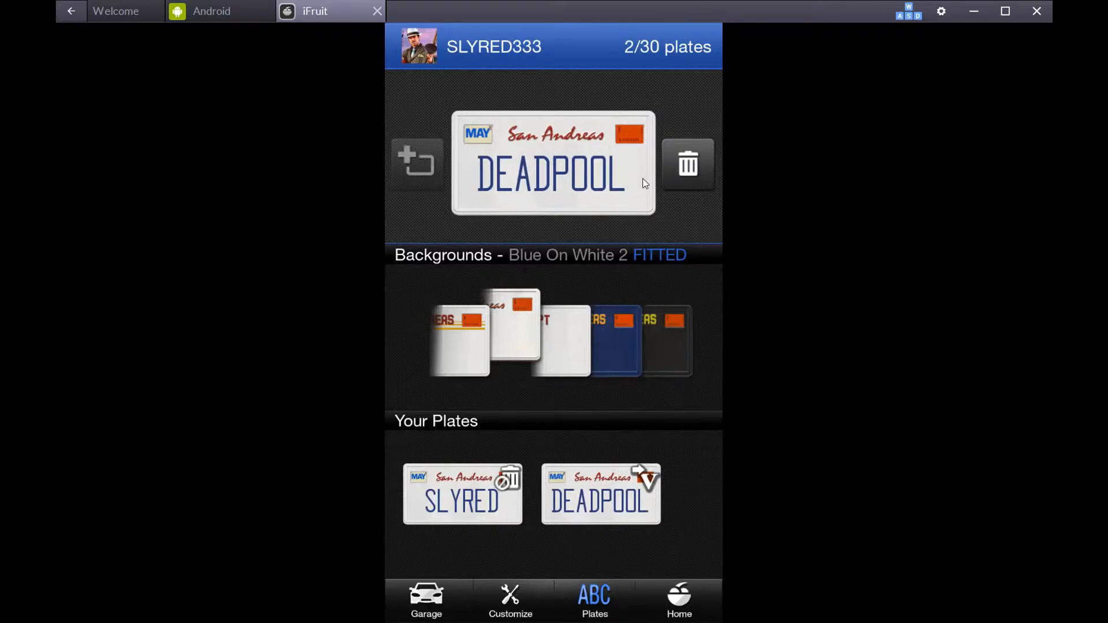
{"action": "mouse_move", "coordinate": [707, 232]}
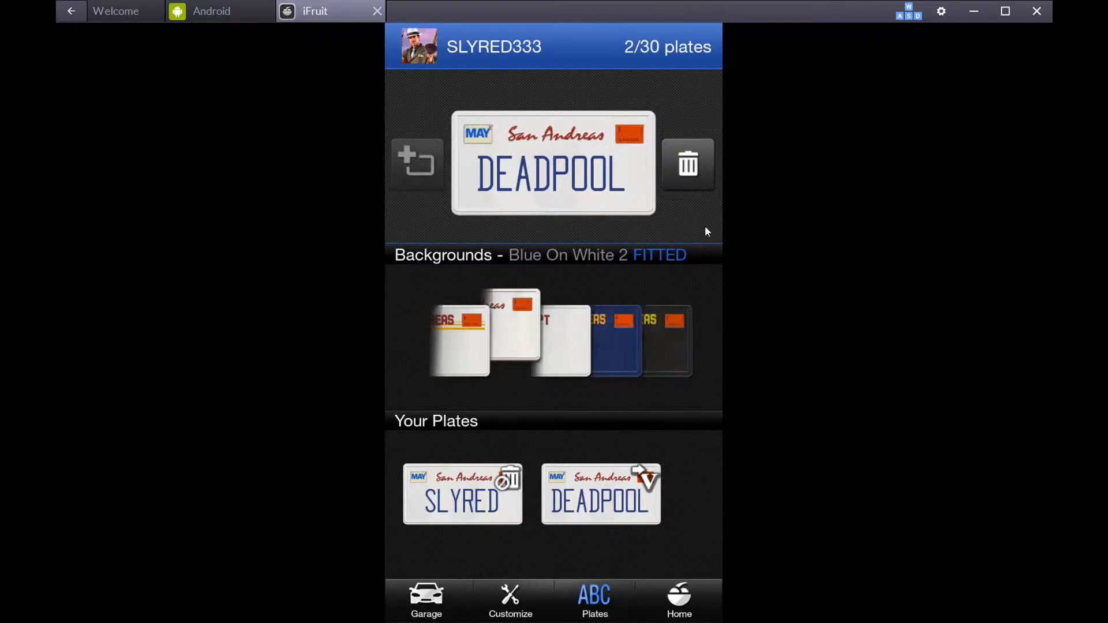
{"action": "mouse_move", "coordinate": [520, 599]}
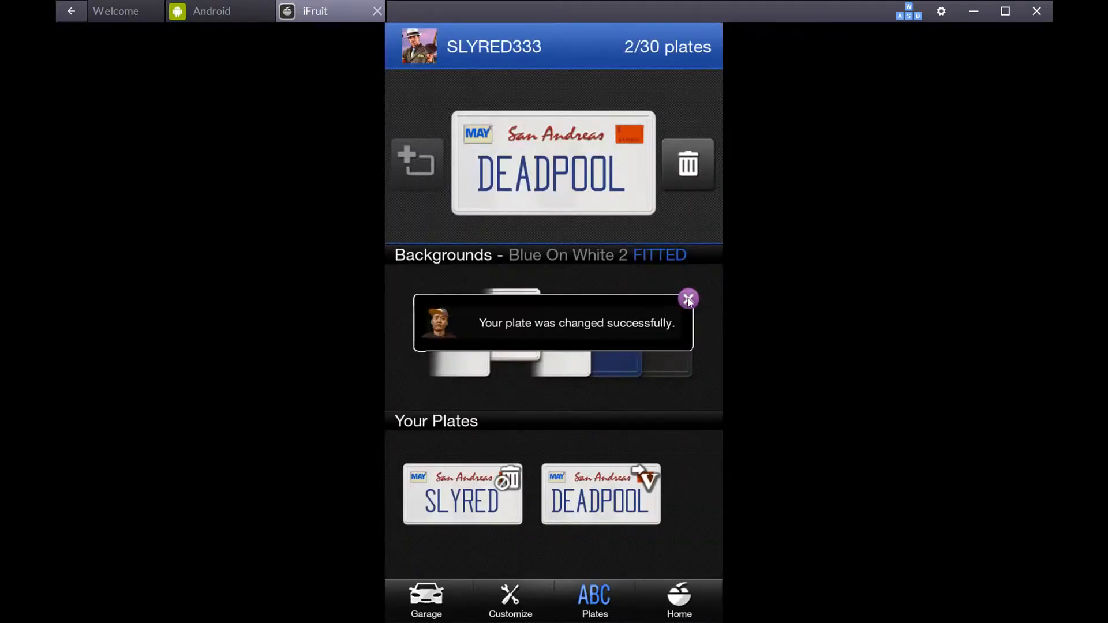
{"action": "left_click", "coordinate": [510, 602]}
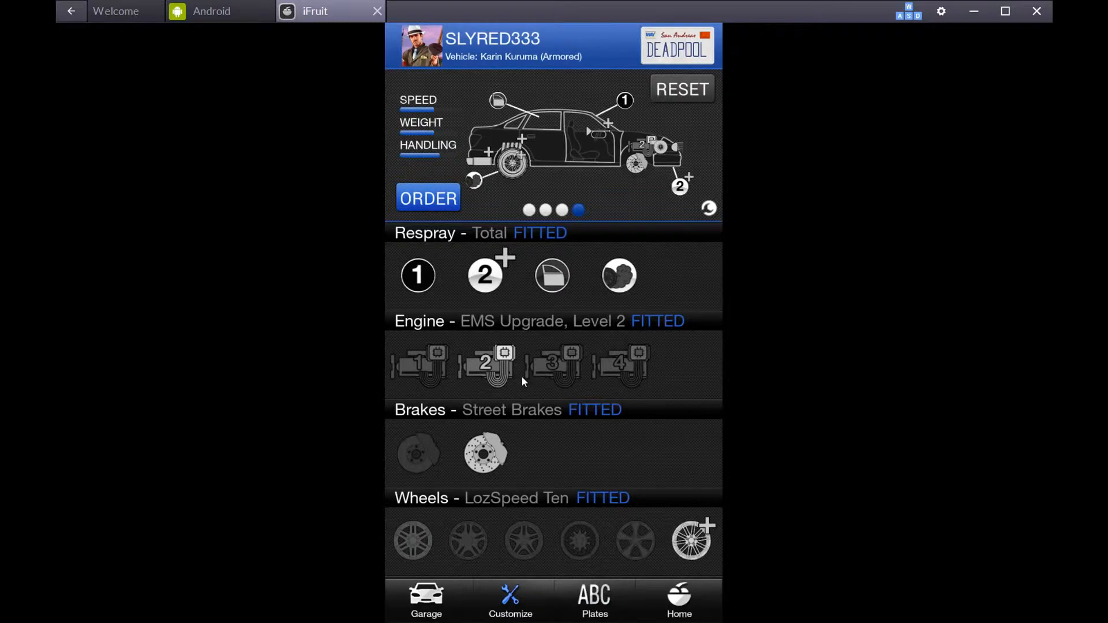
Add the Level 4 engine upgrade, a window tint and red tire smoke to the Kuruma
{"action": "left_click", "coordinate": [621, 364]}
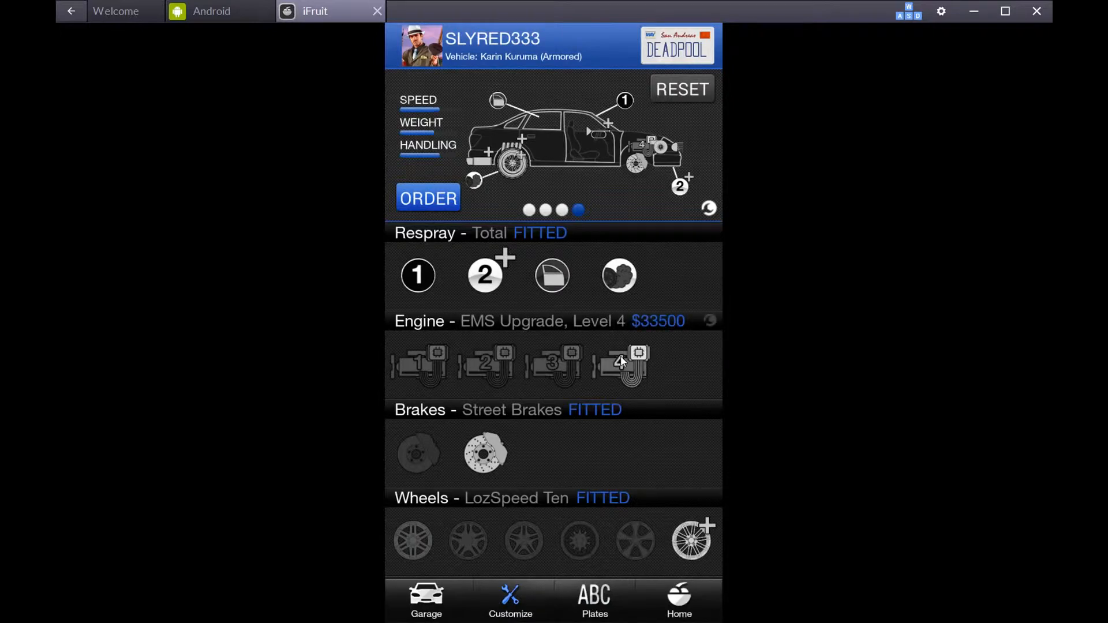
{"action": "scroll", "scroll_direction": "down", "scroll_amount": 3}
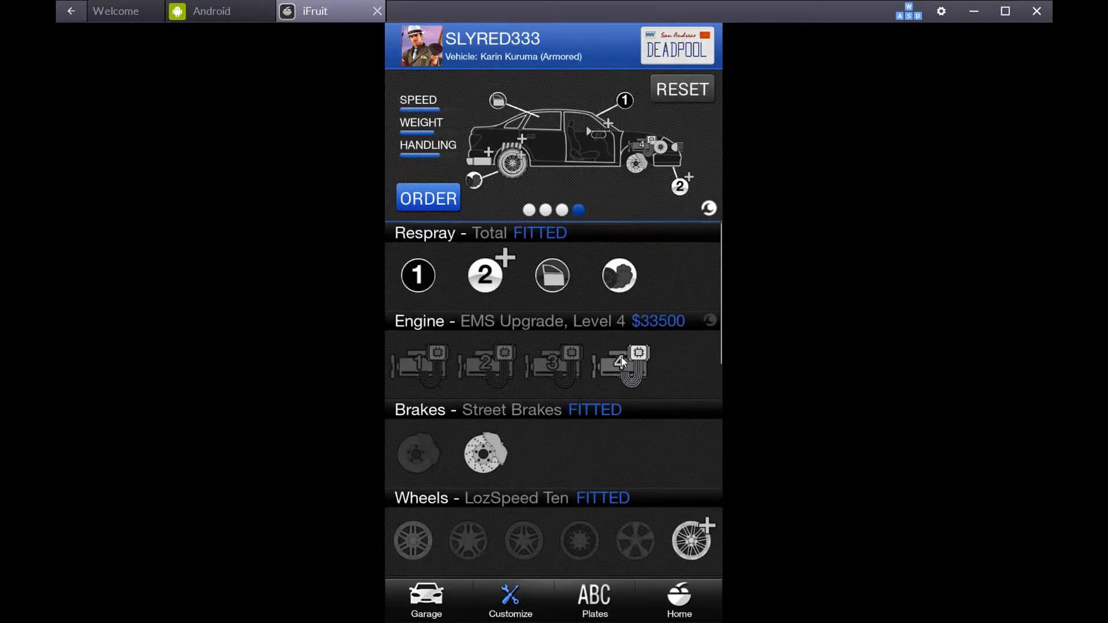
{"action": "mouse_move", "coordinate": [553, 287]}
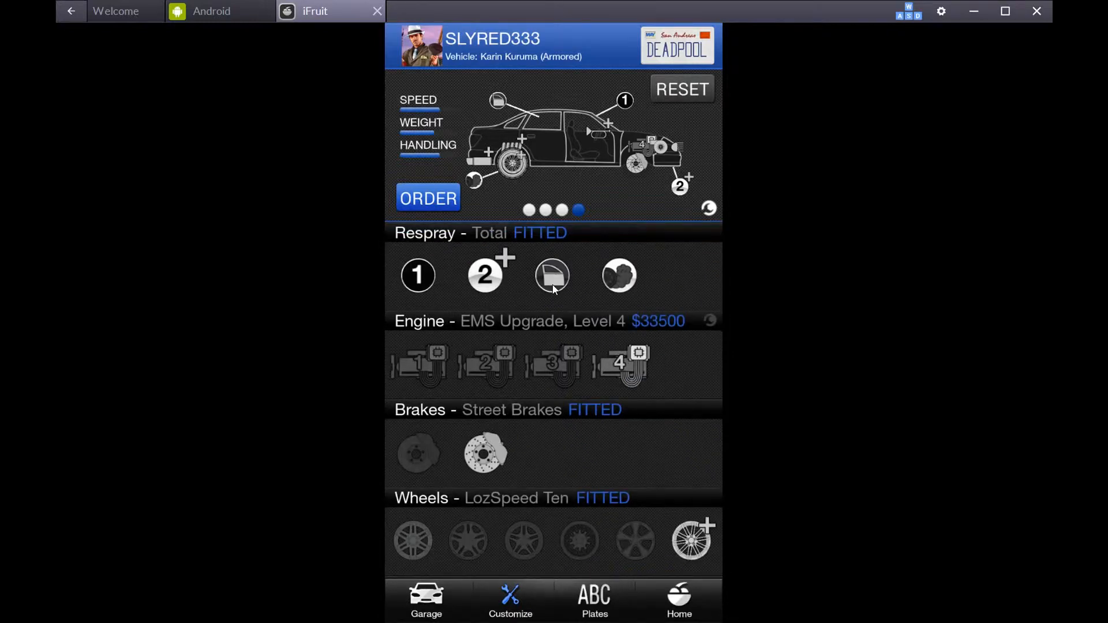
{"action": "left_click", "coordinate": [552, 276]}
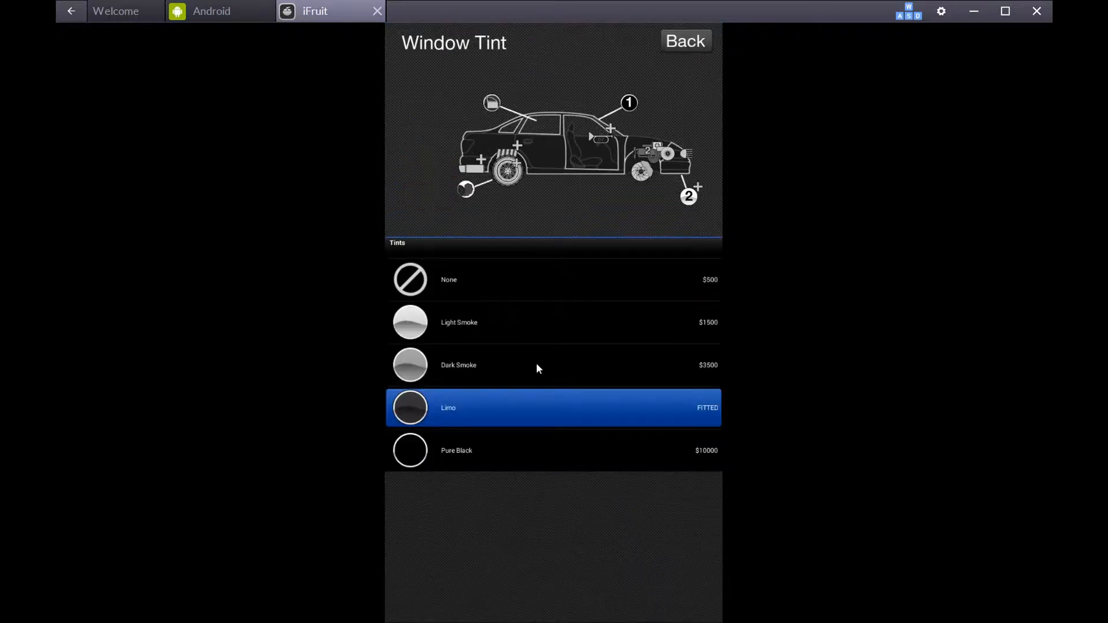
{"action": "mouse_move", "coordinate": [520, 411]}
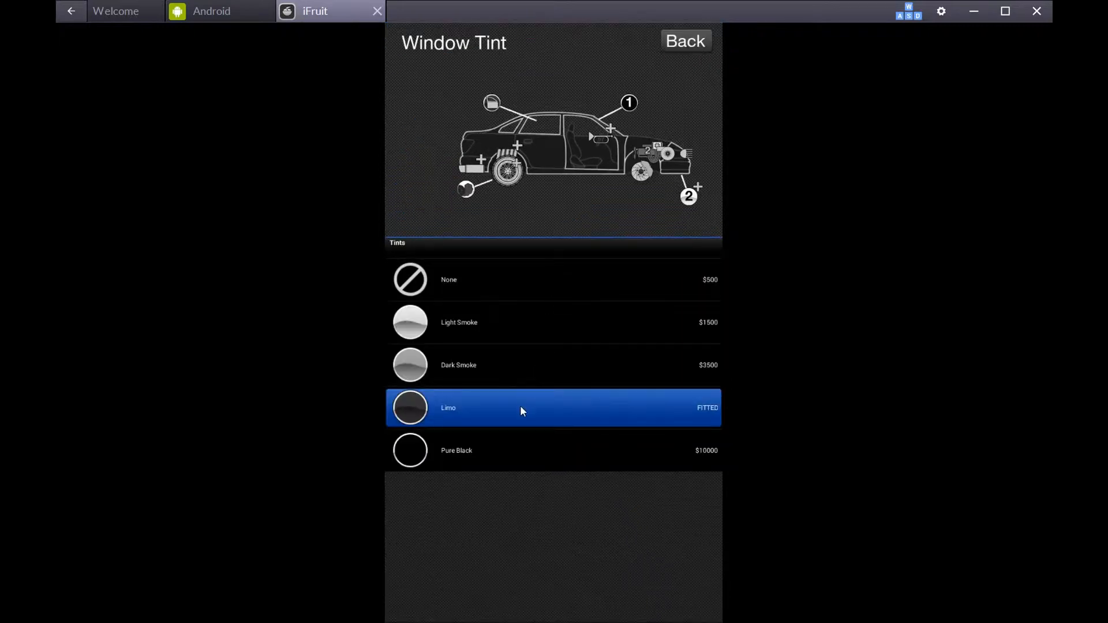
{"action": "left_click", "coordinate": [685, 42]}
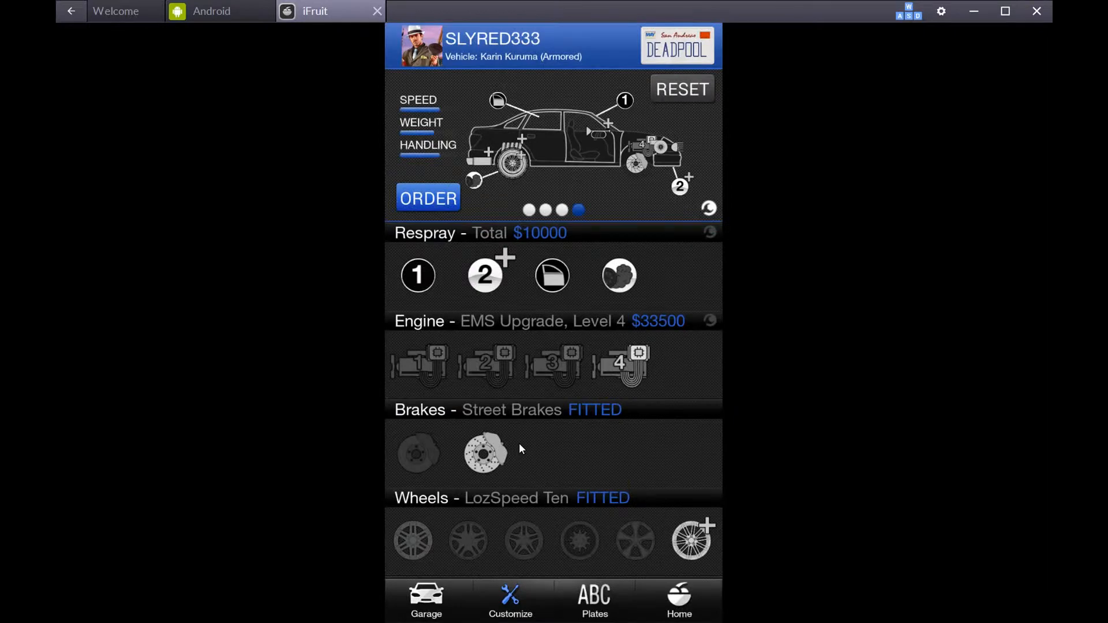
{"action": "left_click", "coordinate": [619, 275]}
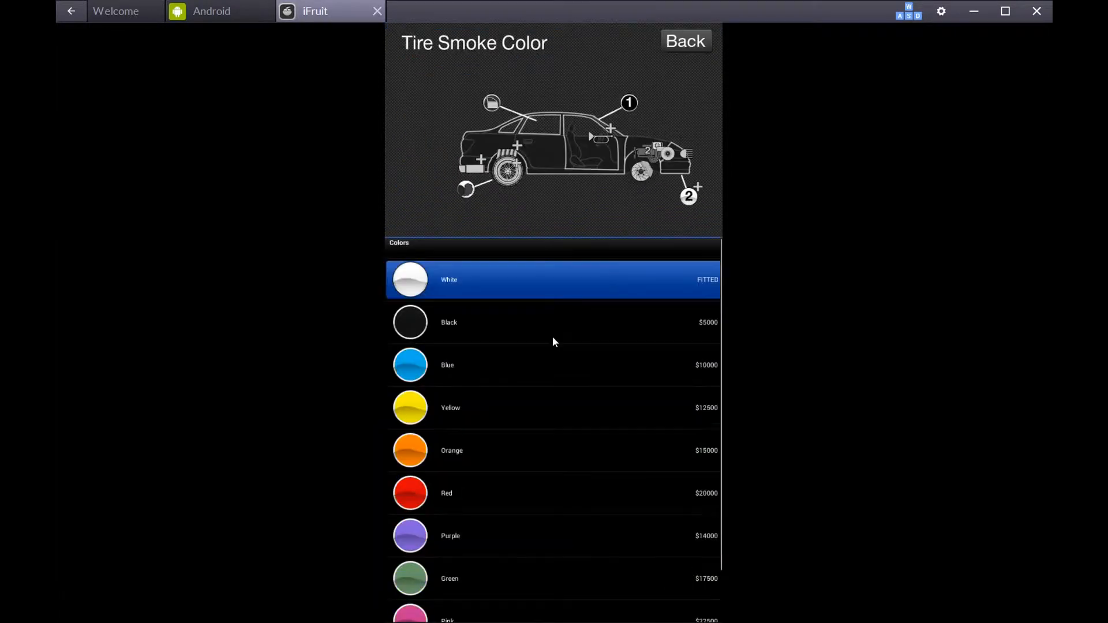
{"action": "mouse_move", "coordinate": [543, 366]}
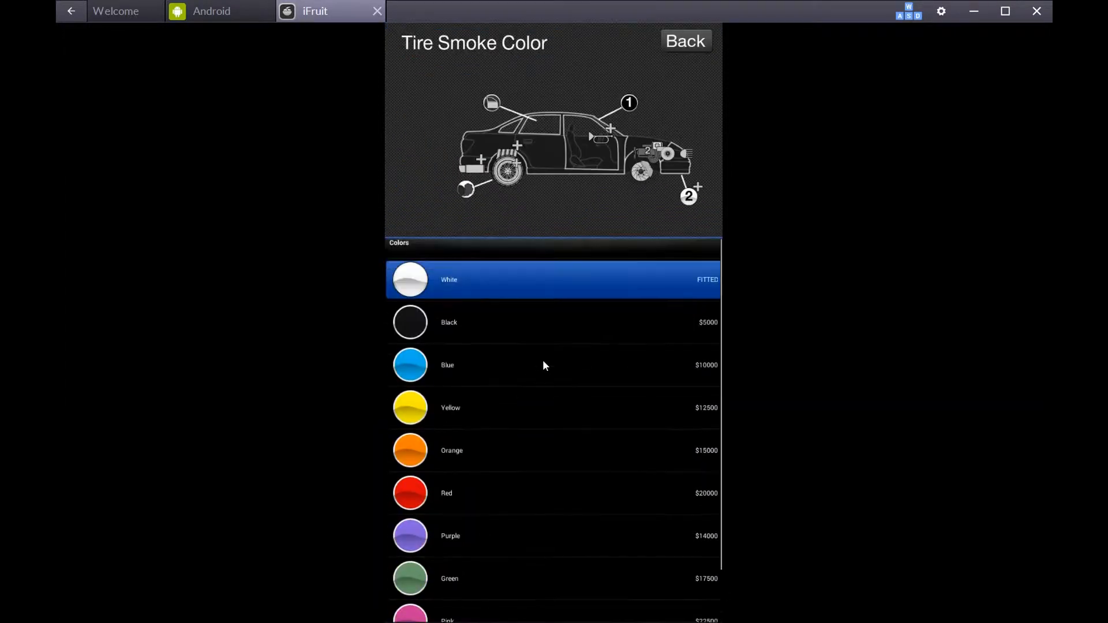
{"action": "mouse_move", "coordinate": [421, 479]}
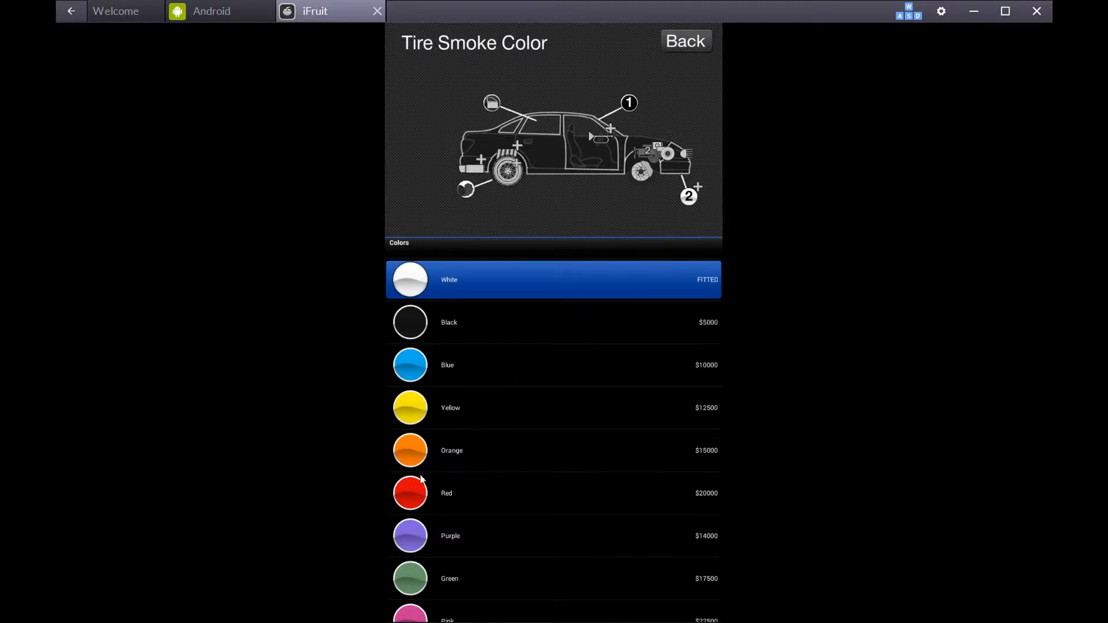
{"action": "left_click", "coordinate": [685, 41]}
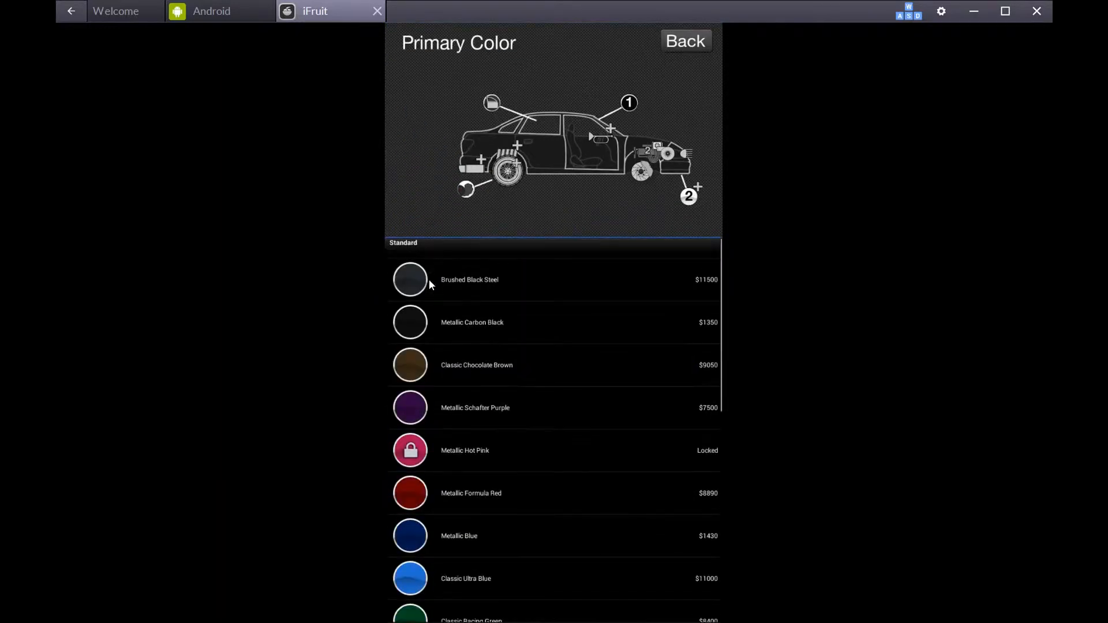
Browse the Primary Color list and leave it without changing the paint
{"action": "scroll", "scroll_direction": "up", "scroll_amount": 3}
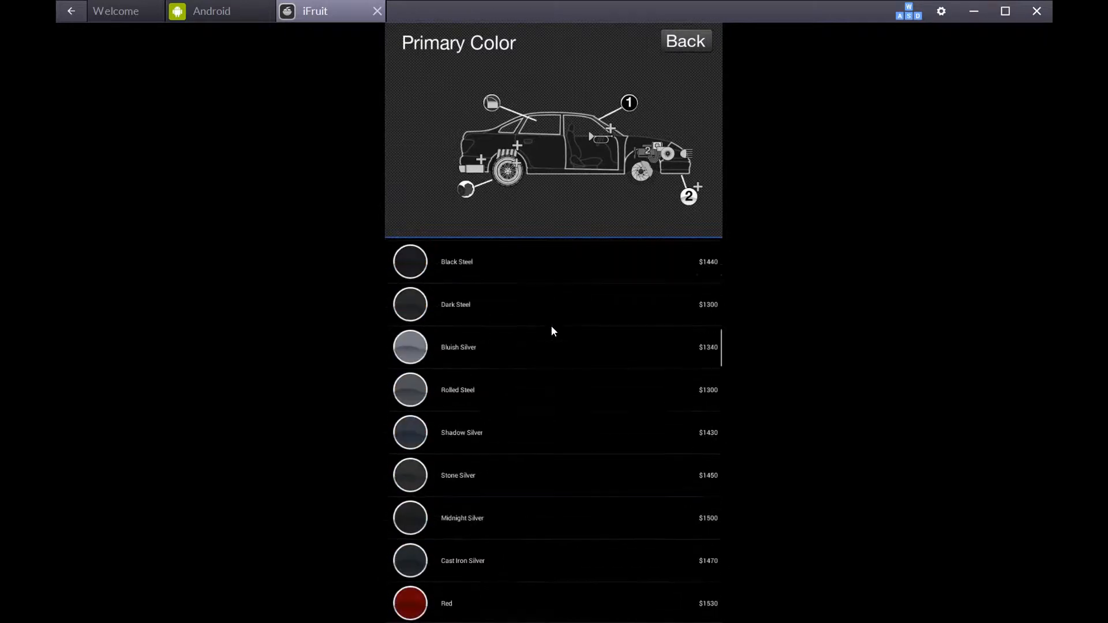
{"action": "scroll", "scroll_direction": "down", "scroll_amount": 3}
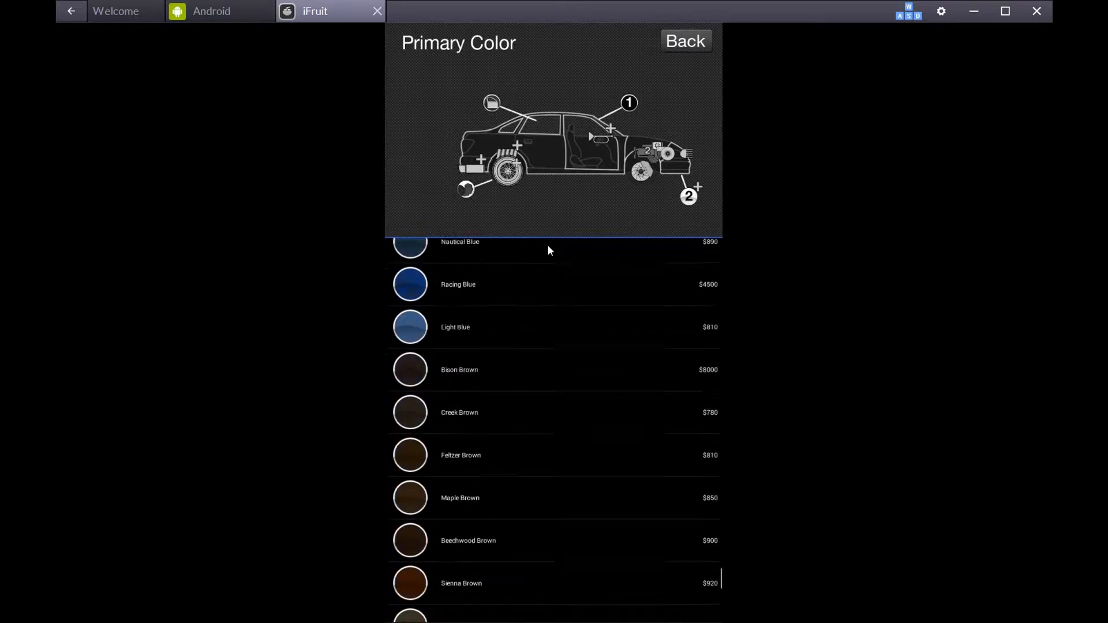
{"action": "left_click", "coordinate": [685, 42]}
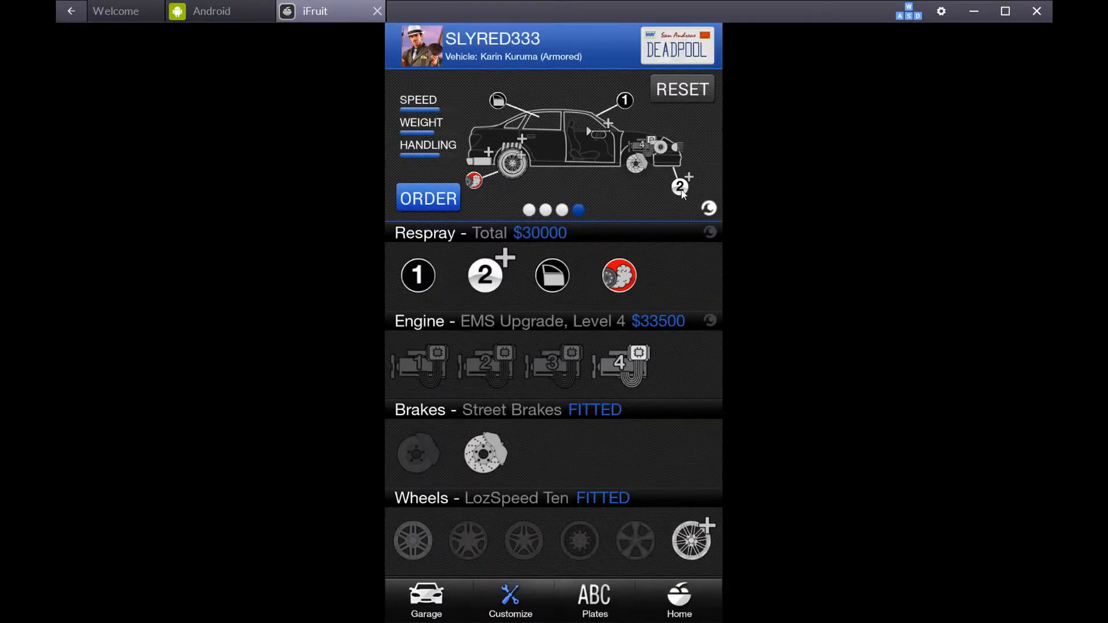
{"action": "mouse_move", "coordinate": [621, 105]}
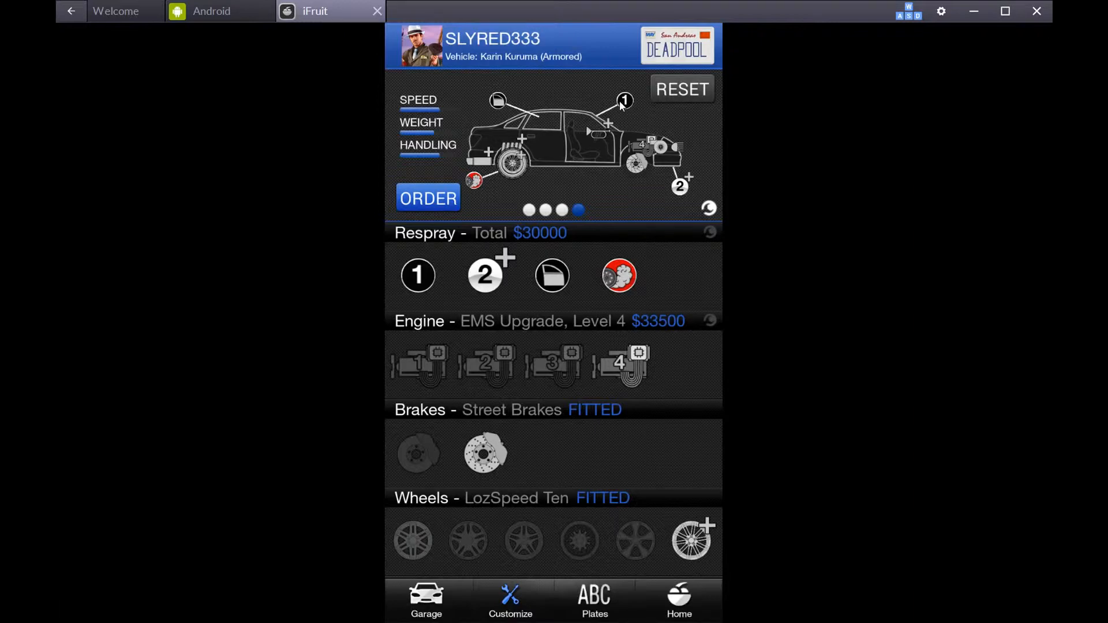
{"action": "mouse_move", "coordinate": [523, 175]}
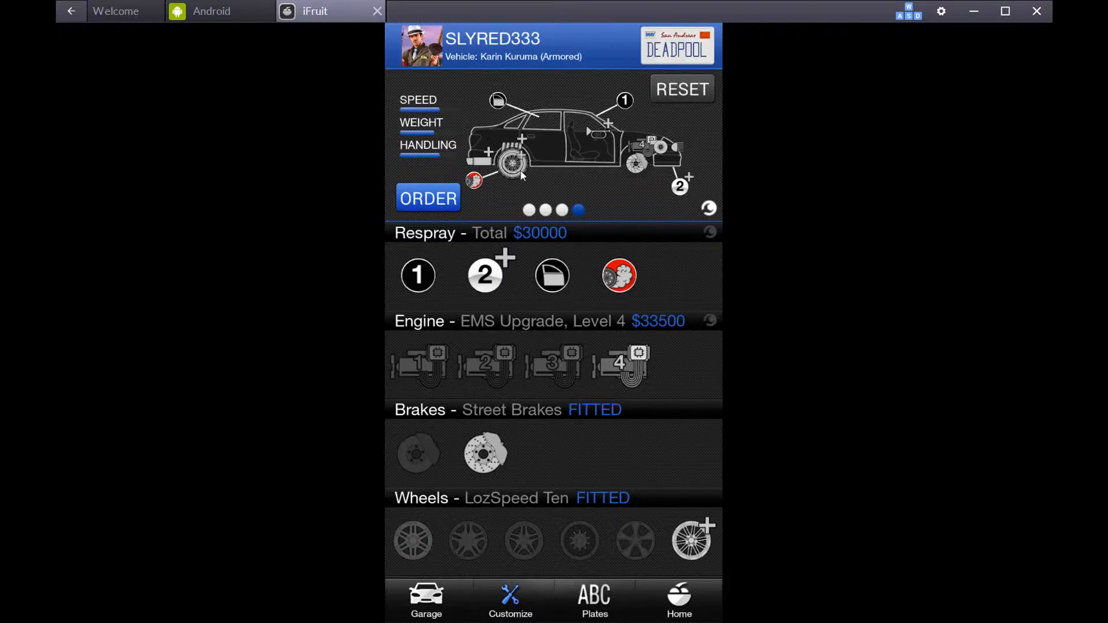
{"action": "mouse_move", "coordinate": [591, 231]}
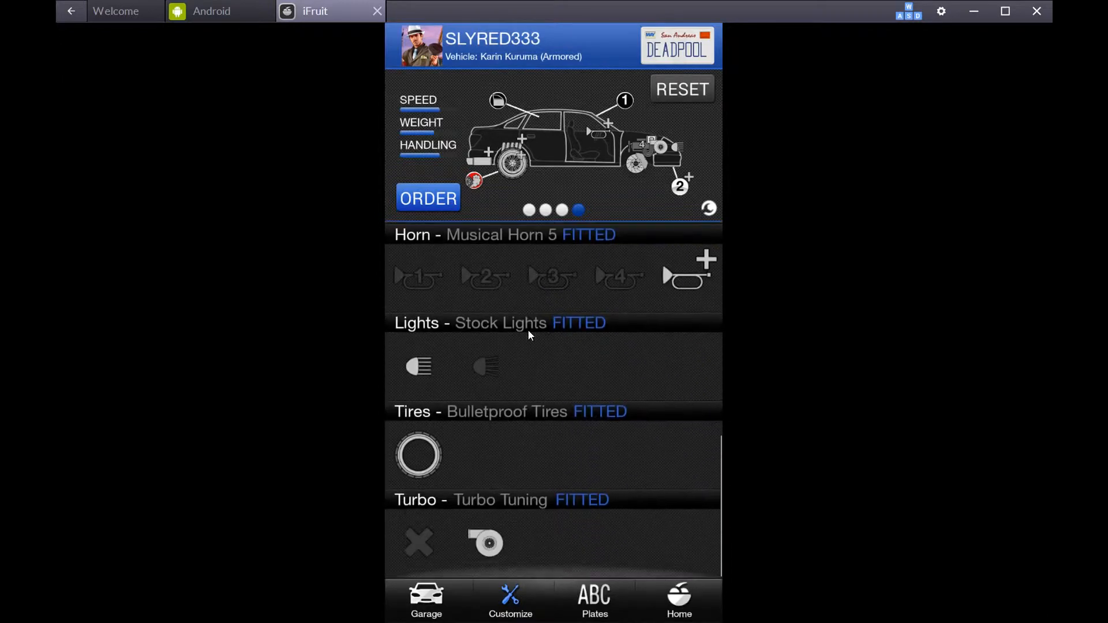
{"action": "mouse_move", "coordinate": [508, 364]}
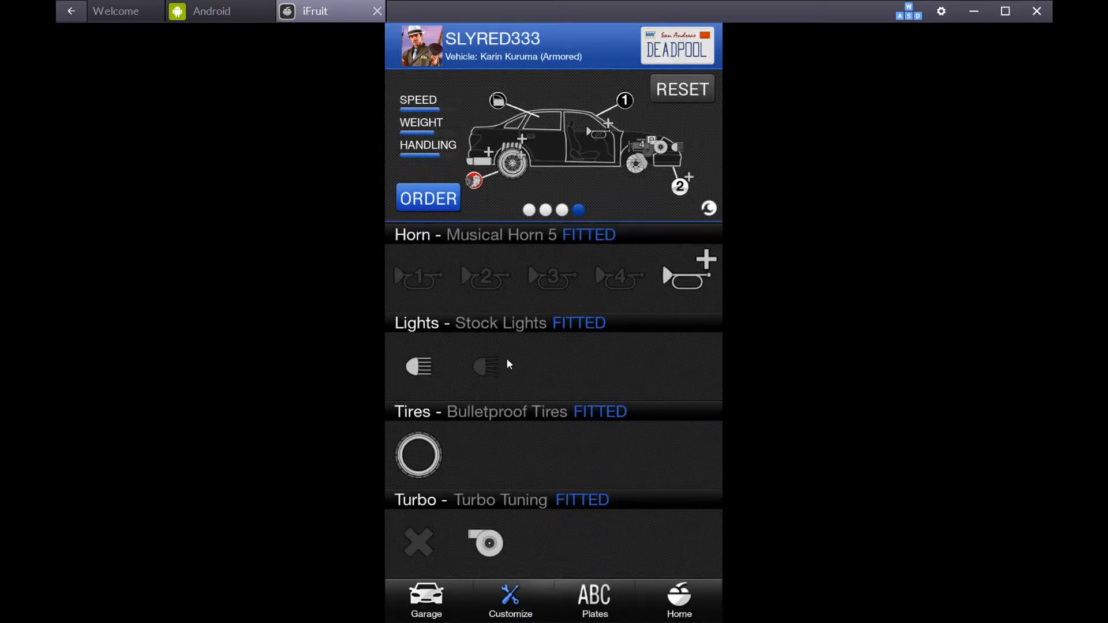
{"action": "scroll", "scroll_direction": "up", "scroll_amount": 3}
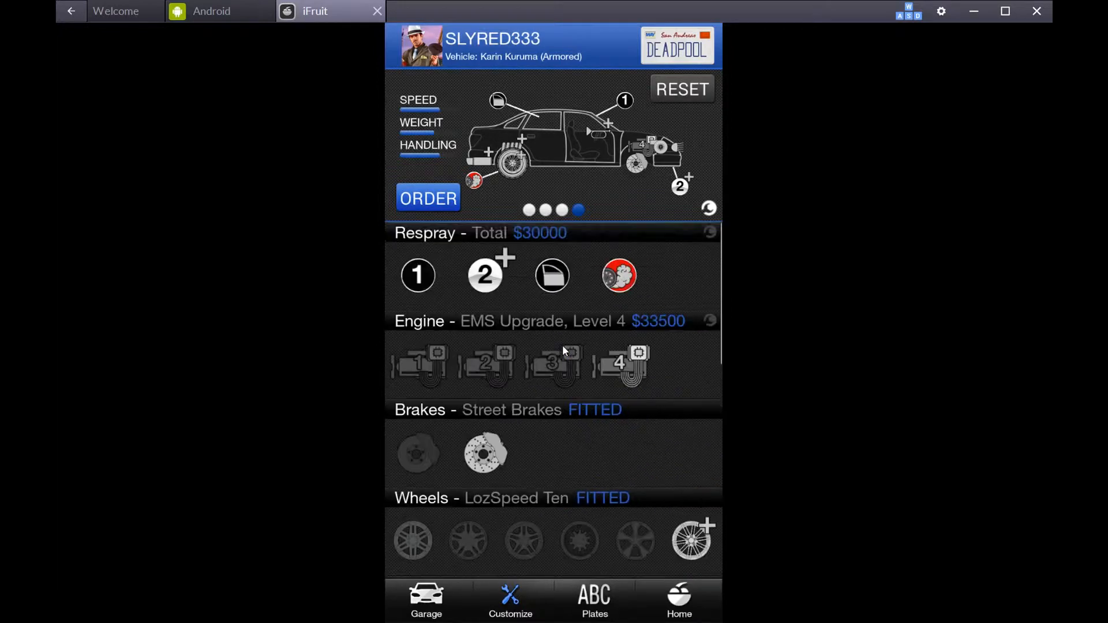
{"action": "mouse_move", "coordinate": [439, 206]}
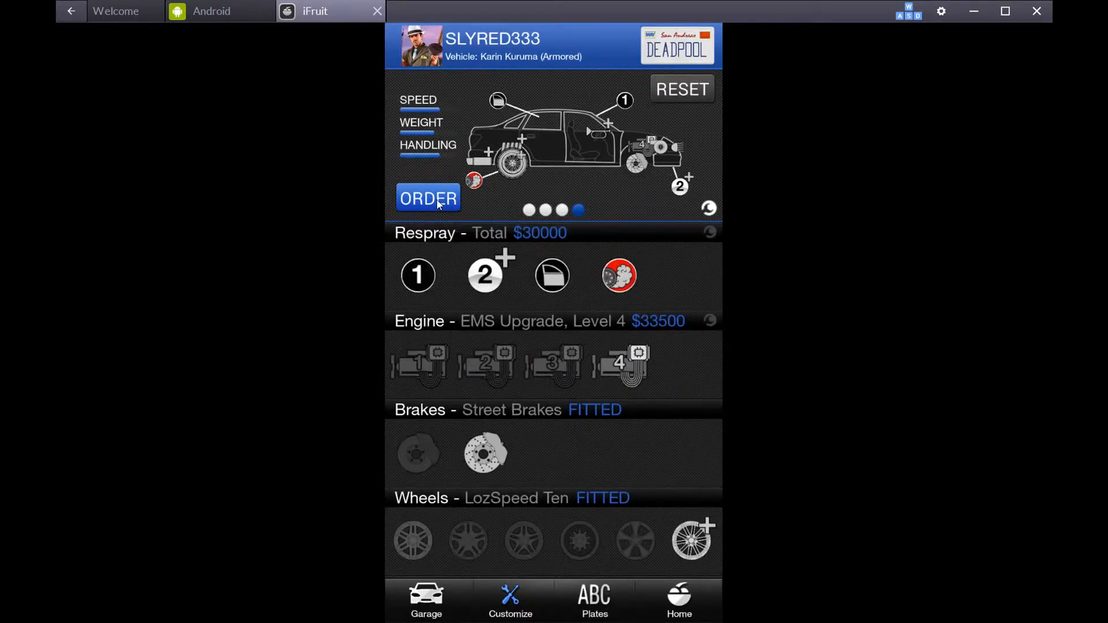
Place the order, bringing up the invoice with the DEADPOOL plate and $171000 total
{"action": "left_click", "coordinate": [427, 197]}
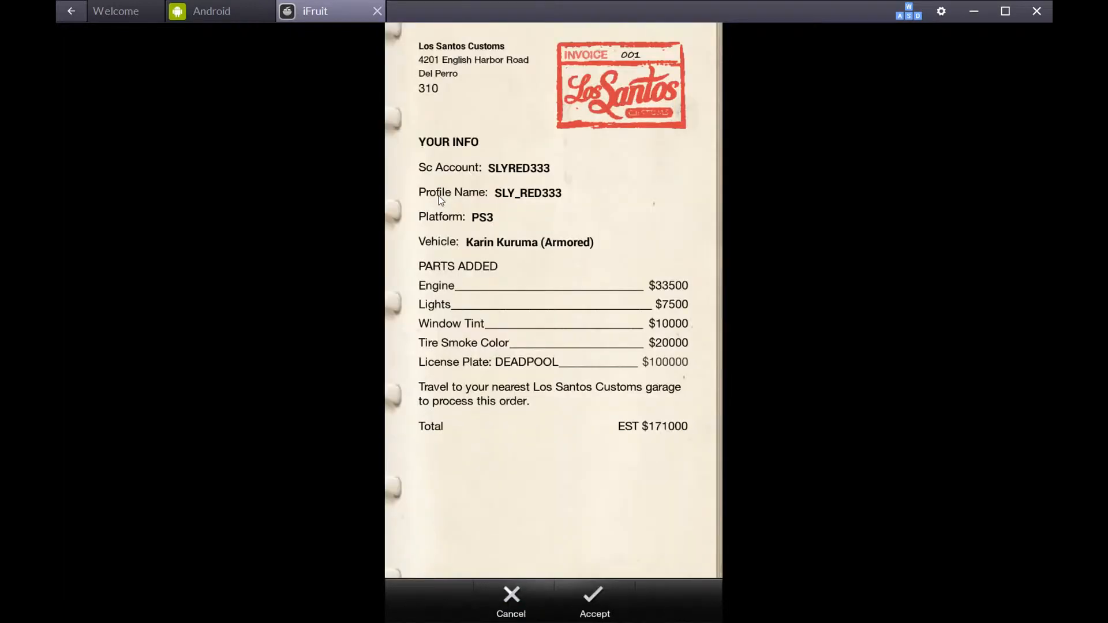
{"action": "mouse_move", "coordinate": [638, 170]}
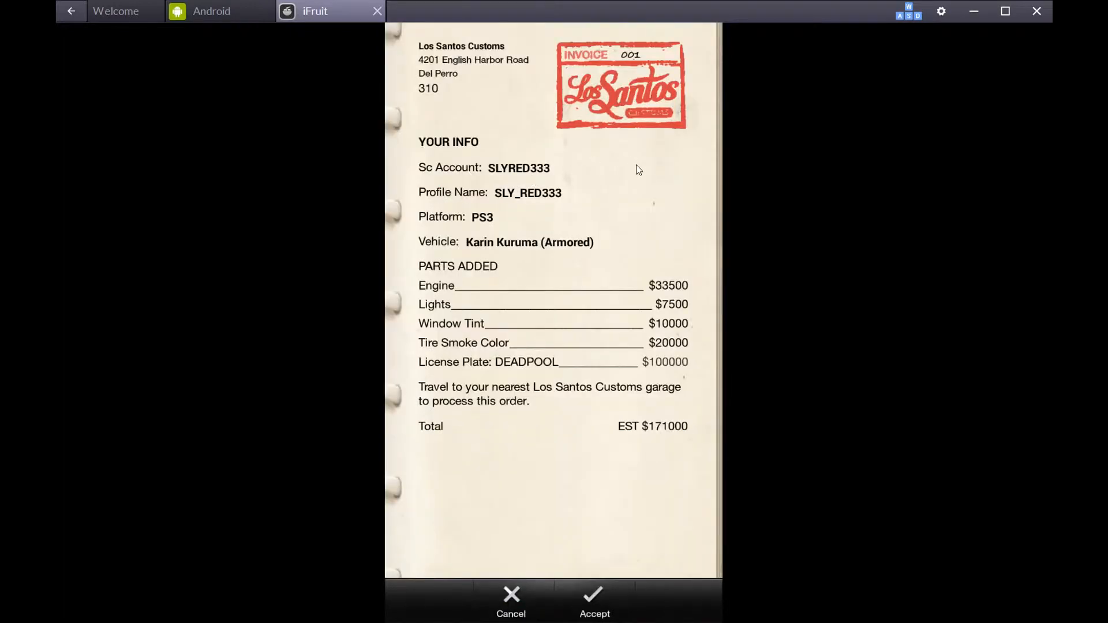
{"action": "mouse_move", "coordinate": [616, 216]}
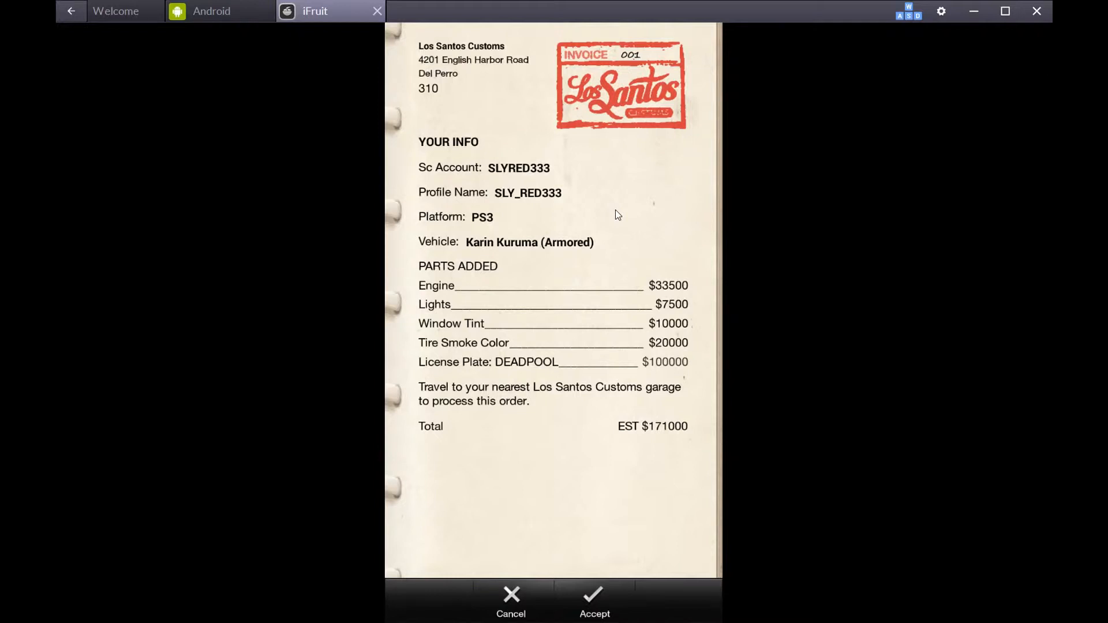
{"action": "mouse_move", "coordinate": [529, 278]}
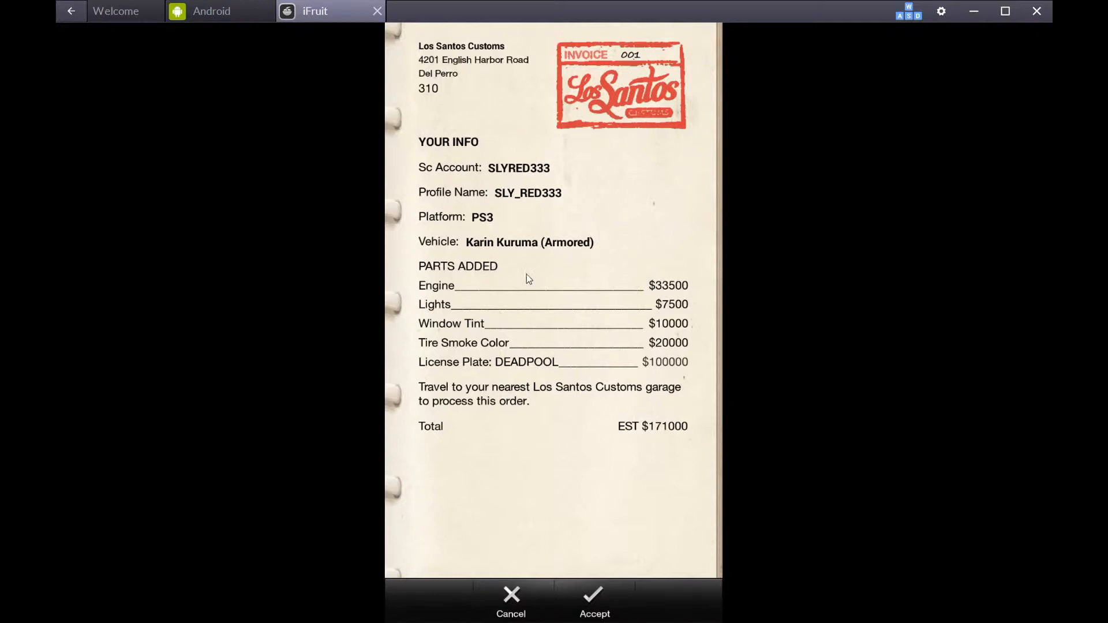
{"action": "mouse_move", "coordinate": [500, 284]}
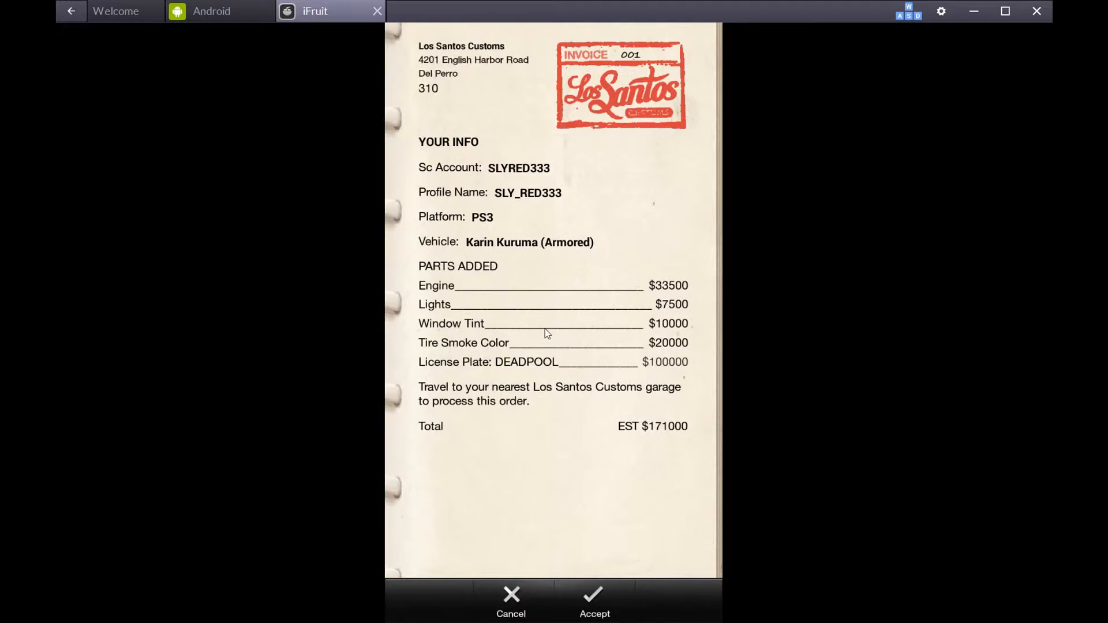
{"action": "mouse_move", "coordinate": [532, 371]}
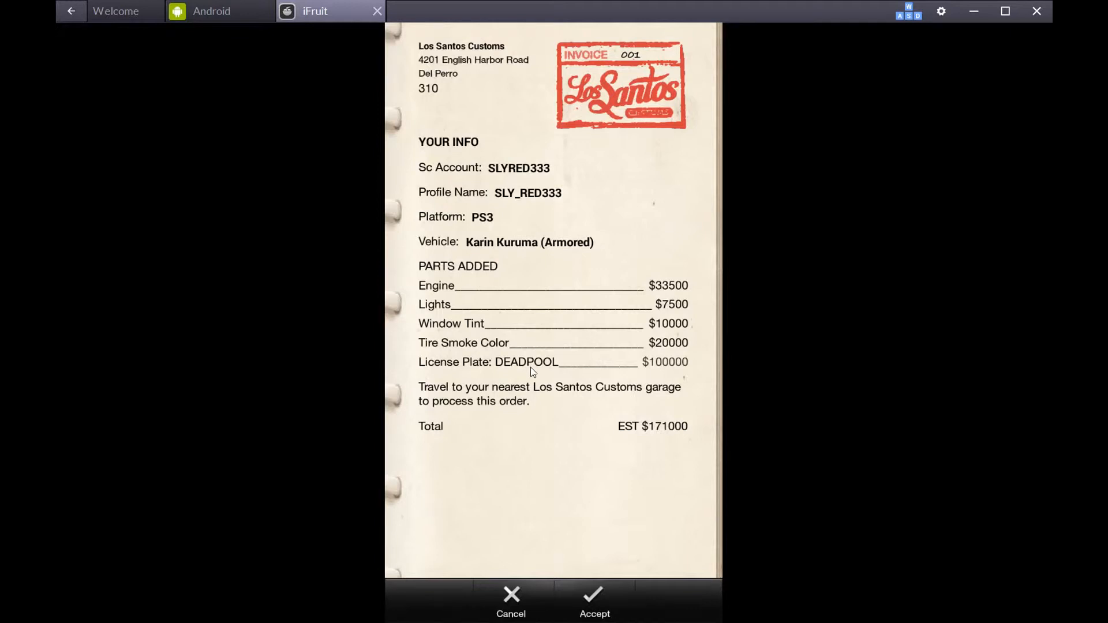
{"action": "mouse_move", "coordinate": [545, 170]}
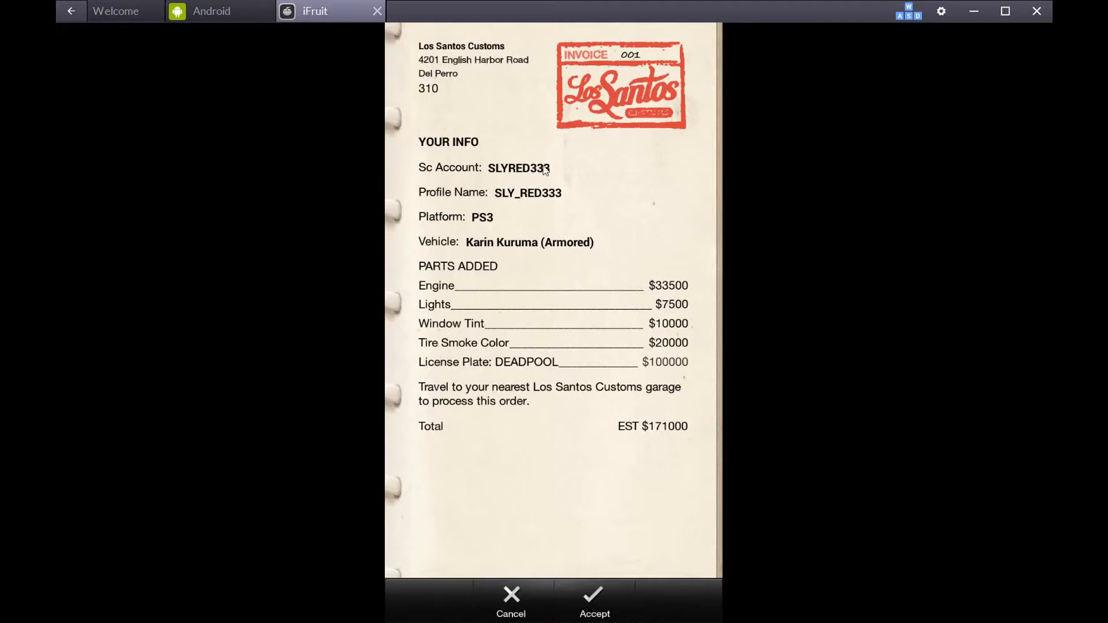
{"action": "mouse_move", "coordinate": [563, 359]}
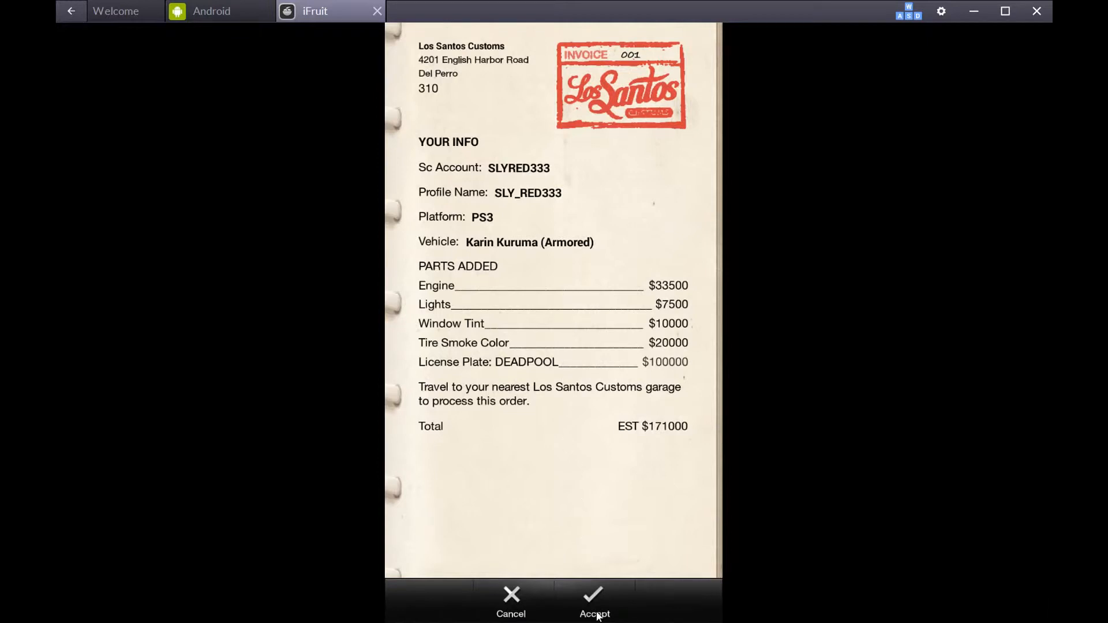
Accept the DEADPOOL plate invoice and confirm YES to overwrite the pending order
{"action": "left_click", "coordinate": [595, 600]}
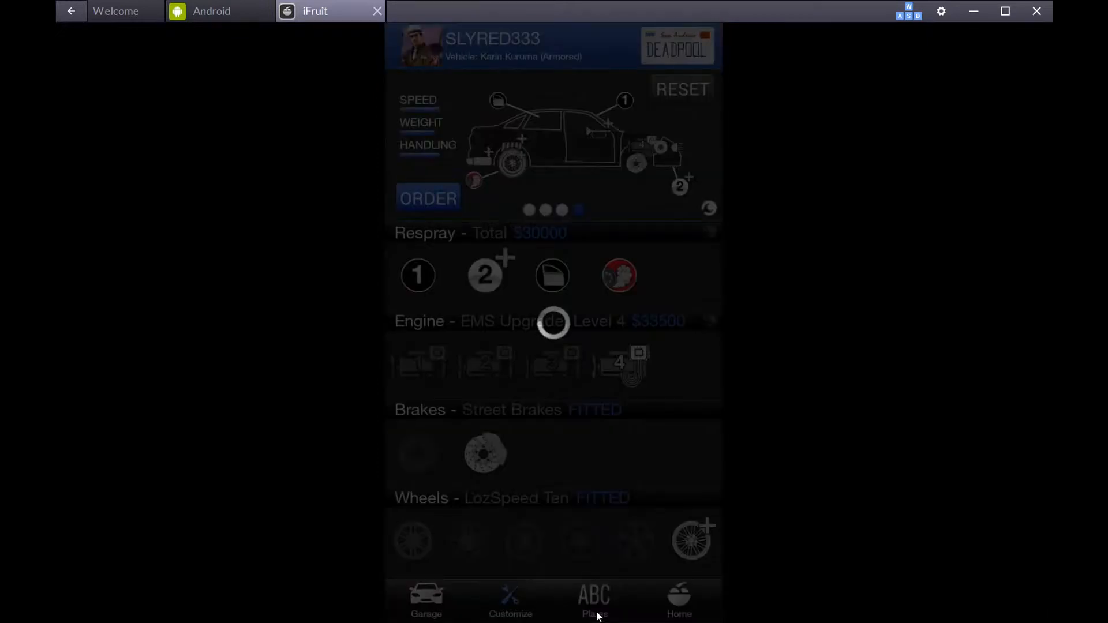
{"action": "left_click", "coordinate": [428, 197]}
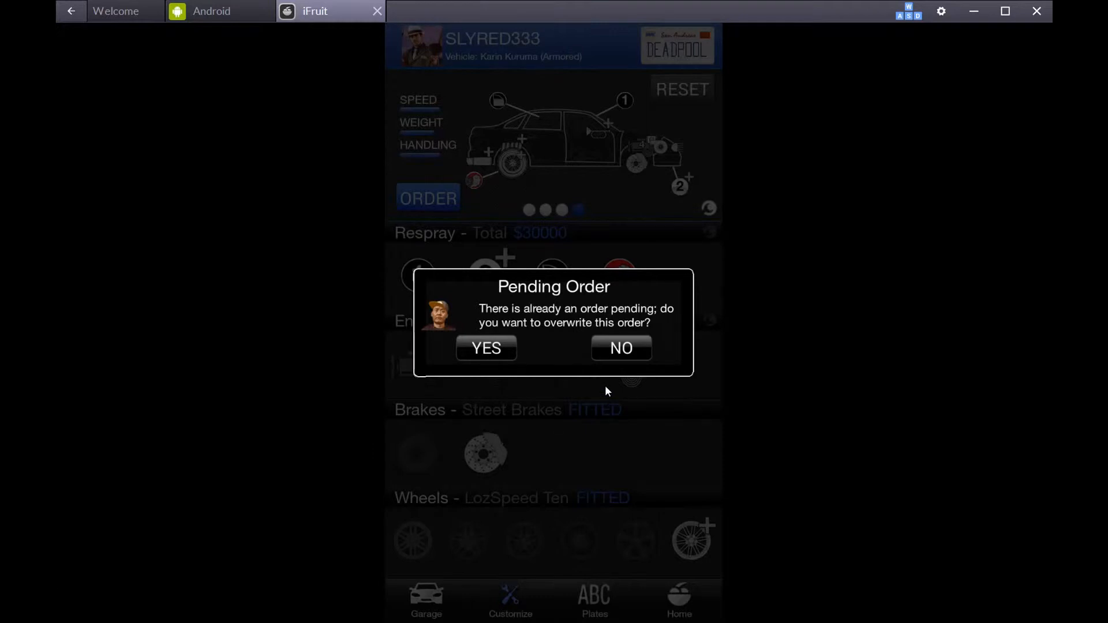
{"action": "mouse_move", "coordinate": [592, 366]}
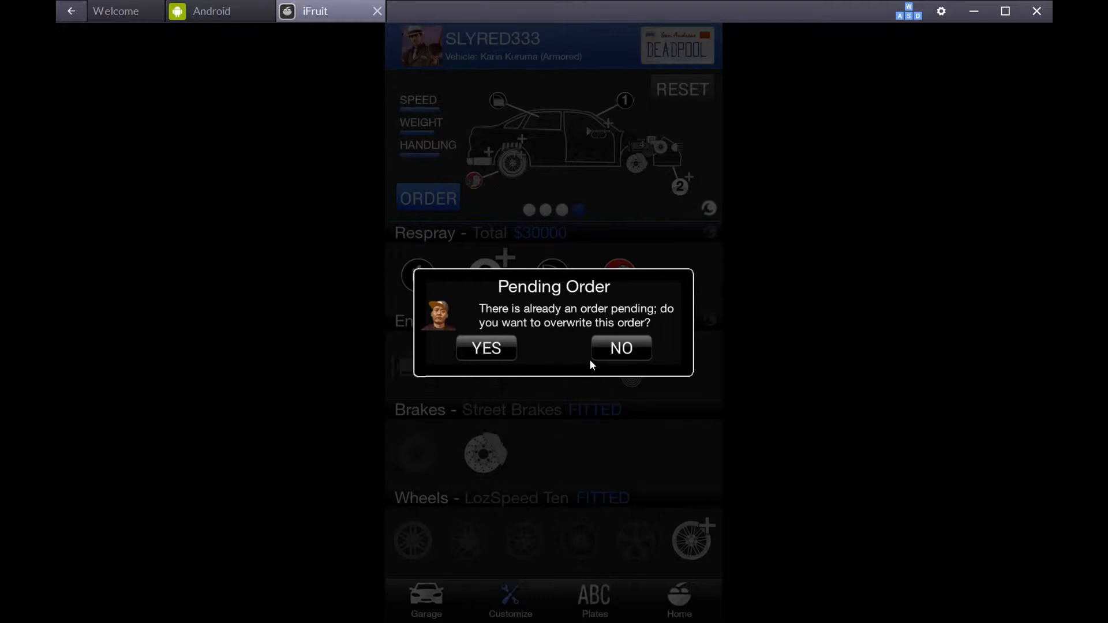
{"action": "mouse_move", "coordinate": [486, 347]}
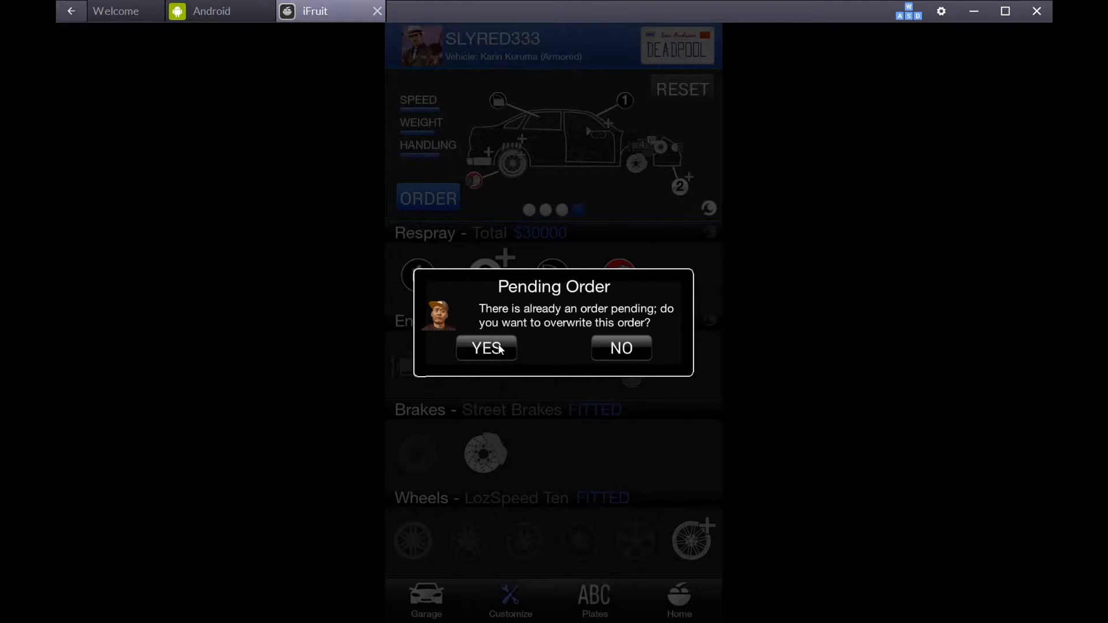
{"action": "left_click", "coordinate": [486, 348]}
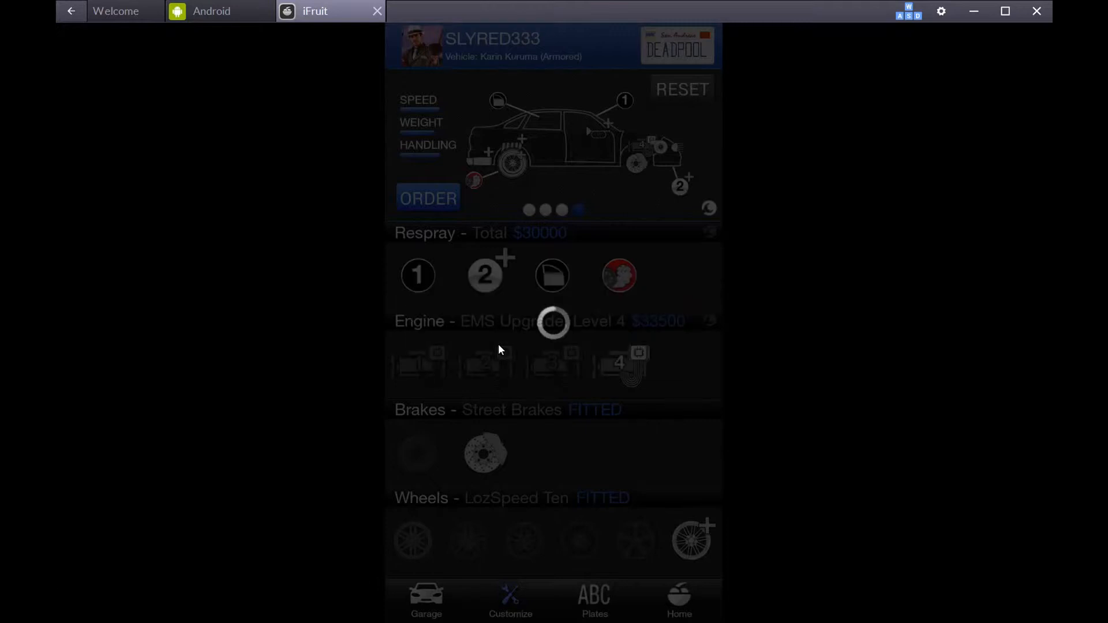
Dismiss the Order Sent and plate processed Success pop-ups, returning to the Kuruma screen
{"action": "left_click", "coordinate": [427, 197]}
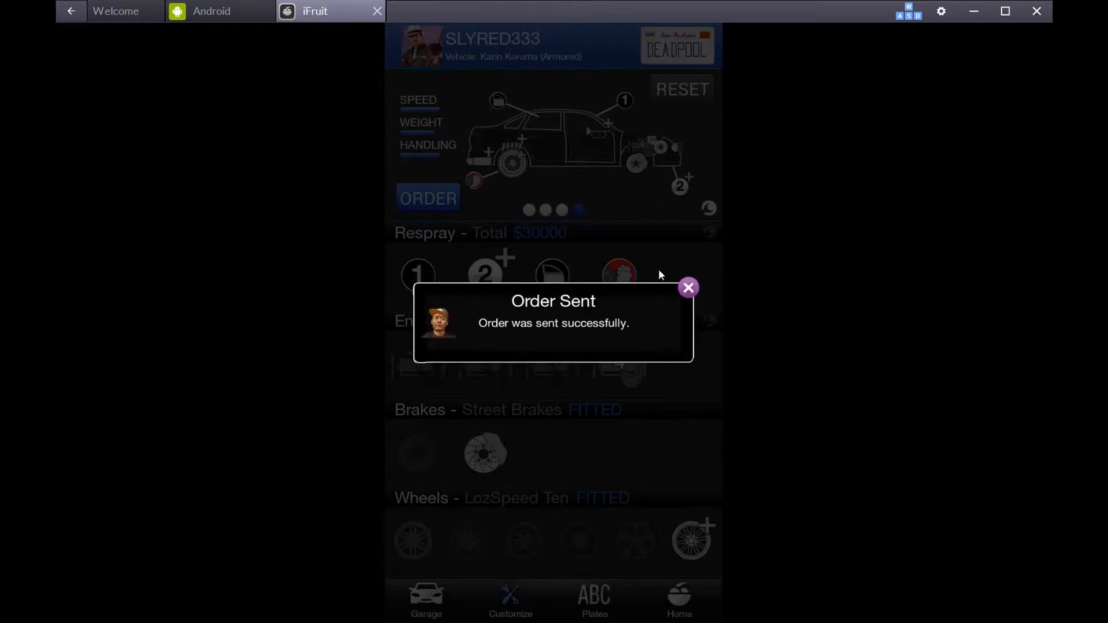
{"action": "left_click", "coordinate": [688, 288]}
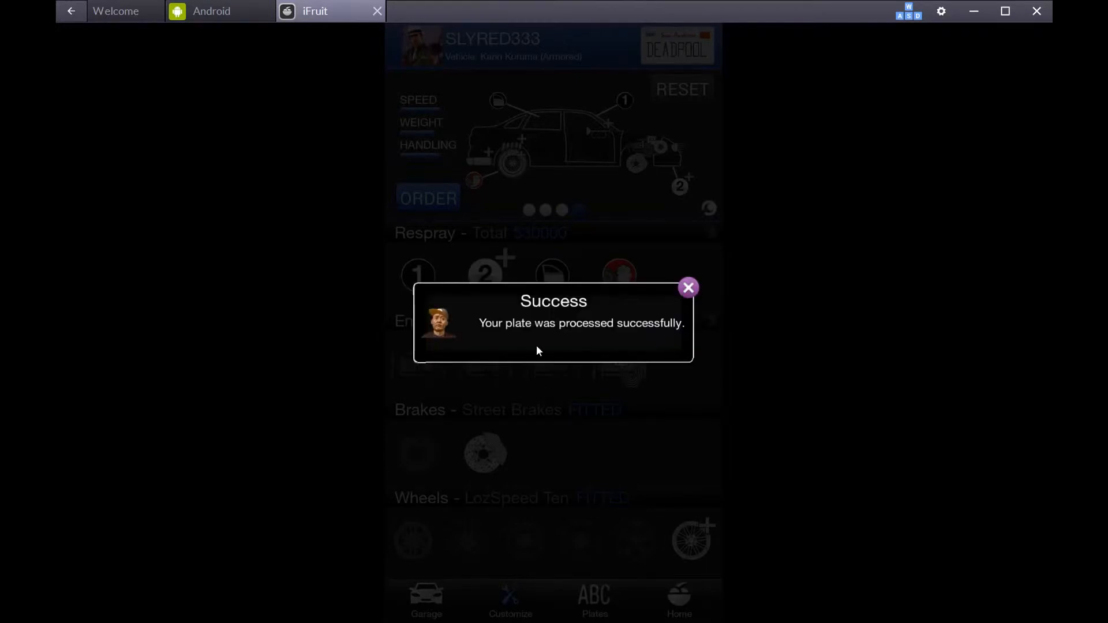
{"action": "left_click", "coordinate": [688, 287]}
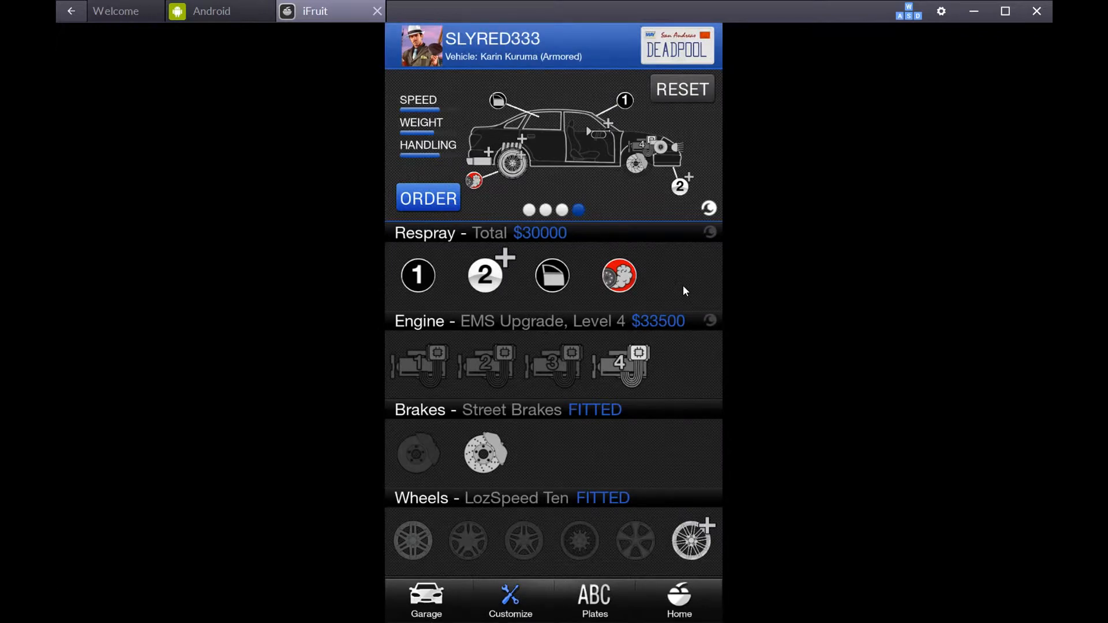
{"action": "mouse_move", "coordinate": [586, 531]}
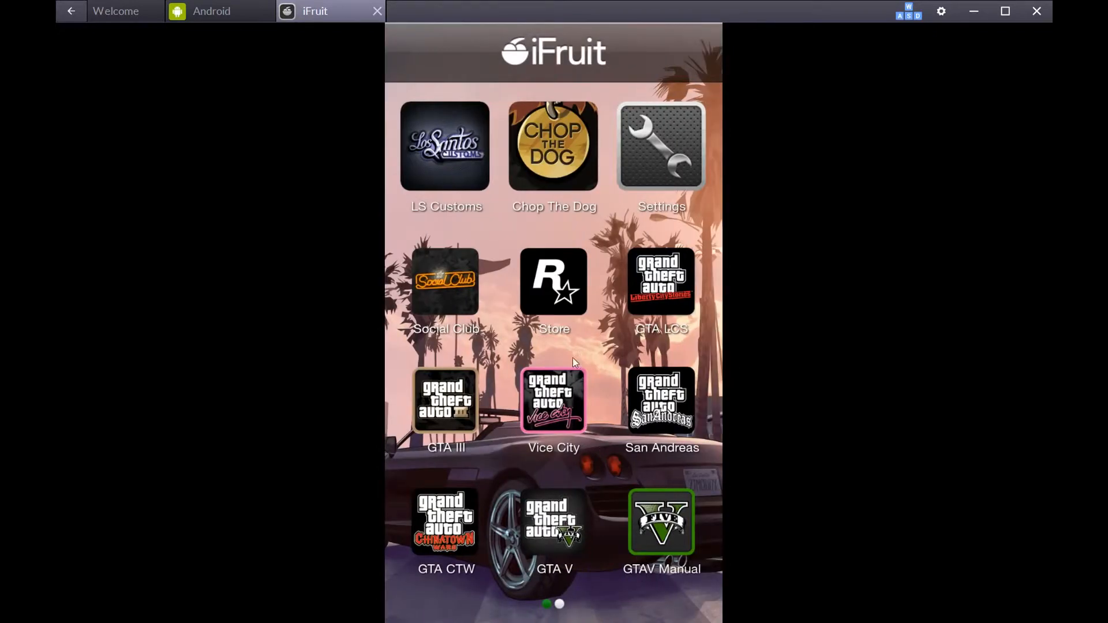
{"action": "mouse_move", "coordinate": [458, 287]}
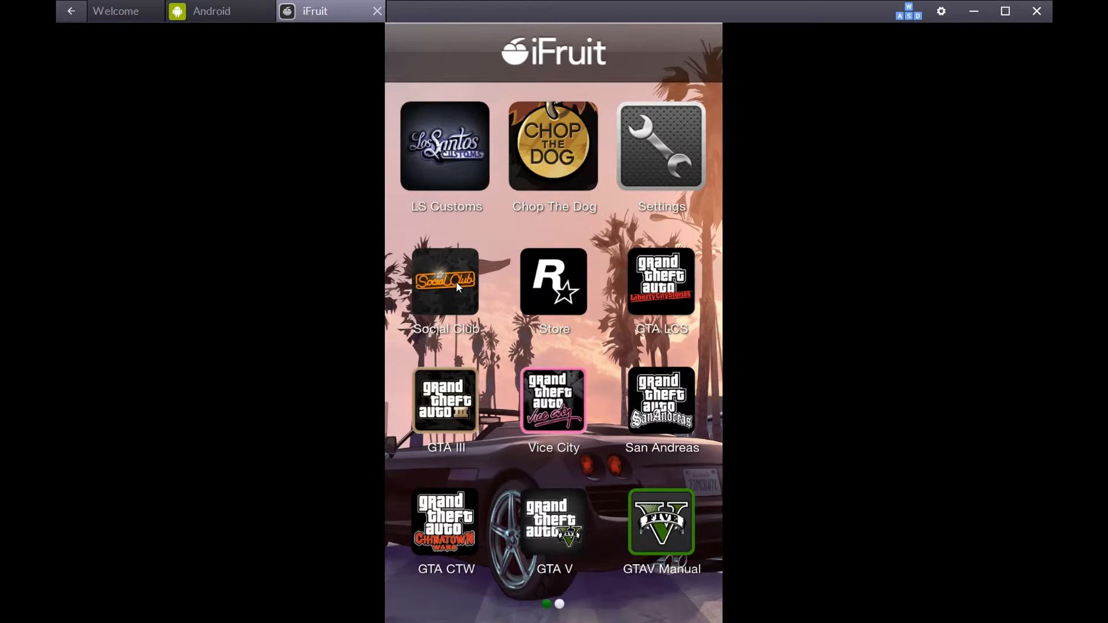
Launch the Social Club app from the iFruit home screen
{"action": "left_click", "coordinate": [446, 280]}
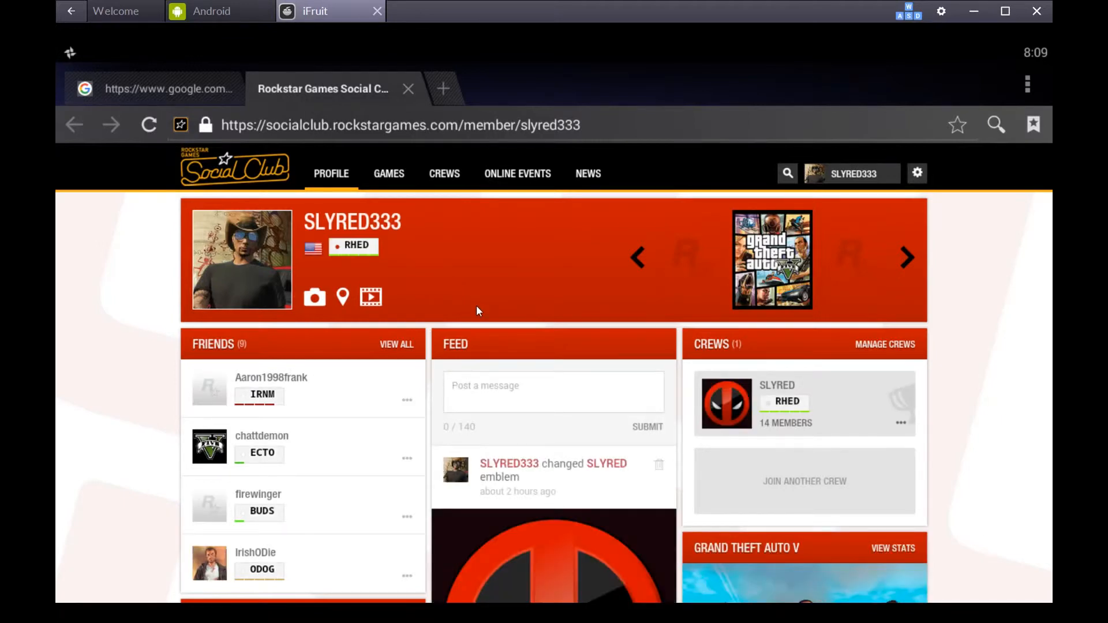
Browse SLYRED333's profile page and go to the Crews section
{"action": "scroll", "scroll_direction": "down", "scroll_amount": 3}
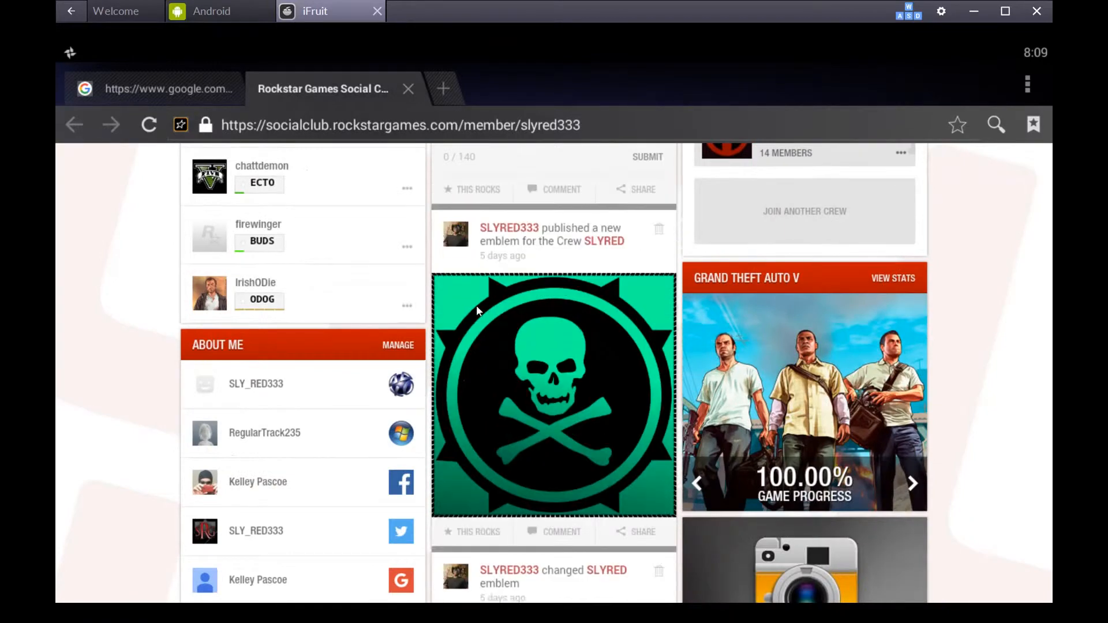
{"action": "scroll", "scroll_direction": "up", "scroll_amount": 3}
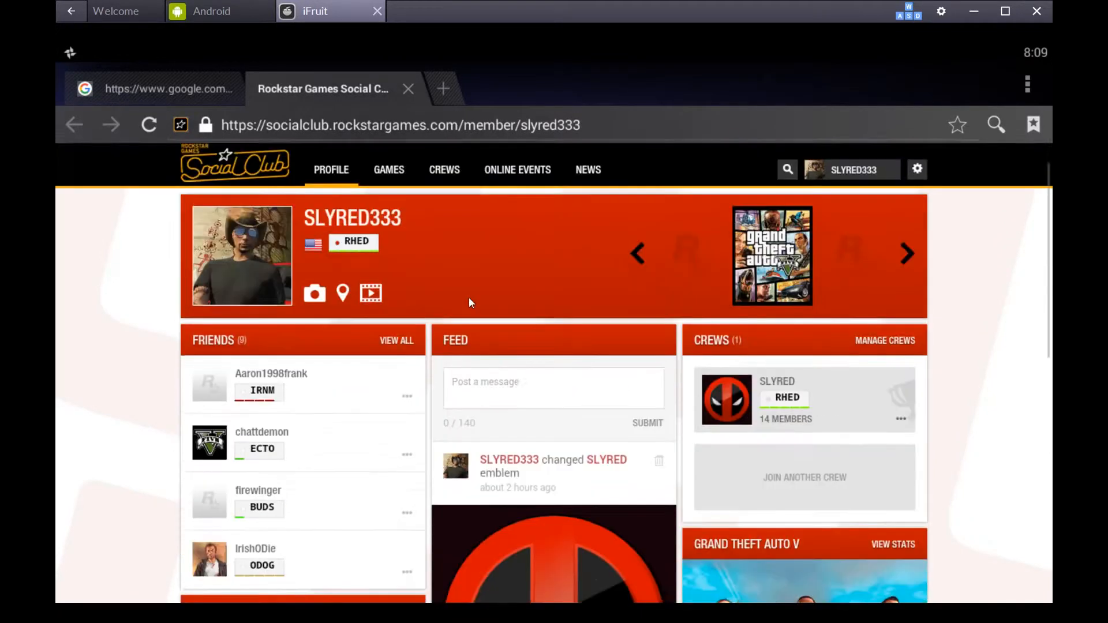
{"action": "left_click", "coordinate": [444, 170]}
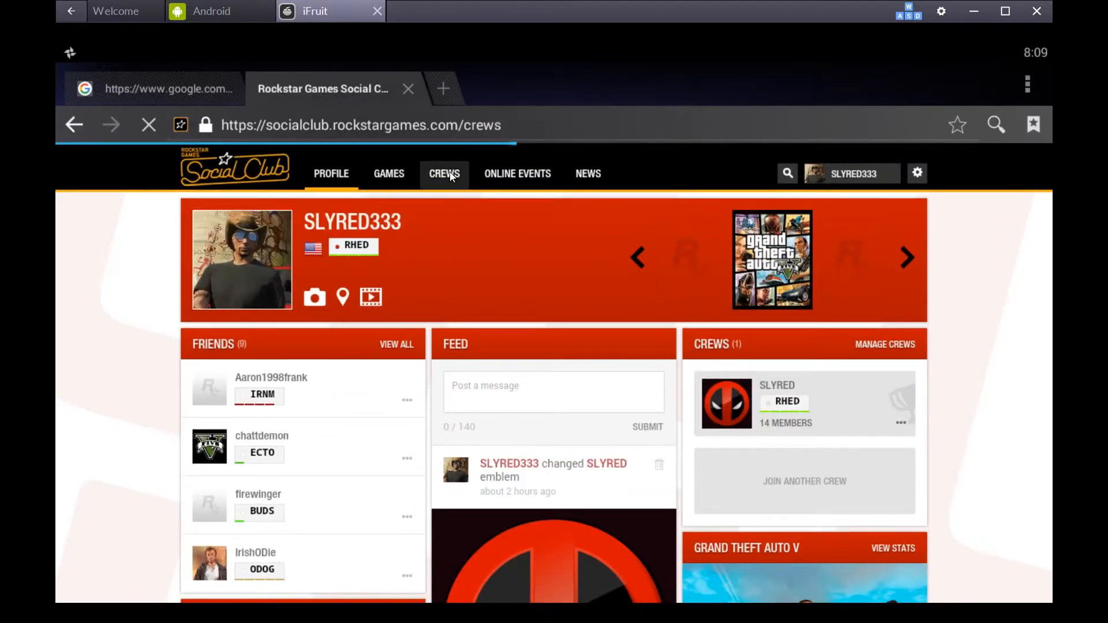
Go to Crews, manage the SLYRED crew and enter its Edit Crew settings
{"action": "left_click", "coordinate": [444, 174]}
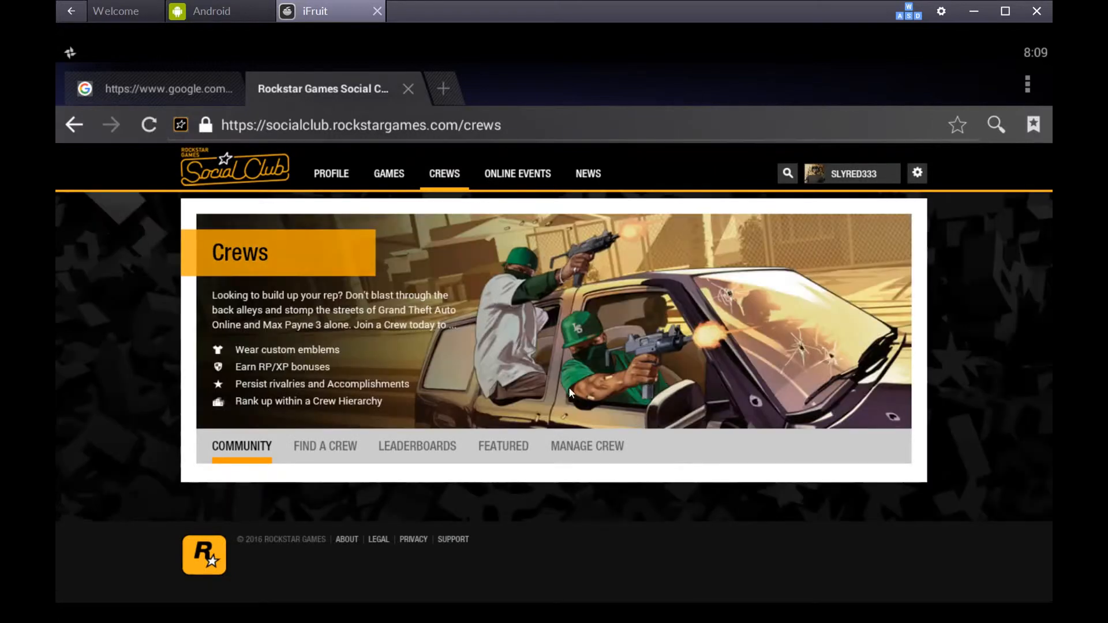
{"action": "left_click", "coordinate": [586, 446]}
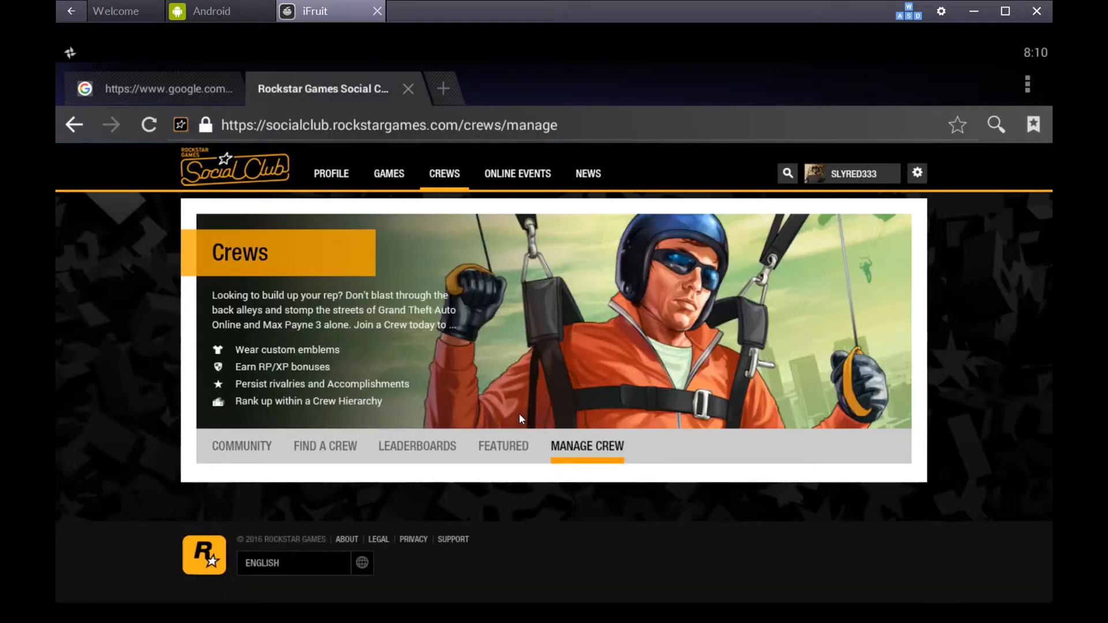
{"action": "left_click", "coordinate": [587, 445]}
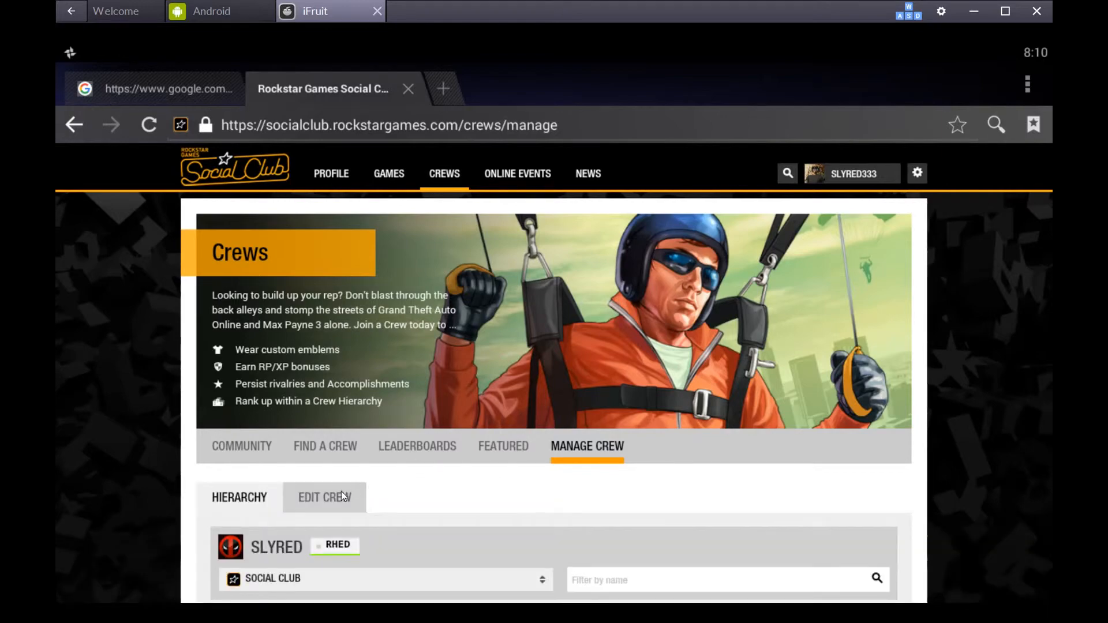
{"action": "left_click", "coordinate": [324, 497]}
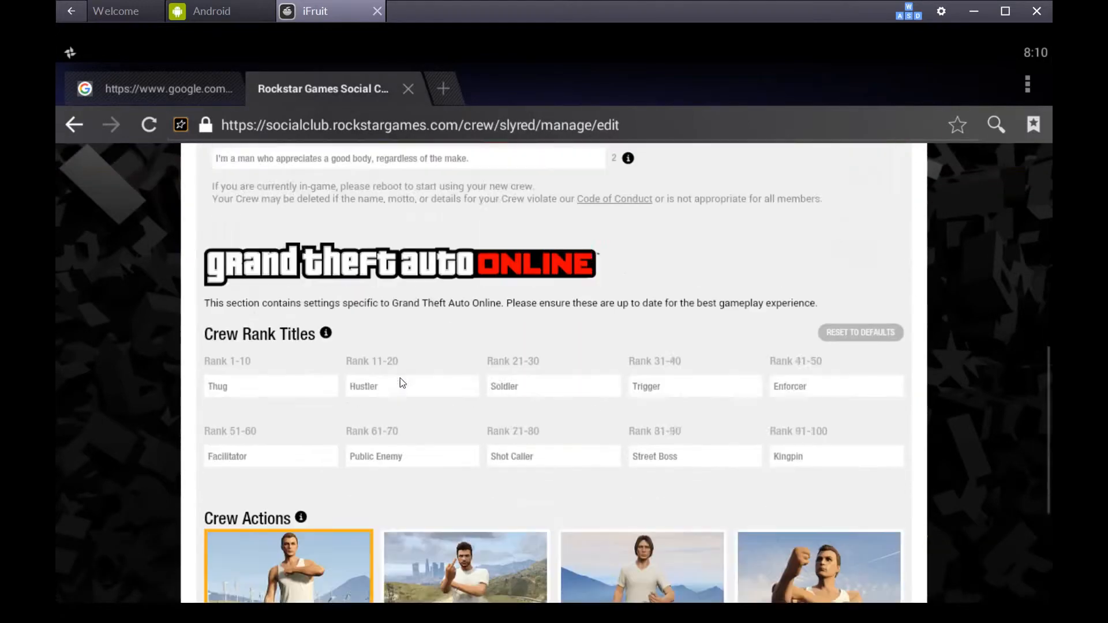
Review the crew settings and bring up the green Crew Color picker
{"action": "scroll", "scroll_direction": "up", "scroll_amount": 3}
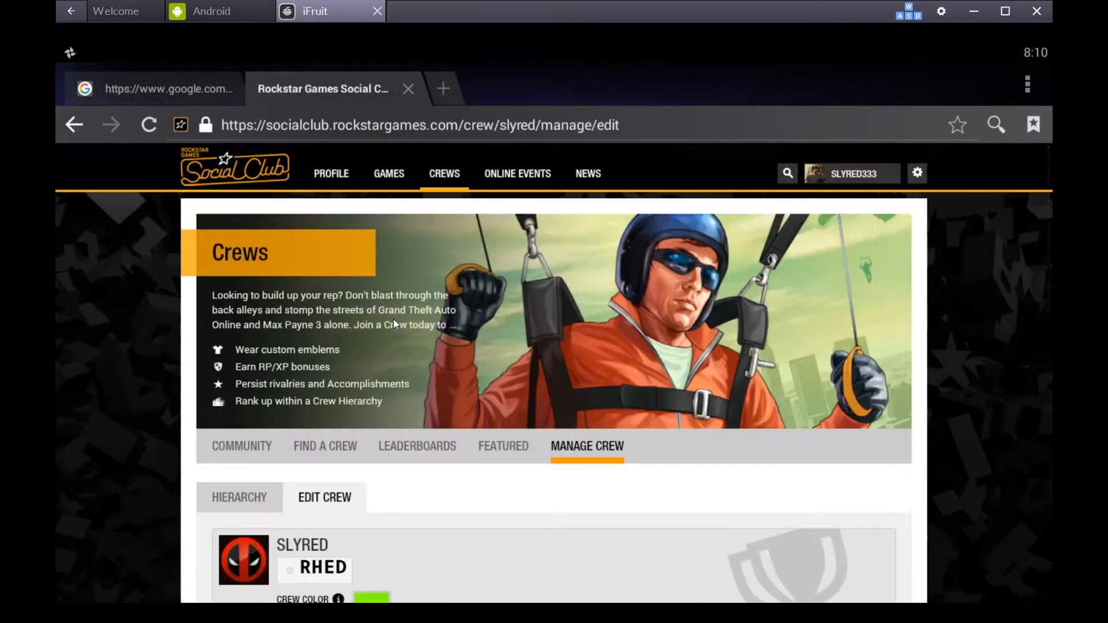
{"action": "scroll", "scroll_direction": "down", "scroll_amount": 3}
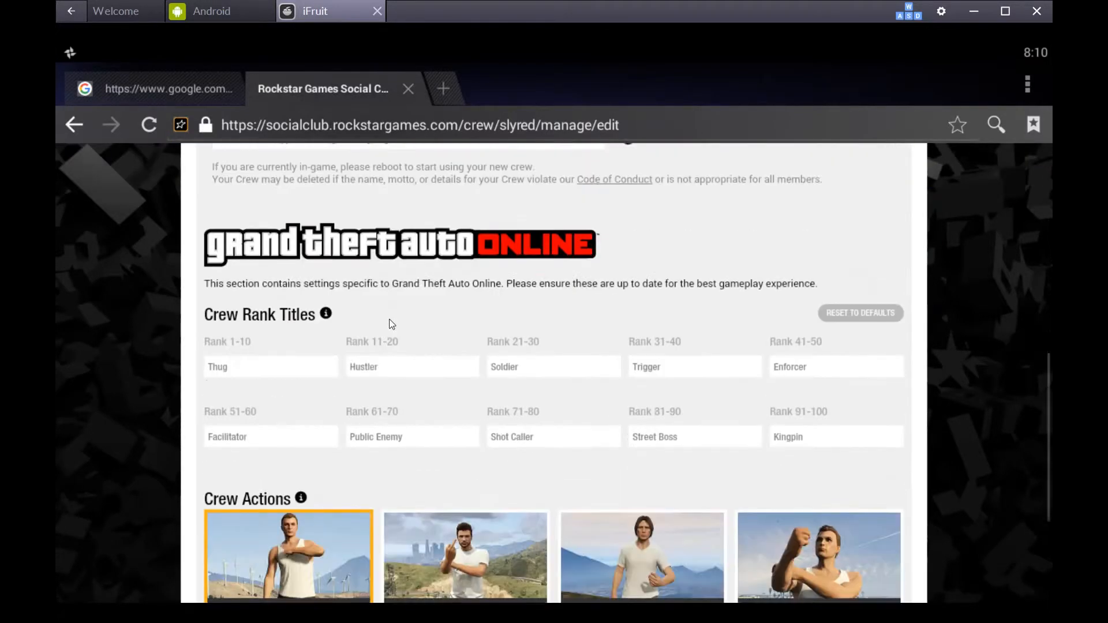
{"action": "scroll", "scroll_direction": "up", "scroll_amount": 3}
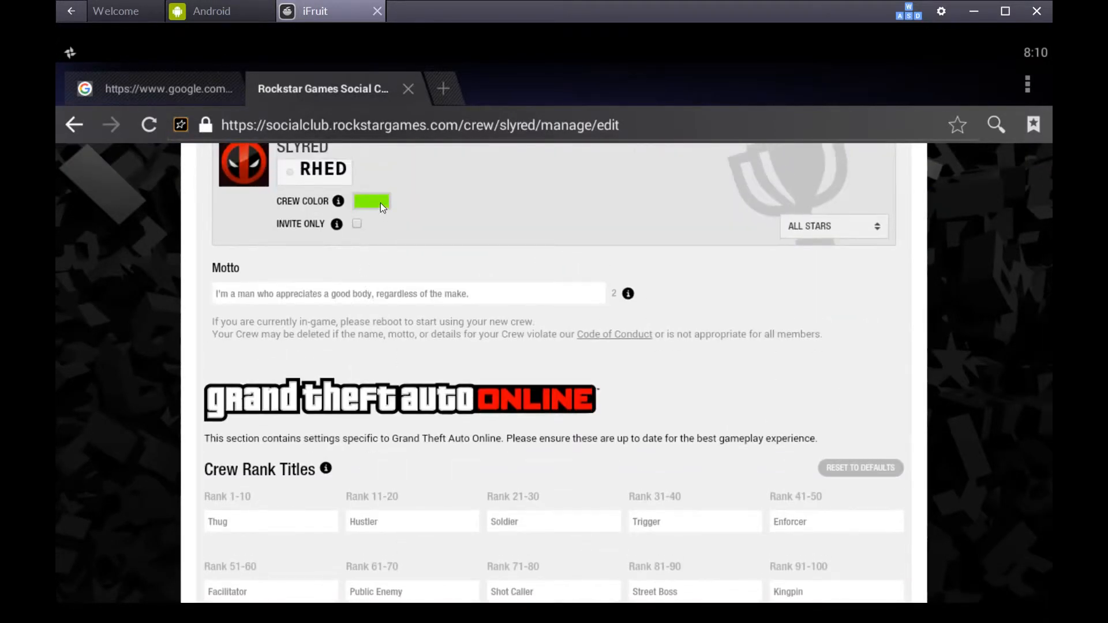
{"action": "left_click", "coordinate": [371, 201]}
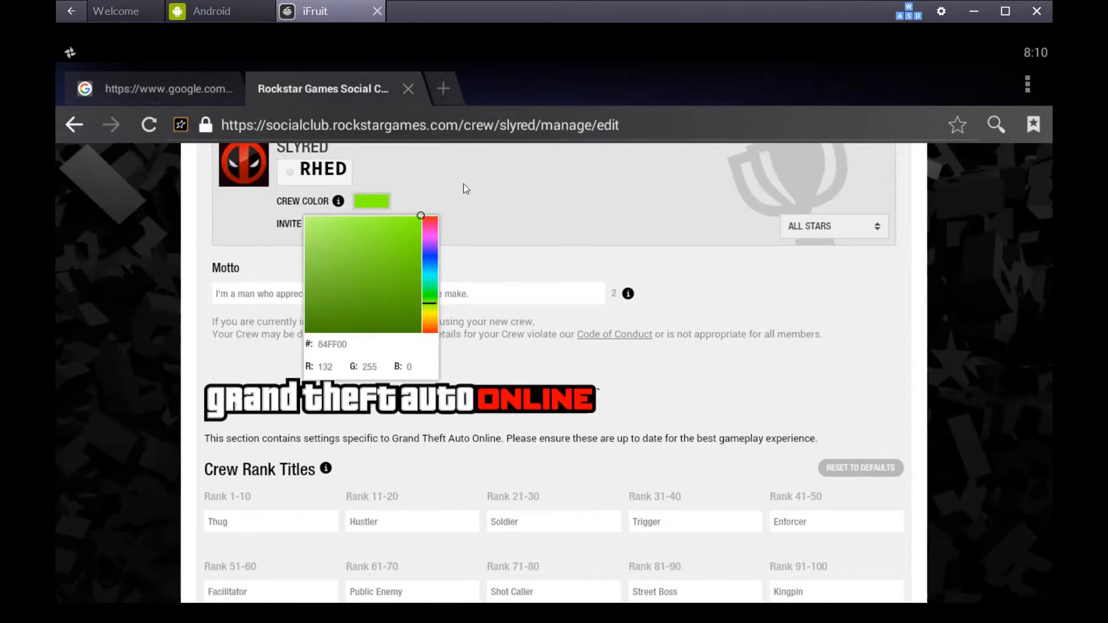
{"action": "scroll", "scroll_direction": "up", "scroll_amount": 3}
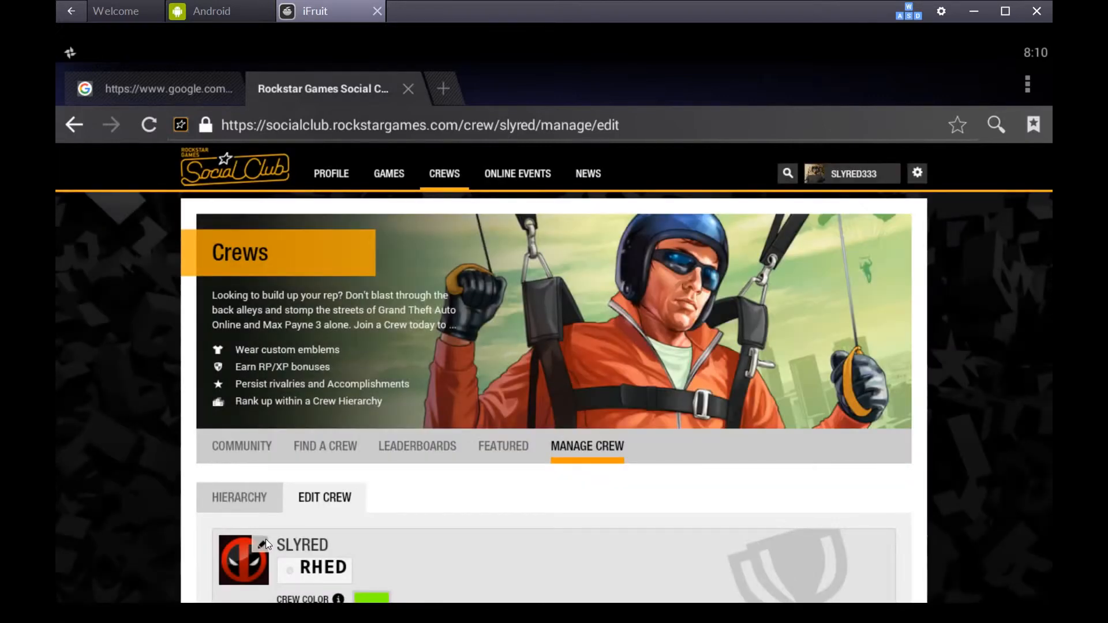
Page through all the crew emblem choices and close the picker, keeping the Deadpool emblem
{"action": "left_click", "coordinate": [244, 559]}
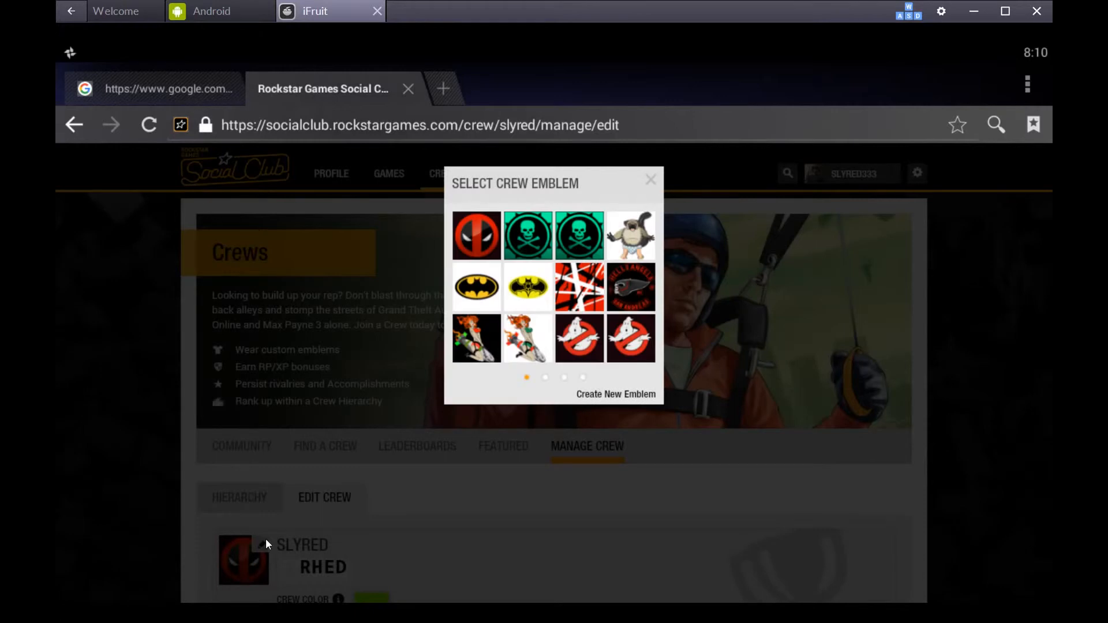
{"action": "mouse_move", "coordinate": [546, 384]}
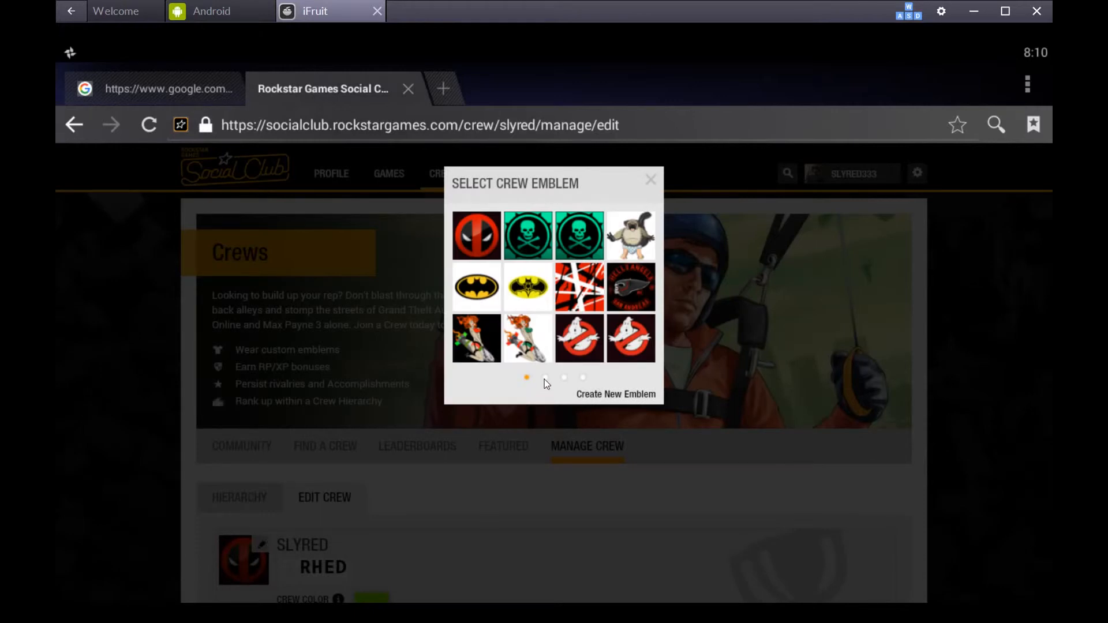
{"action": "left_click", "coordinate": [545, 377]}
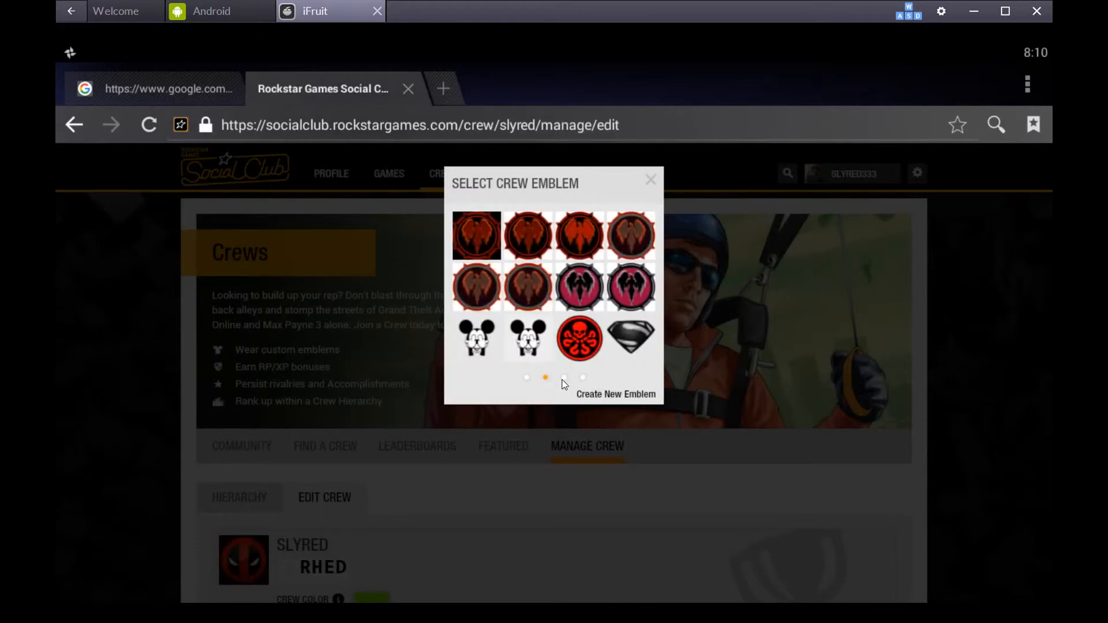
{"action": "left_click", "coordinate": [563, 377]}
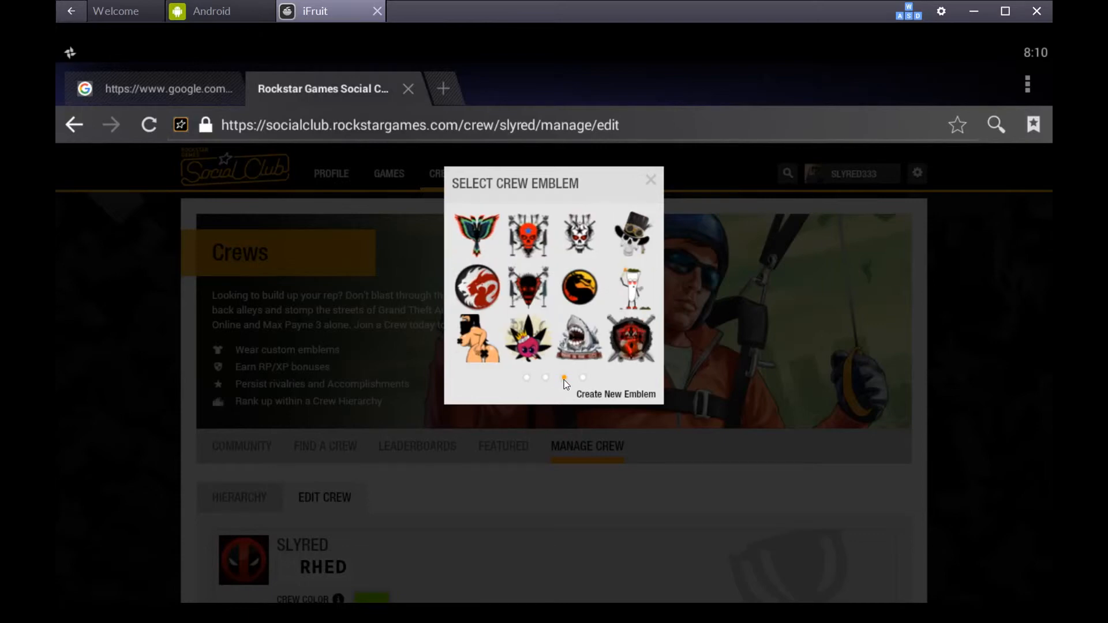
{"action": "left_click", "coordinate": [582, 378]}
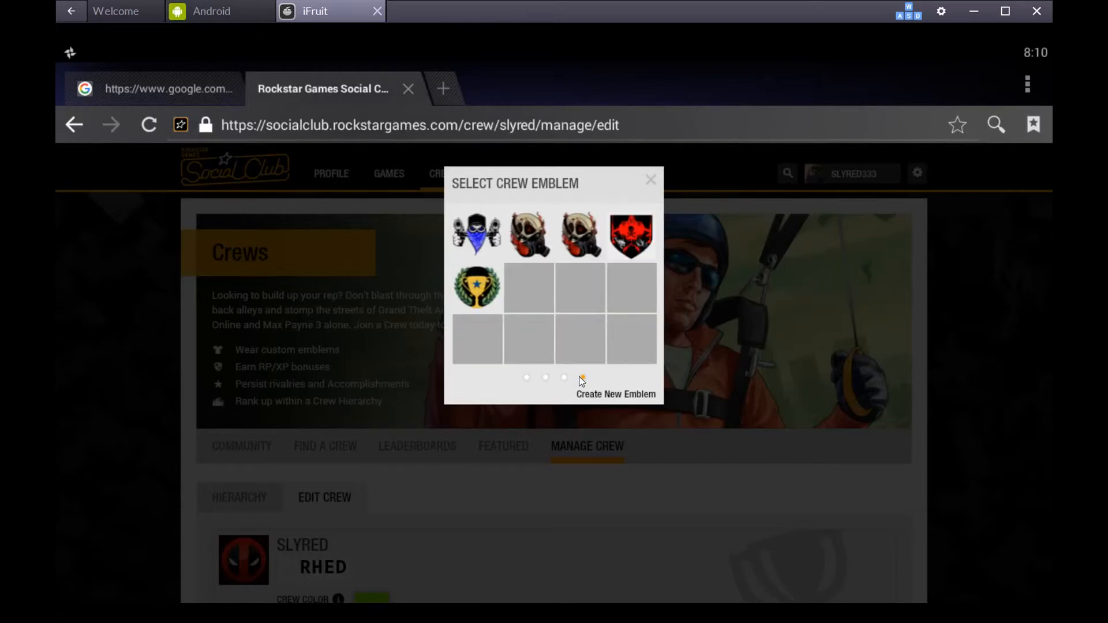
{"action": "left_click", "coordinate": [650, 180]}
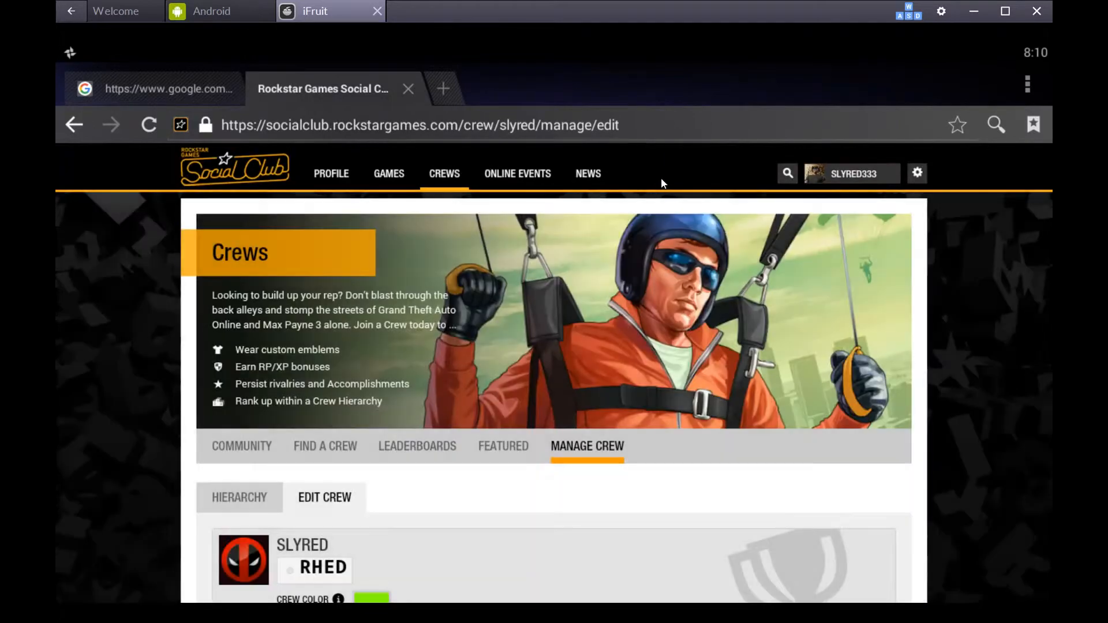
{"action": "mouse_move", "coordinate": [818, 338]}
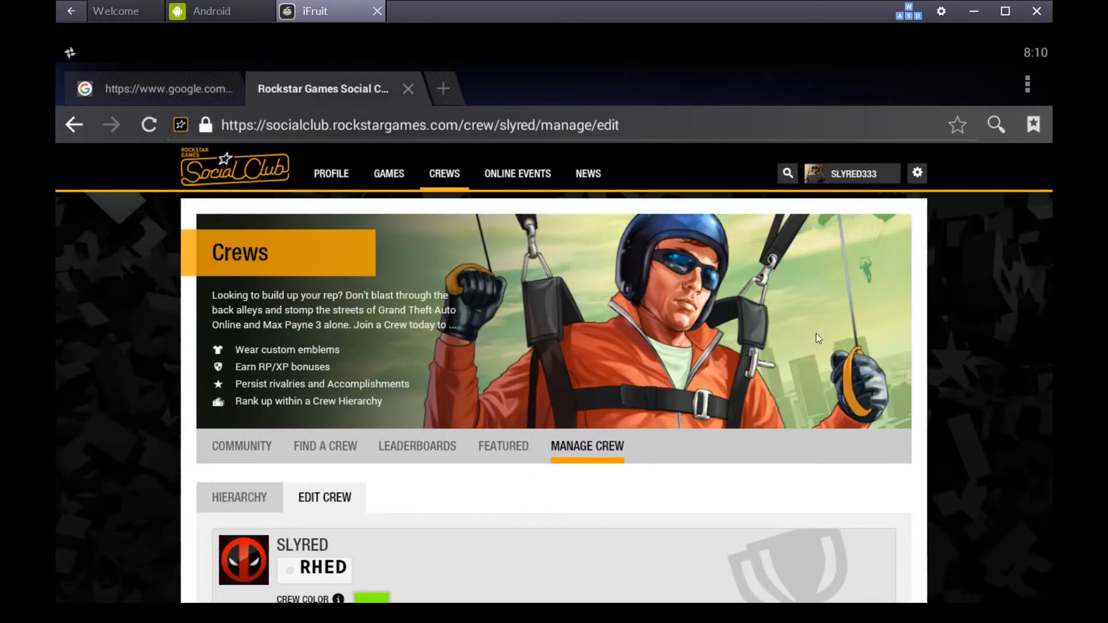
{"action": "mouse_move", "coordinate": [944, 421]}
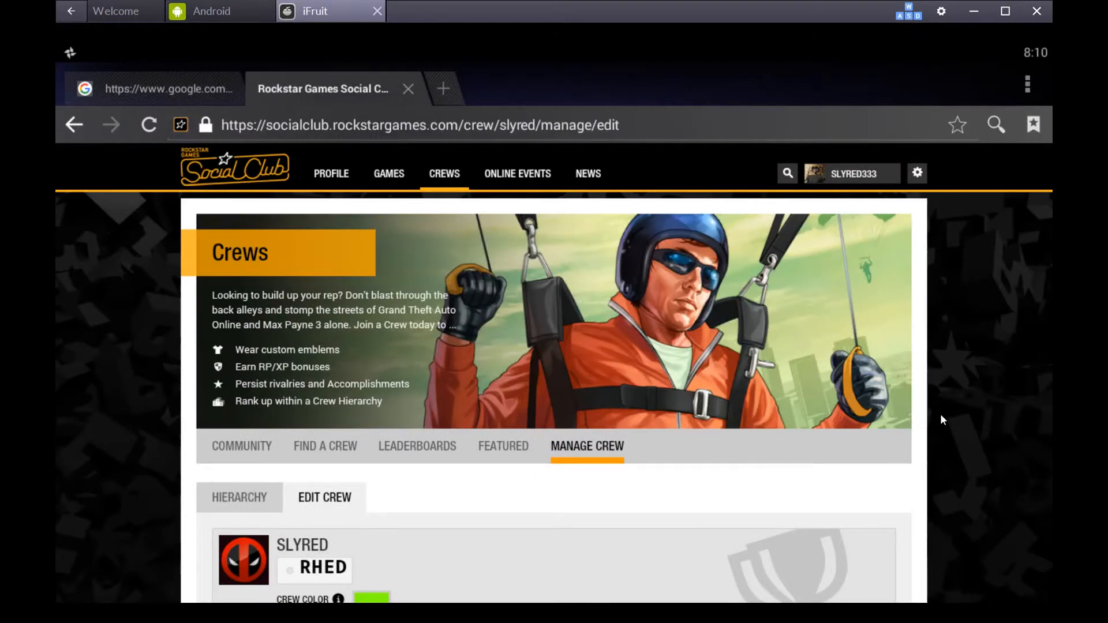
{"action": "scroll", "scroll_direction": "down", "scroll_amount": 3}
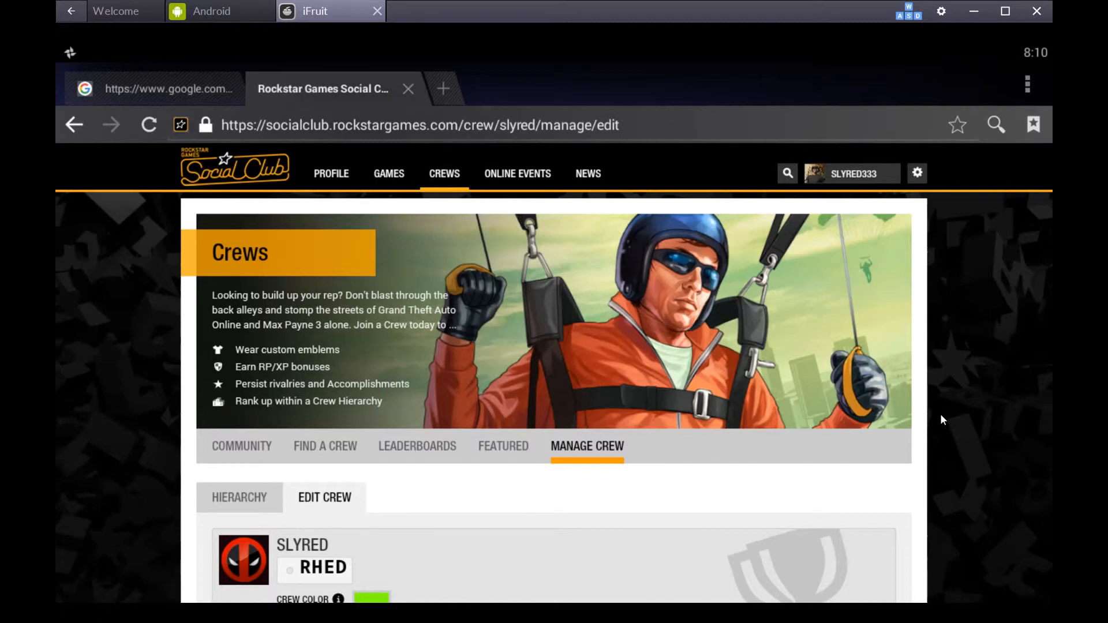
{"action": "mouse_move", "coordinate": [855, 414]}
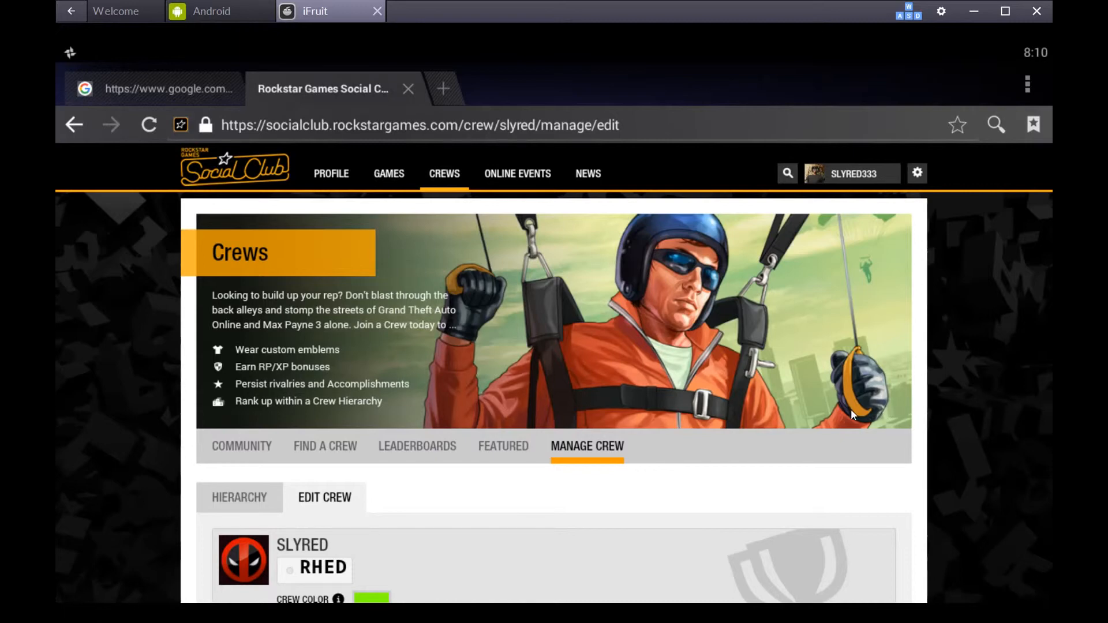
{"action": "mouse_move", "coordinate": [935, 333]}
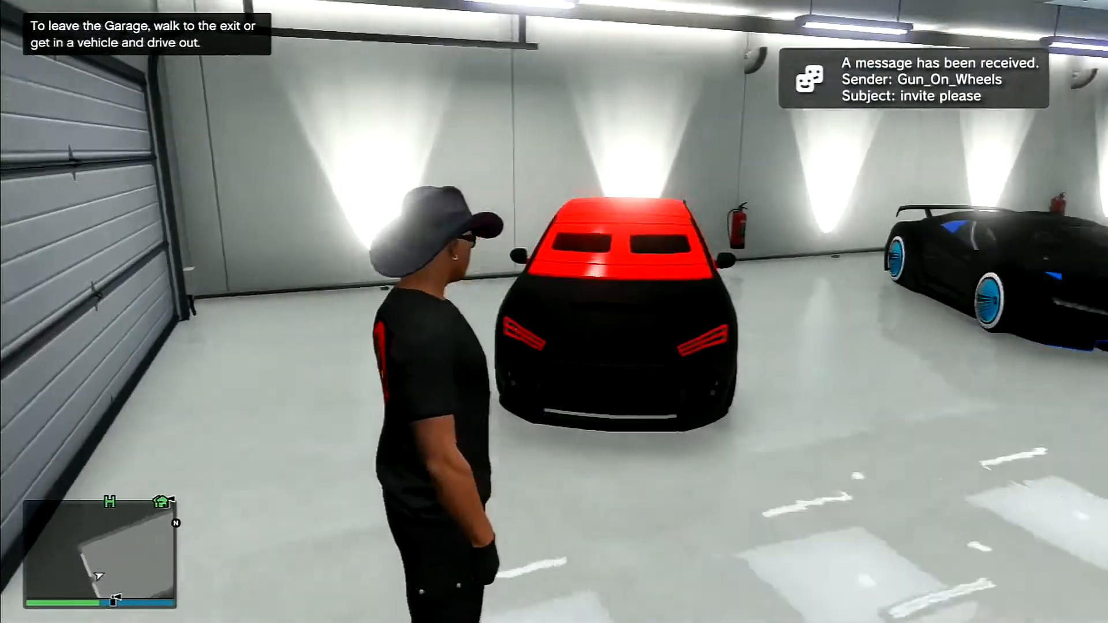
Get in the red-and-black Kuruma and drive out of the garage along Heritage Way and Eastbourne Way
{"action": "key", "text": "w"}
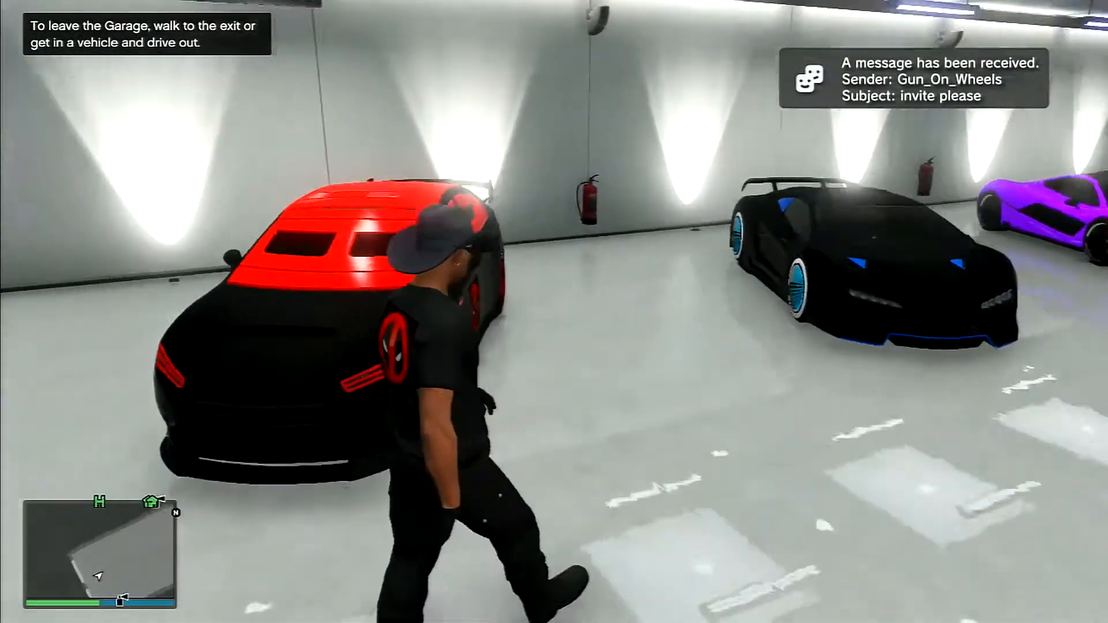
{"action": "mouse_move", "coordinate": [555, 312]}
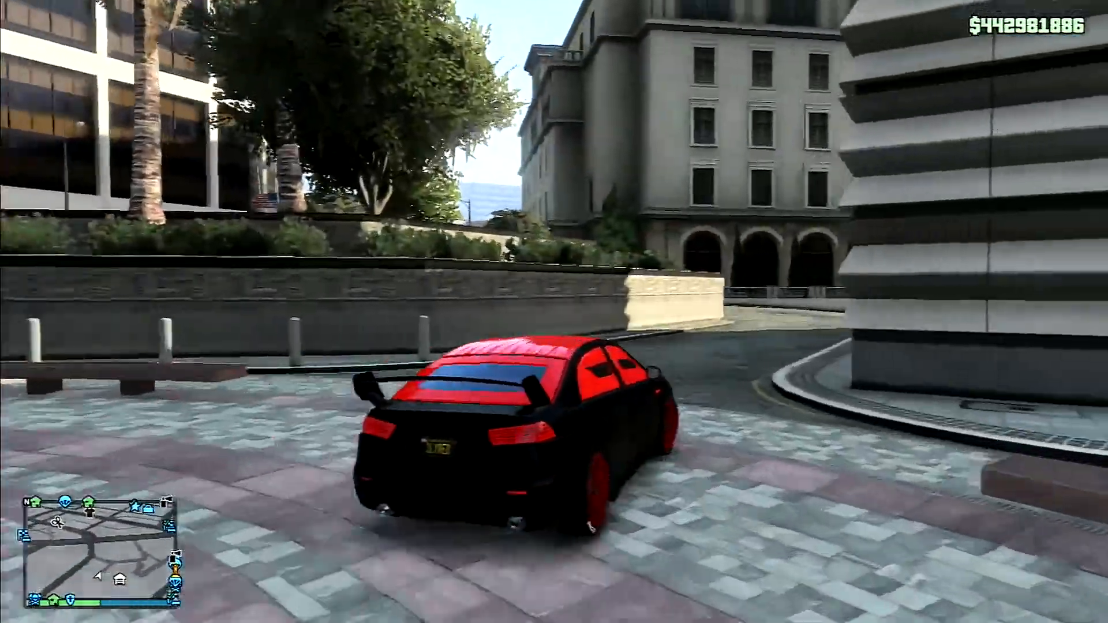
{"action": "key", "text": "w"}
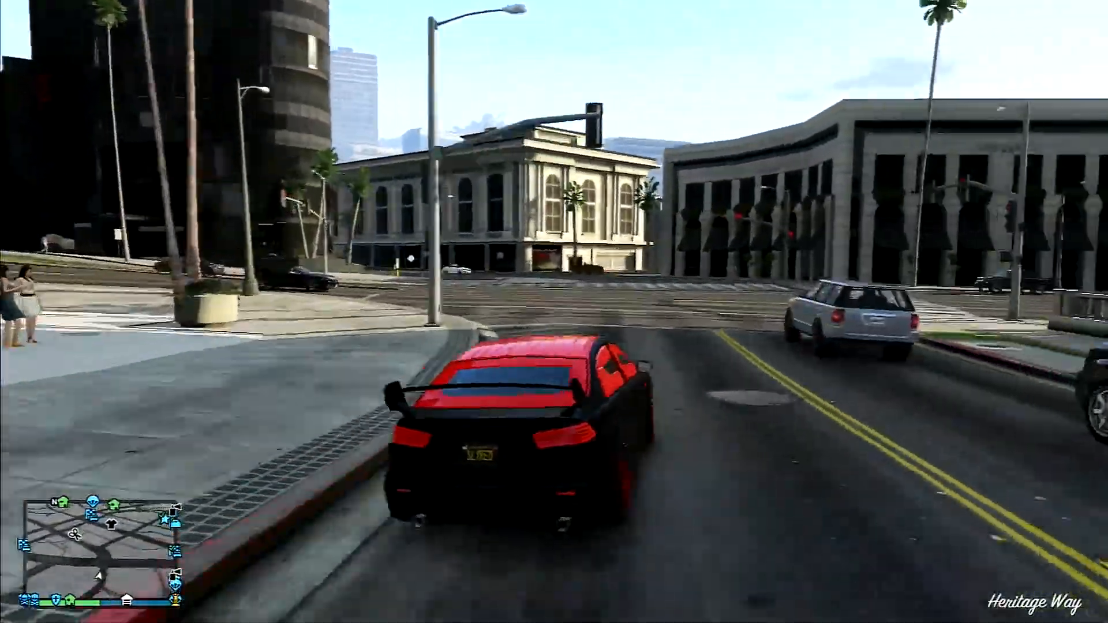
{"action": "key", "text": "w"}
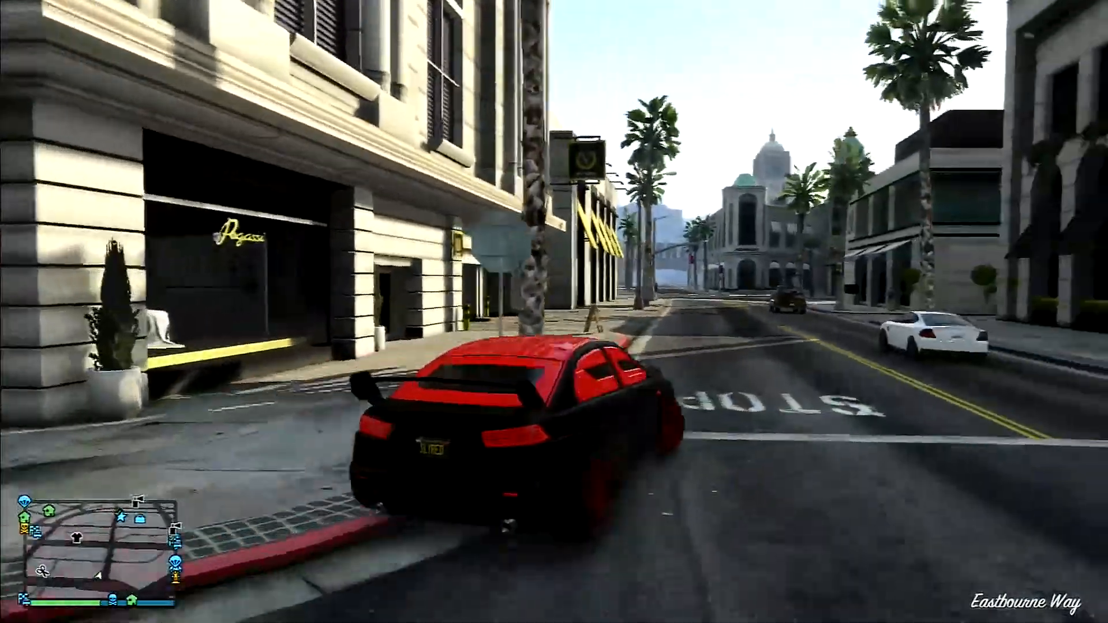
{"action": "key", "text": "w"}
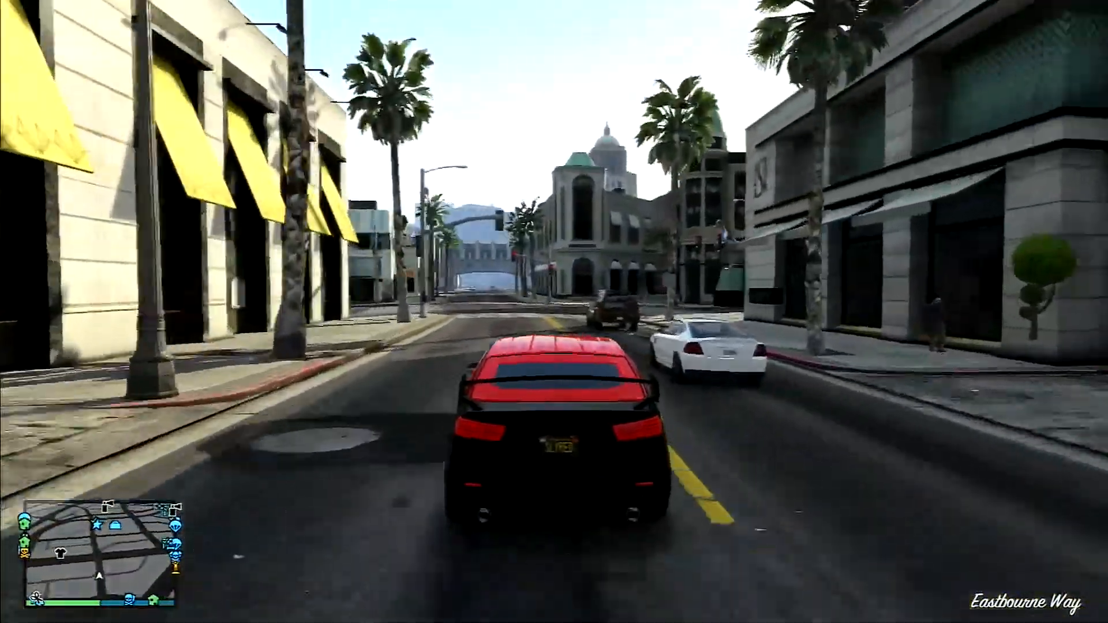
{"action": "key", "text": "w"}
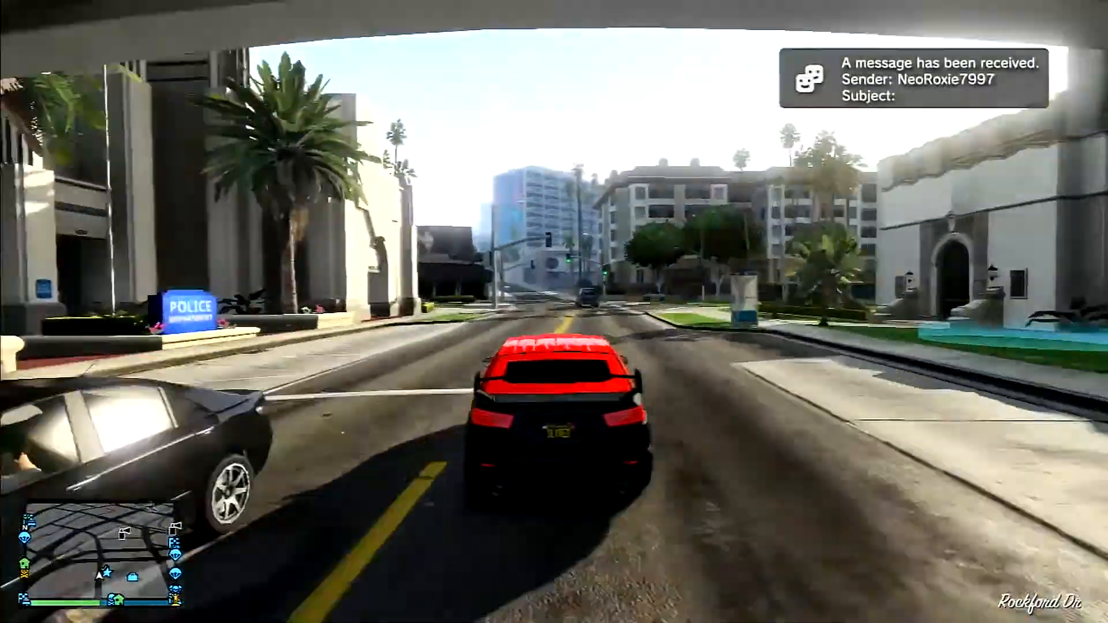
Drive past the Rockford Dr police station through Burton into the lot behind Los Santos Customs
{"action": "key", "text": "w"}
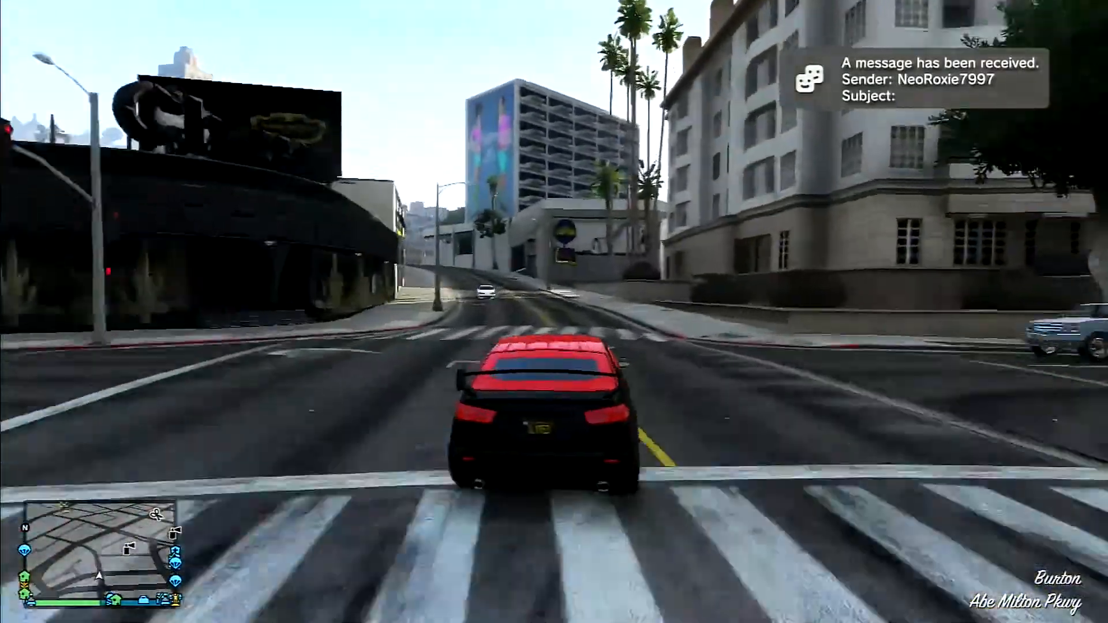
{"action": "key", "text": "w"}
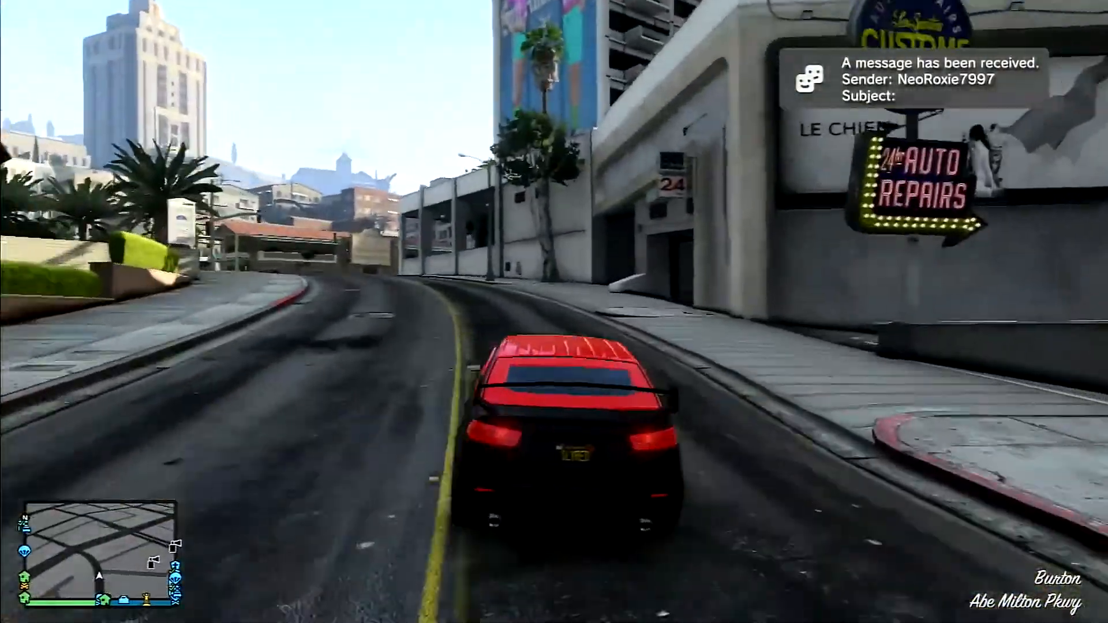
{"action": "key", "text": "w"}
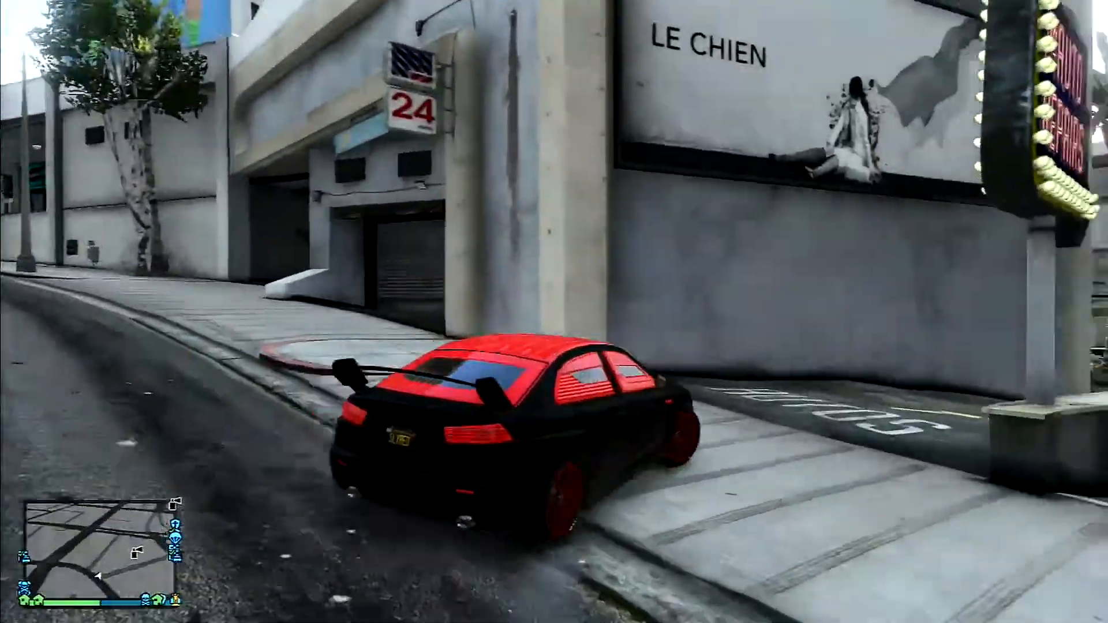
{"action": "key", "text": "w"}
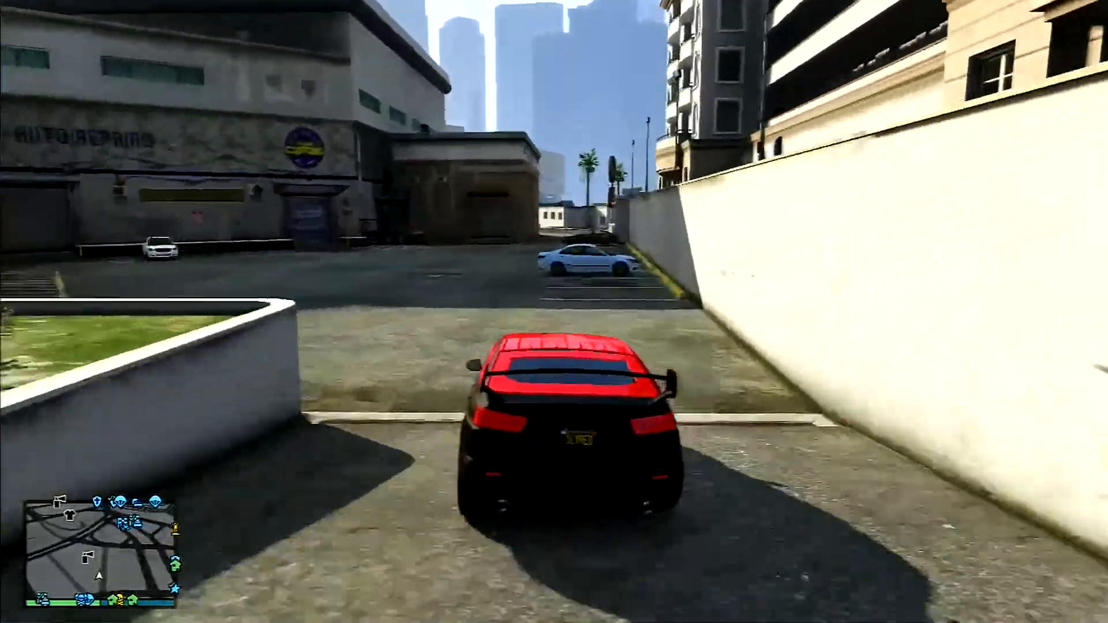
{"action": "key", "text": "w"}
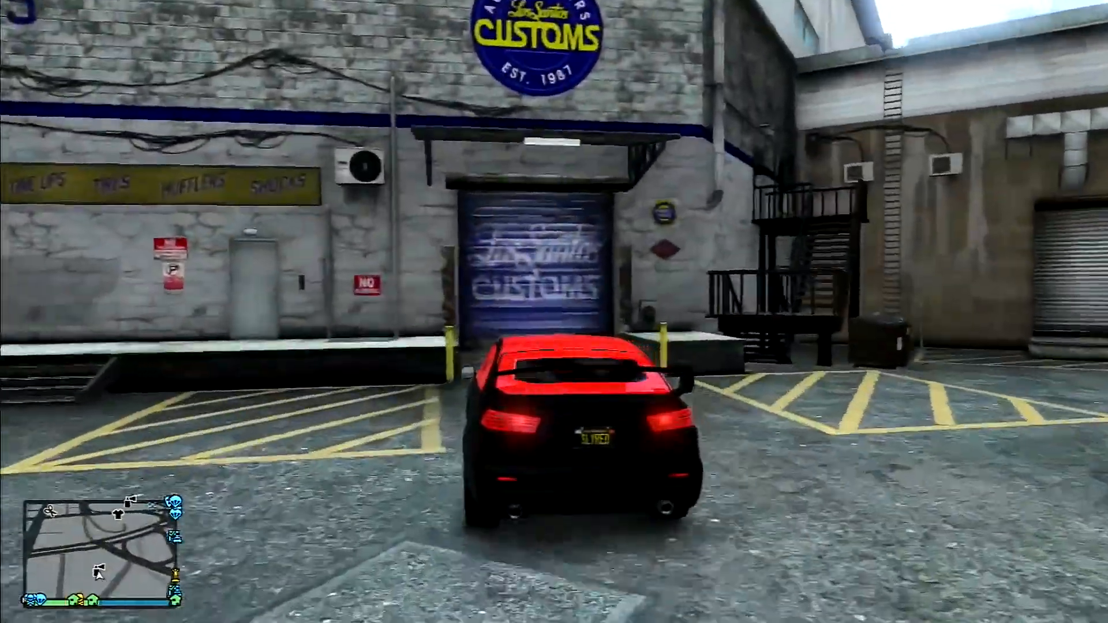
Pull up at the Los Santos Customs door so the iFruit plate order applies
{"action": "key", "text": "w"}
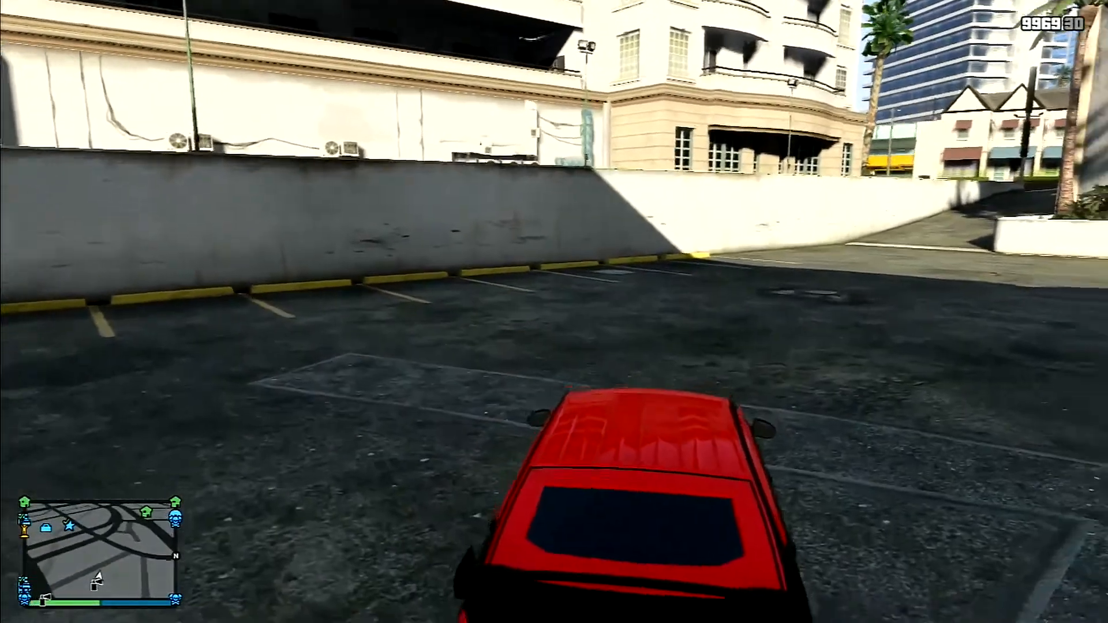
{"action": "key", "text": "w"}
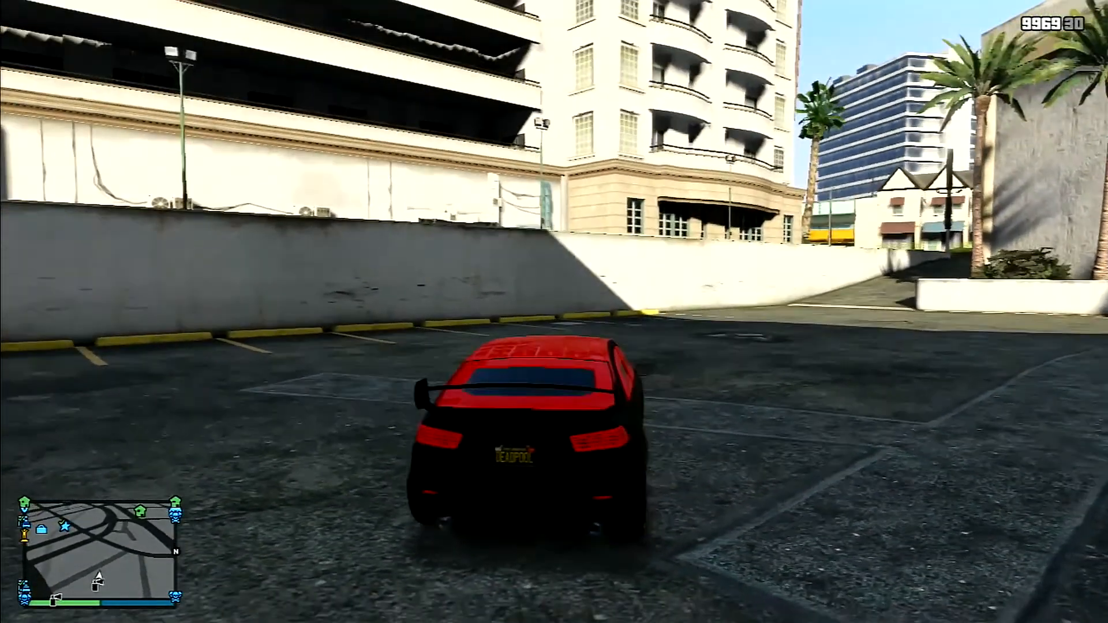
{"action": "key", "text": "w"}
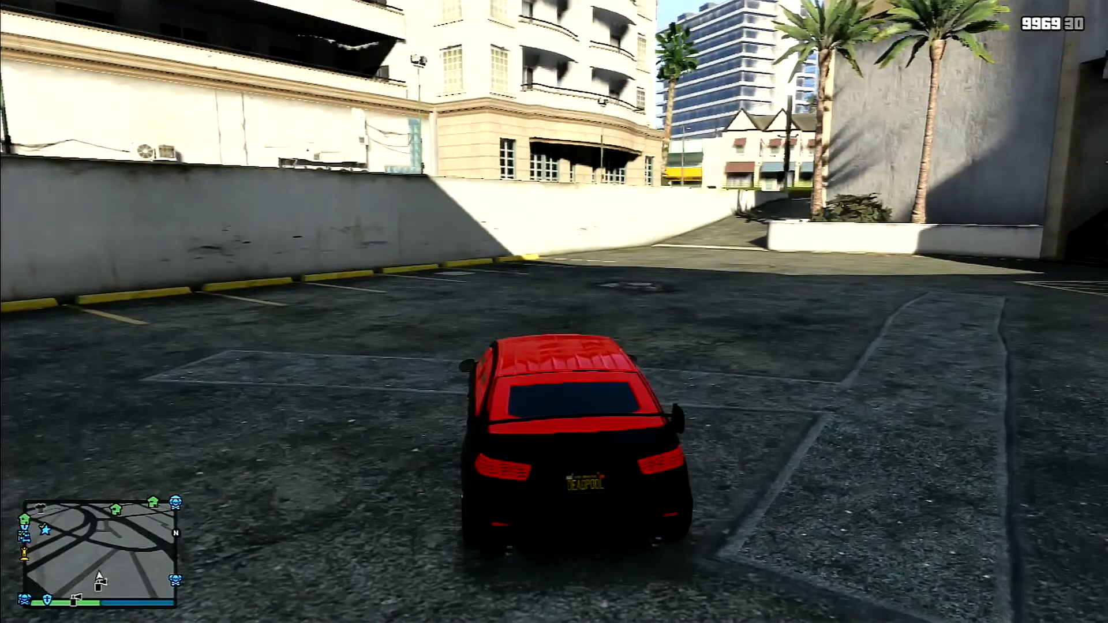
{"action": "key", "text": "w"}
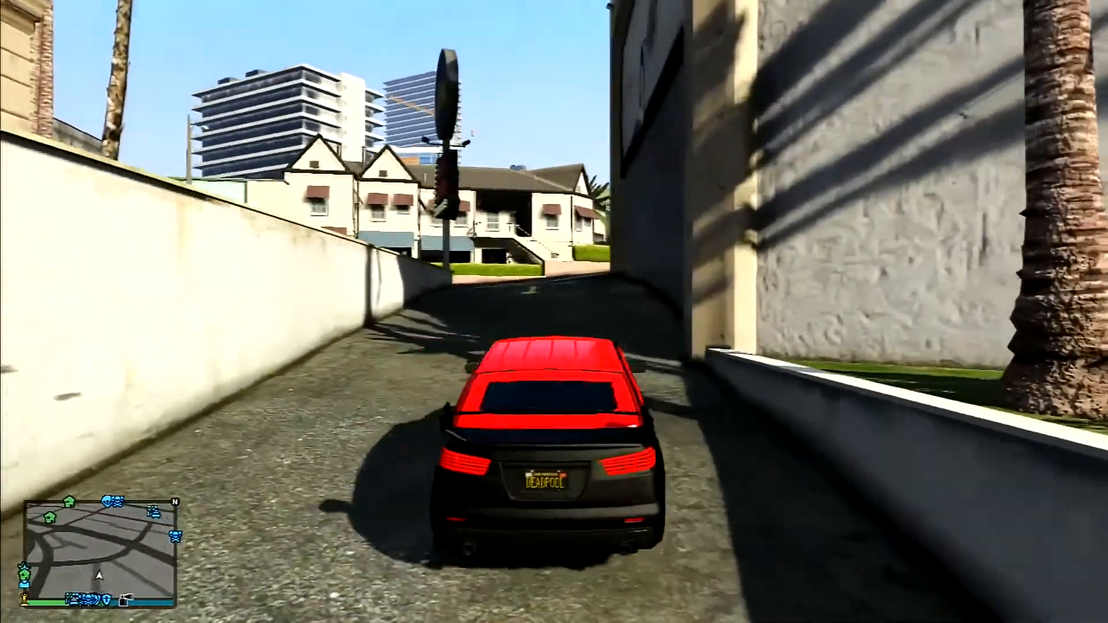
{"action": "key", "text": "w"}
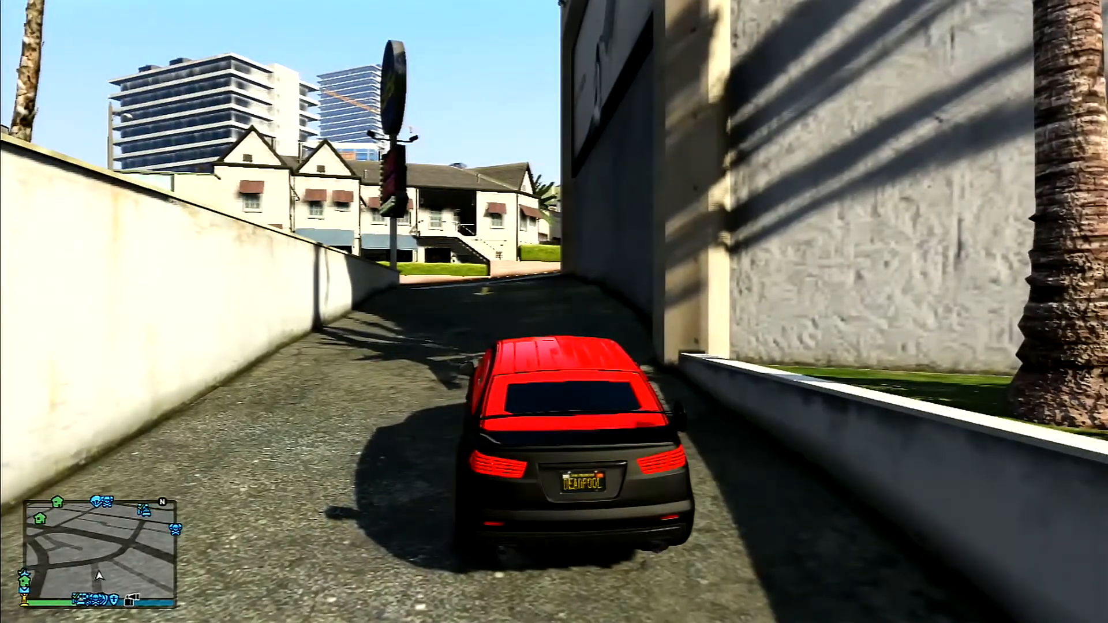
{"action": "key", "text": "w"}
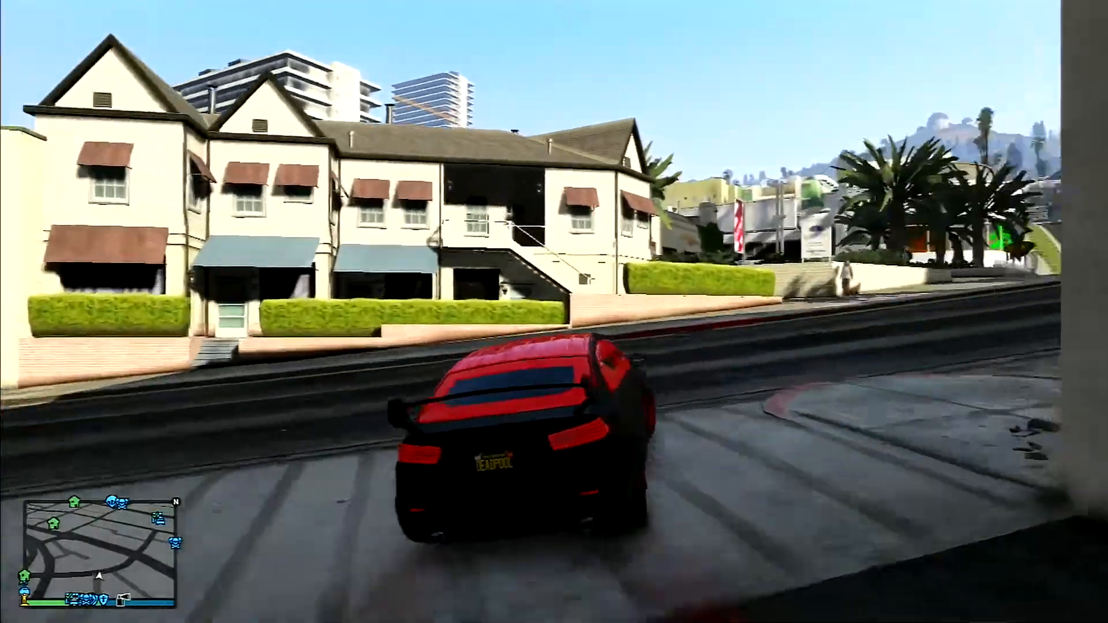
{"action": "key", "text": "w"}
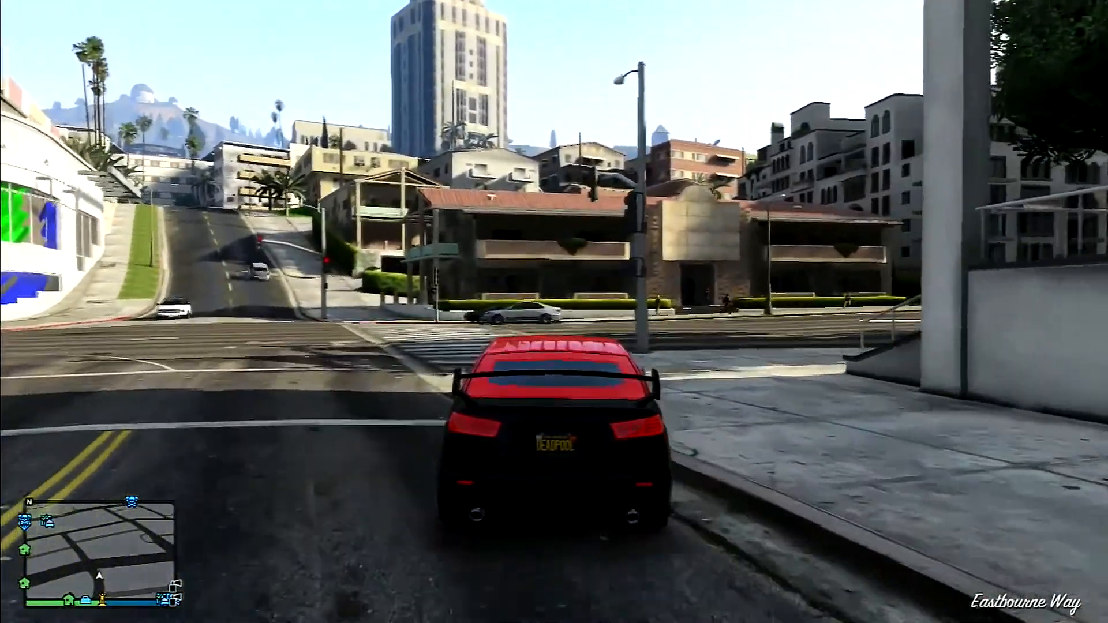
{"action": "key", "text": "w"}
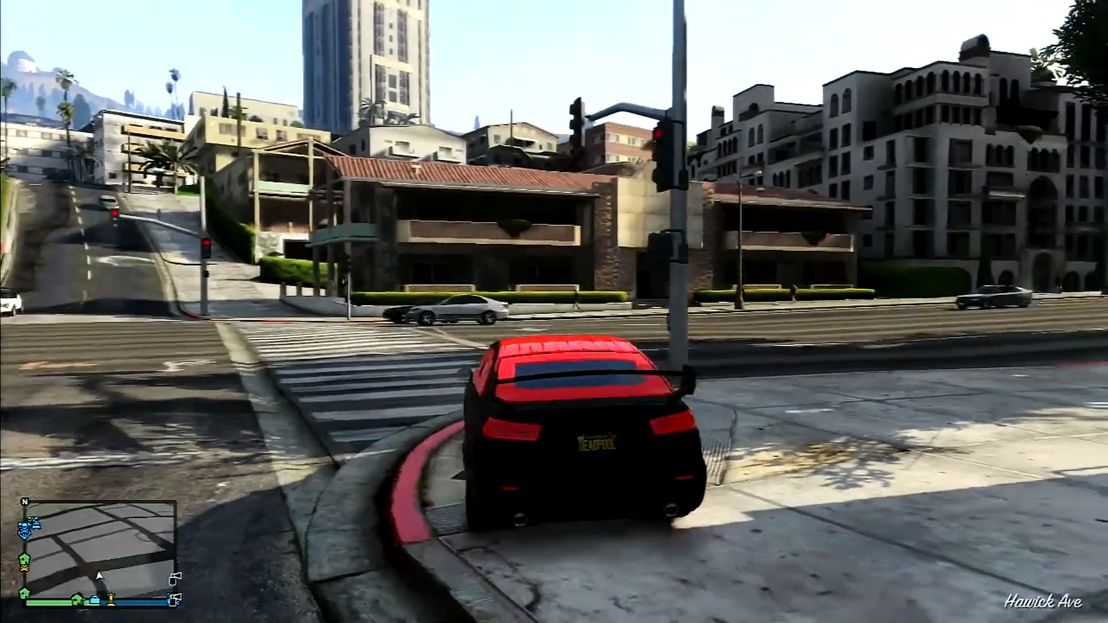